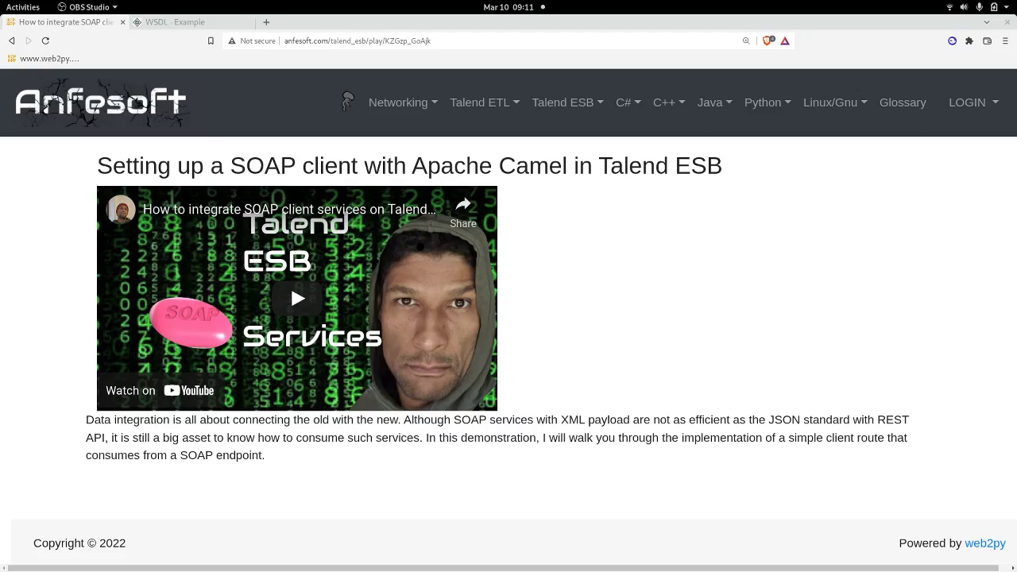
{"action": "mouse_move", "coordinate": [660, 374]}
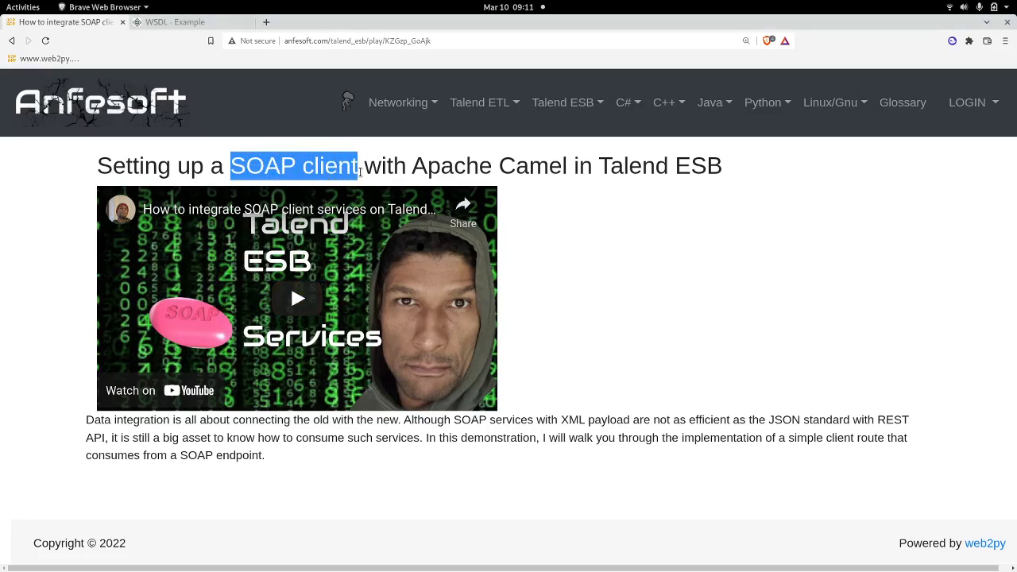
{"action": "mouse_move", "coordinate": [671, 280]}
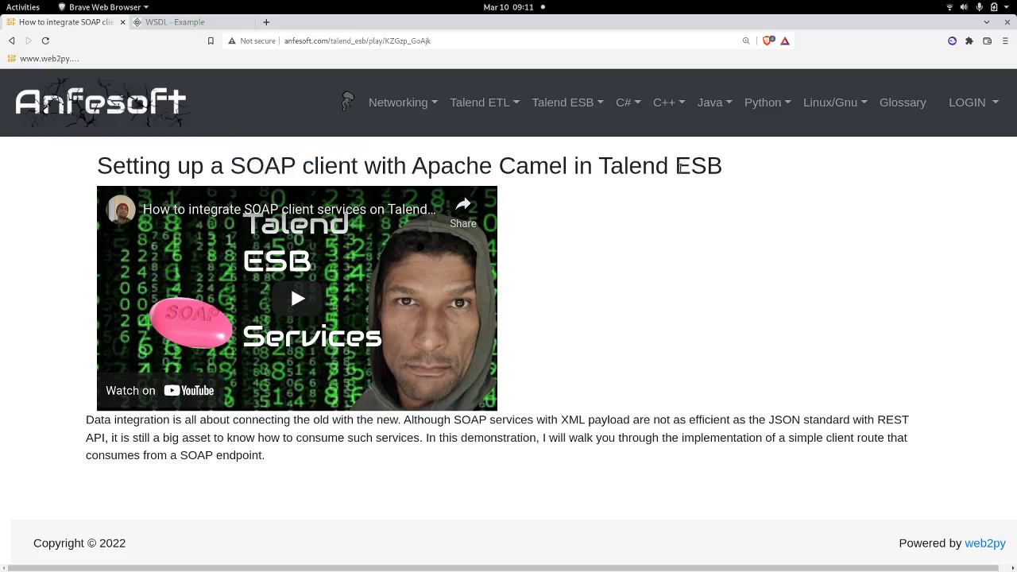
- Select 'ESB' in the article title, then switch to the 'WSDL - Example' tutorial tab
{"action": "double_click", "coordinate": [698, 166]}
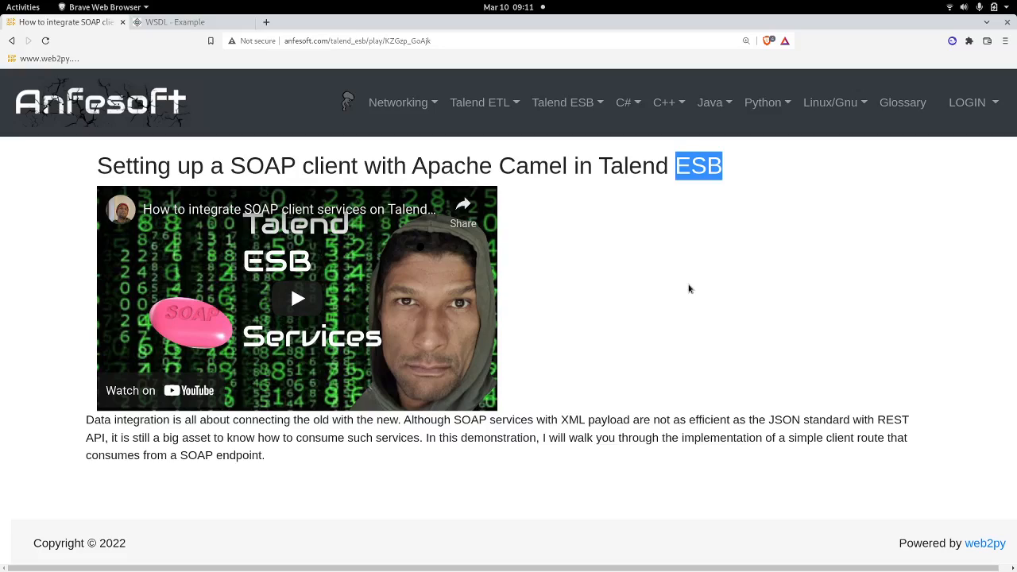
{"action": "mouse_move", "coordinate": [510, 157]}
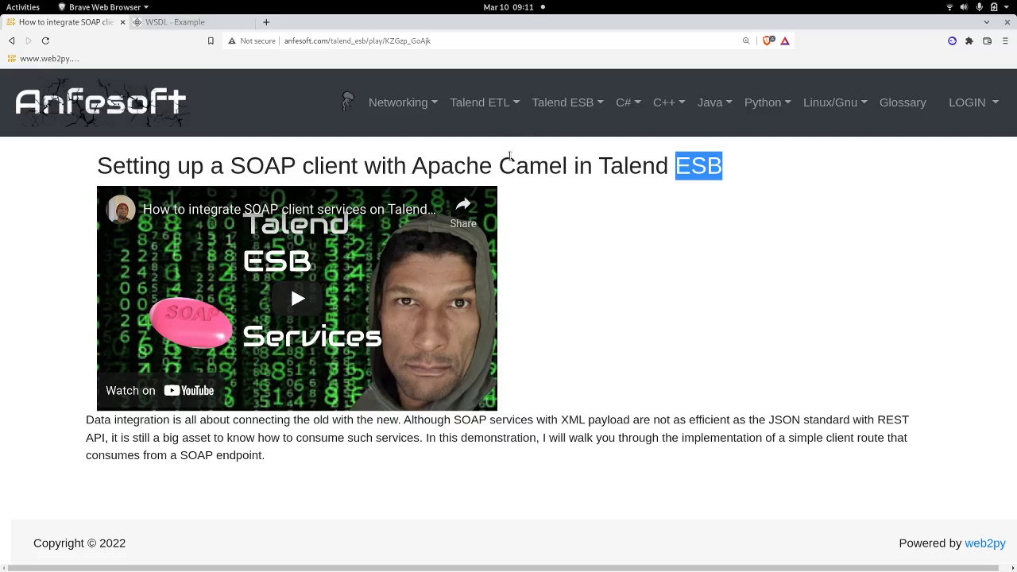
{"action": "left_click", "coordinate": [480, 102]}
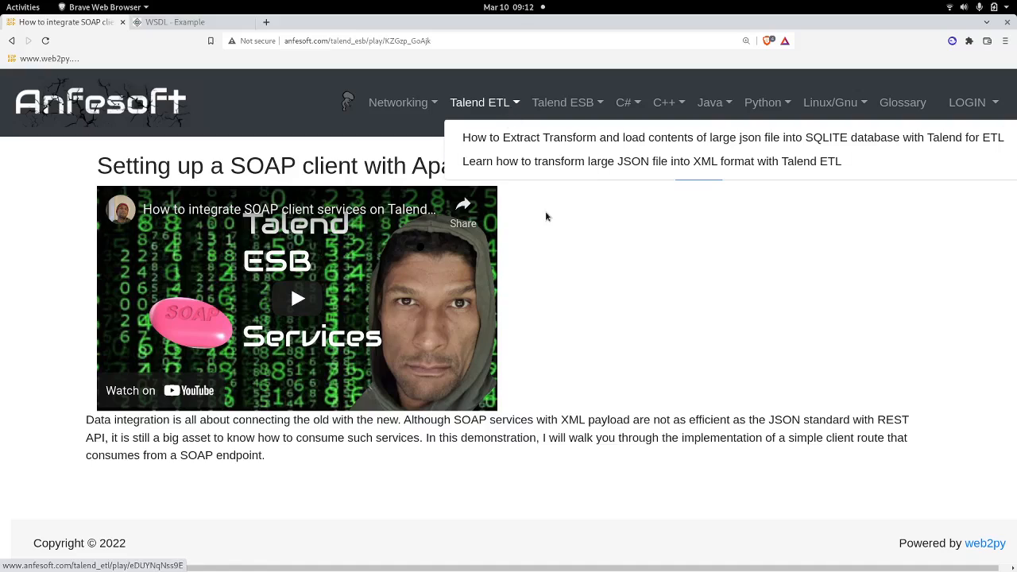
{"action": "mouse_move", "coordinate": [581, 253]}
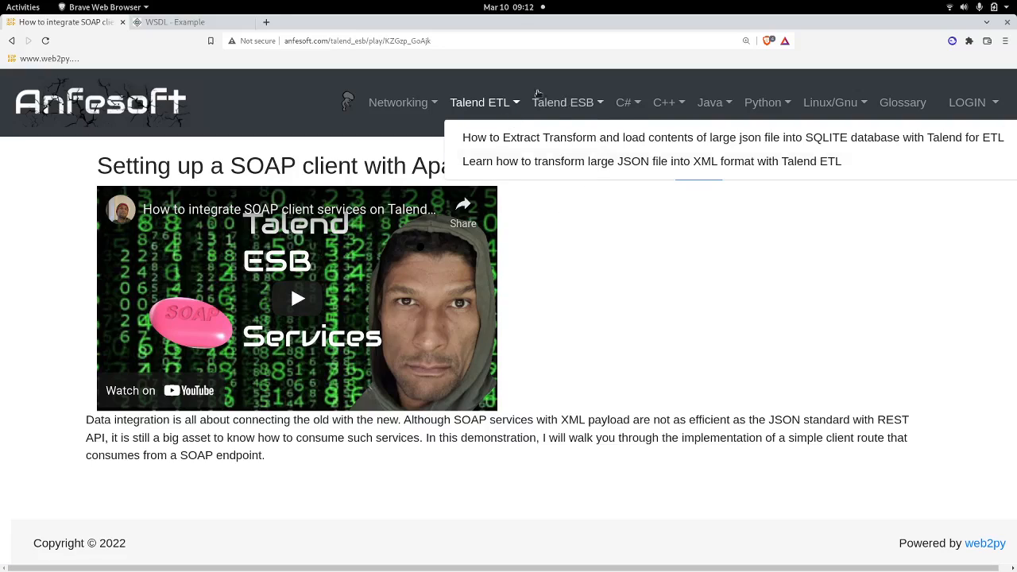
{"action": "left_click", "coordinate": [167, 21]}
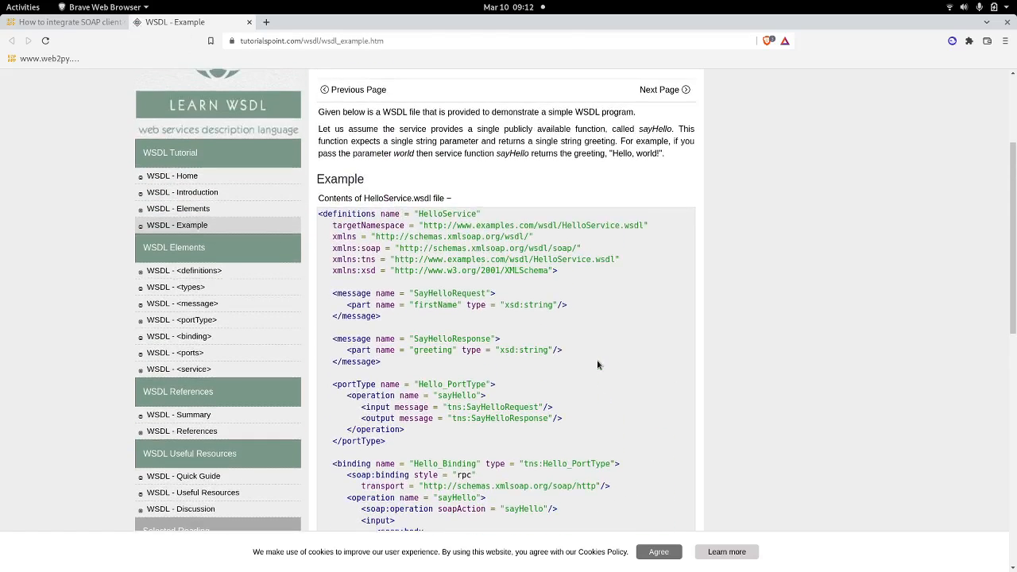
- Scroll through the HelloService WSDL example, then switch over to SoapUI
{"action": "scroll", "scroll_direction": "down", "scroll_amount": 3}
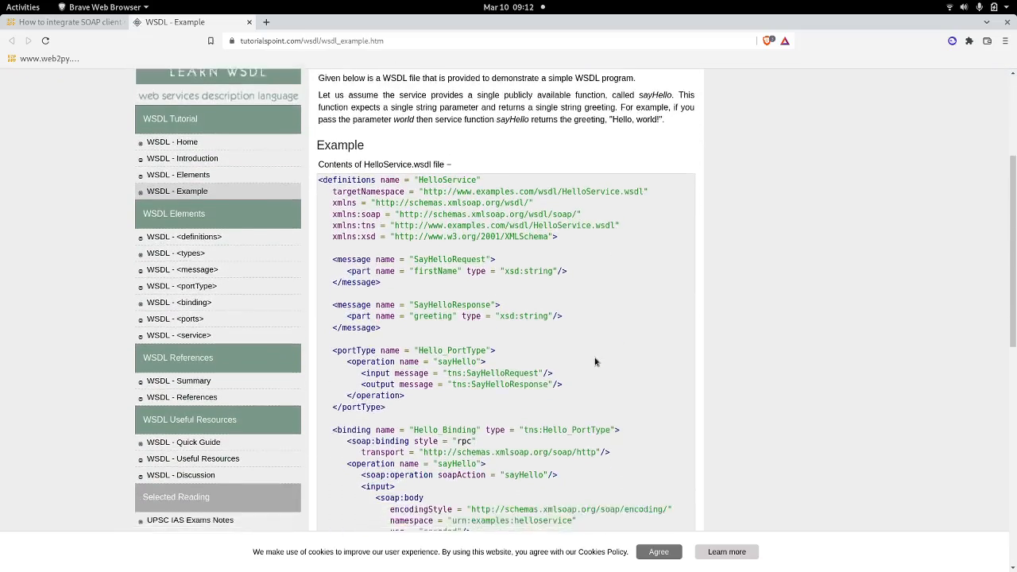
{"action": "scroll", "scroll_direction": "down", "scroll_amount": 3}
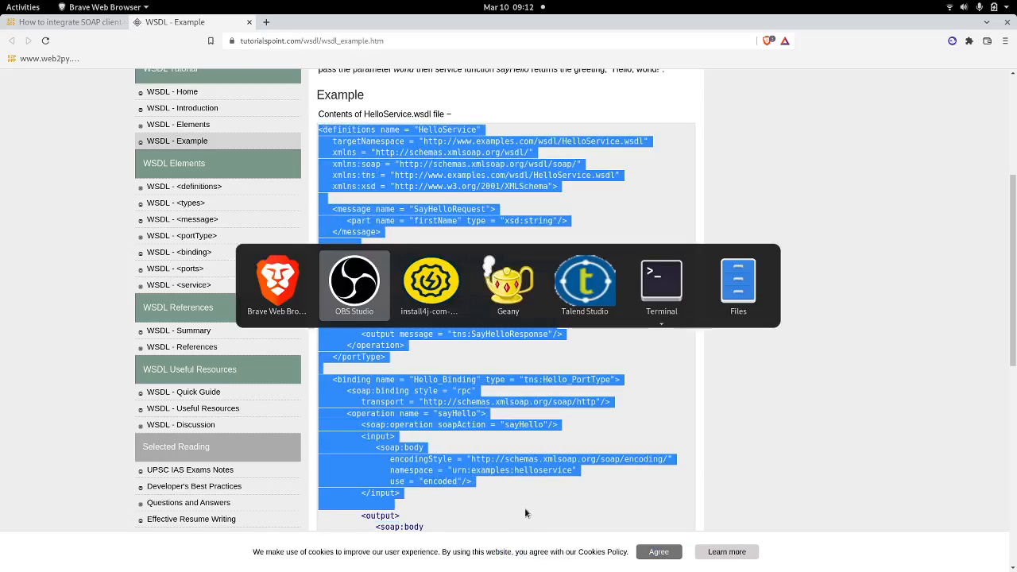
{"action": "mouse_move", "coordinate": [430, 282]}
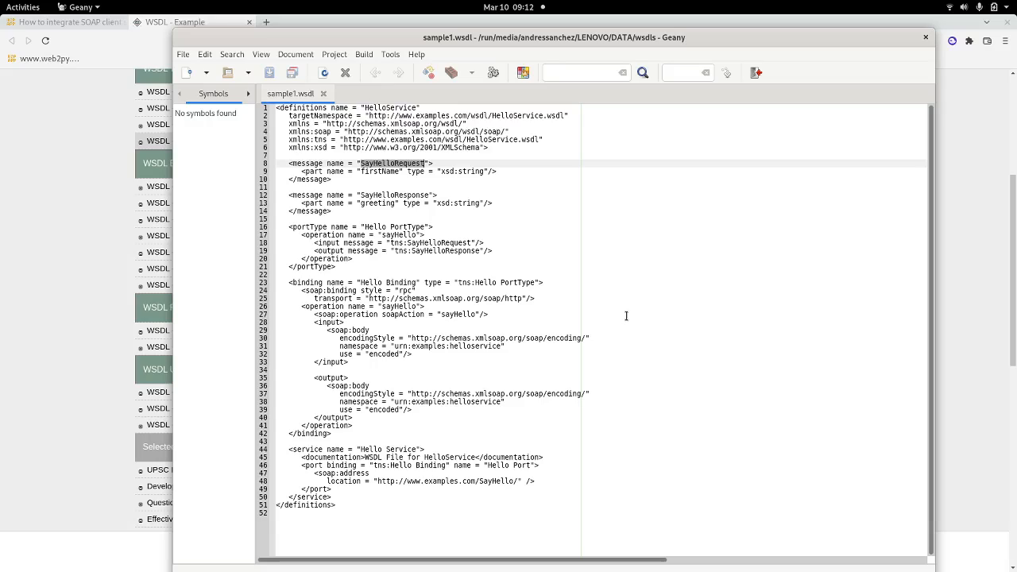
{"action": "key", "text": "alt+Tab"}
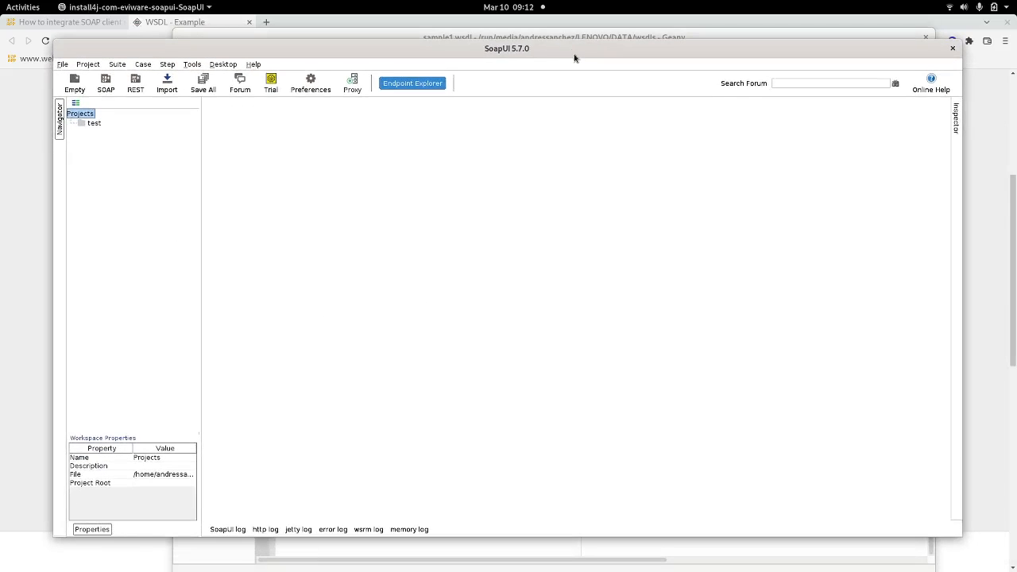
- Remove the 'test' project from the SoapUI workspace, confirming the removal
{"action": "left_click", "coordinate": [93, 123]}
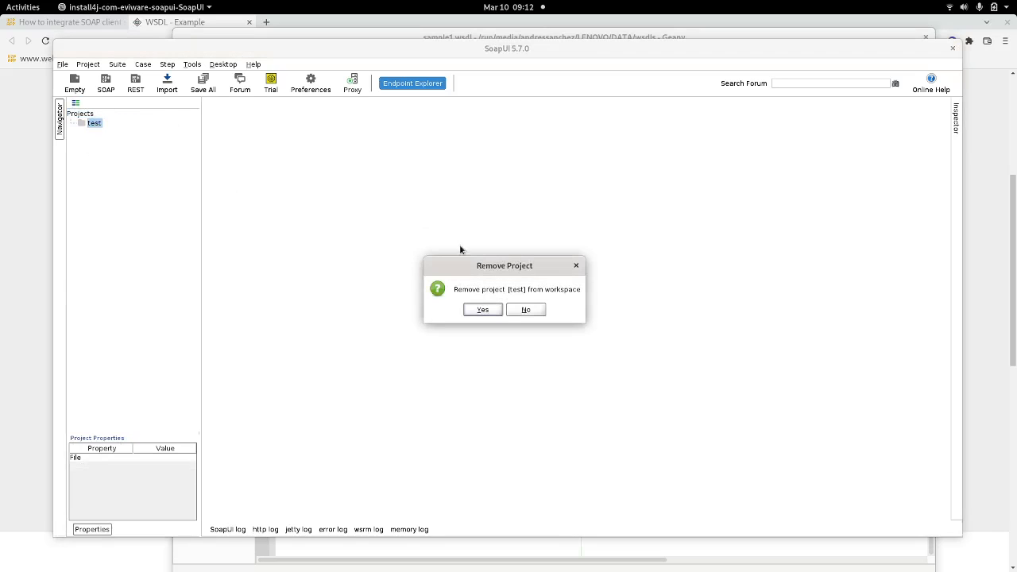
{"action": "left_click", "coordinate": [481, 309]}
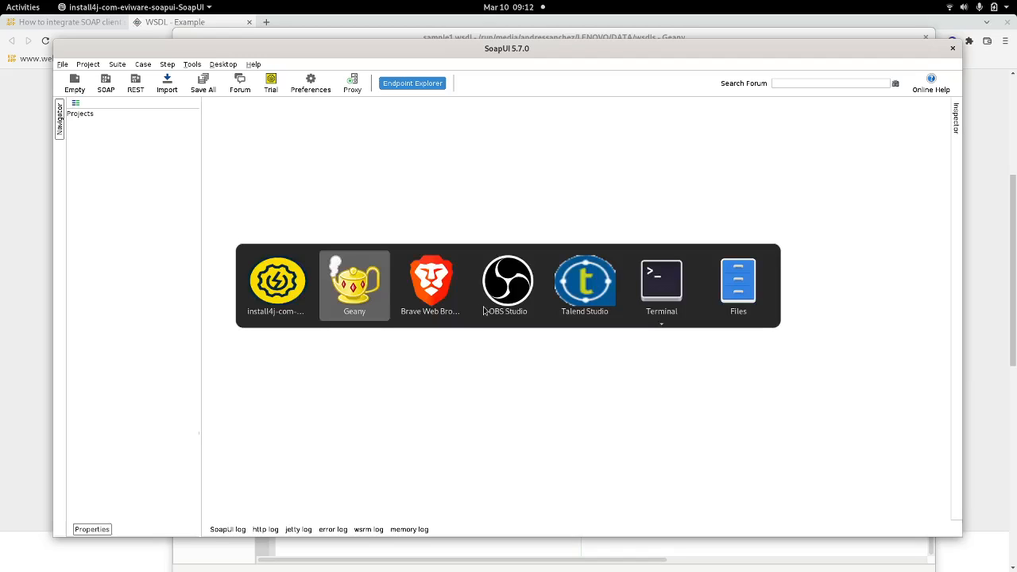
- Create a new route named helloSoapService in Talend Studio
{"action": "left_click", "coordinate": [585, 280]}
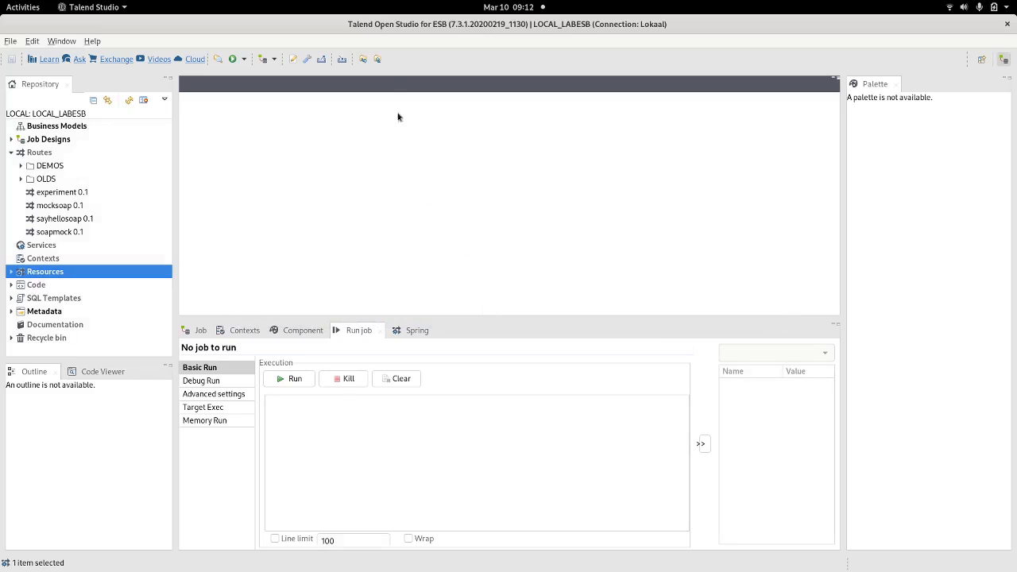
{"action": "mouse_move", "coordinate": [452, 55]}
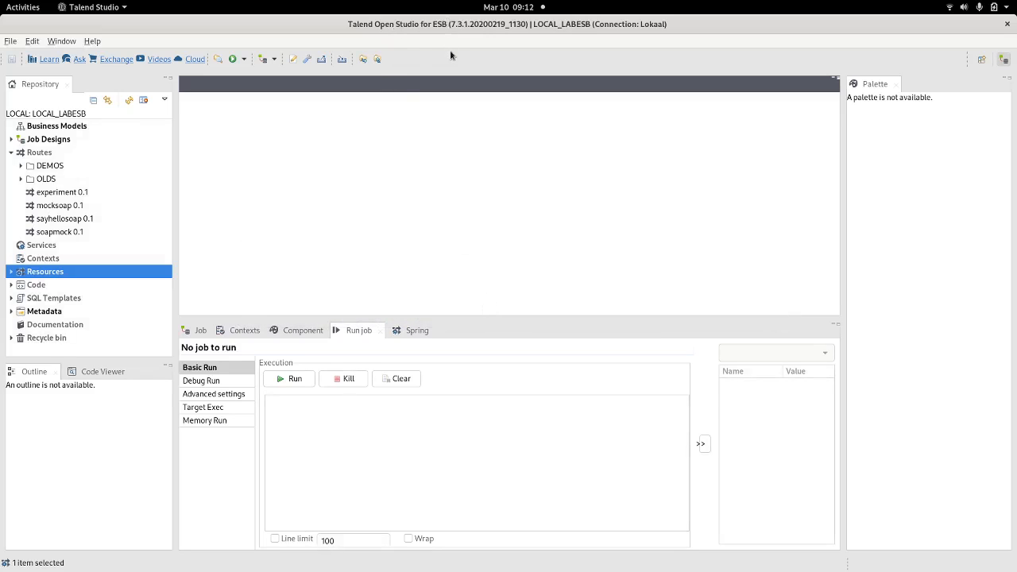
{"action": "mouse_move", "coordinate": [115, 317]}
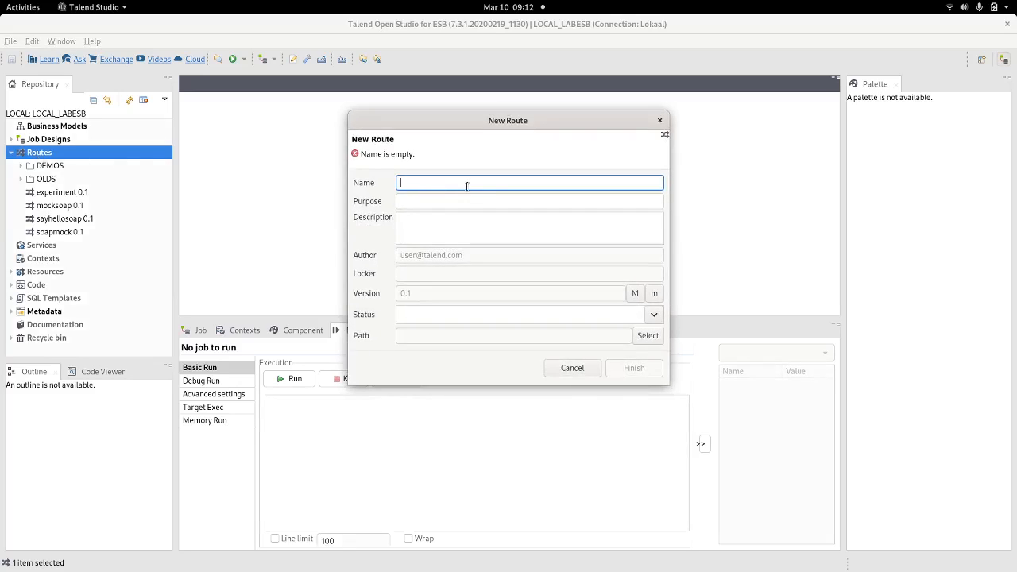
{"action": "type", "text": "helloSoapService"}
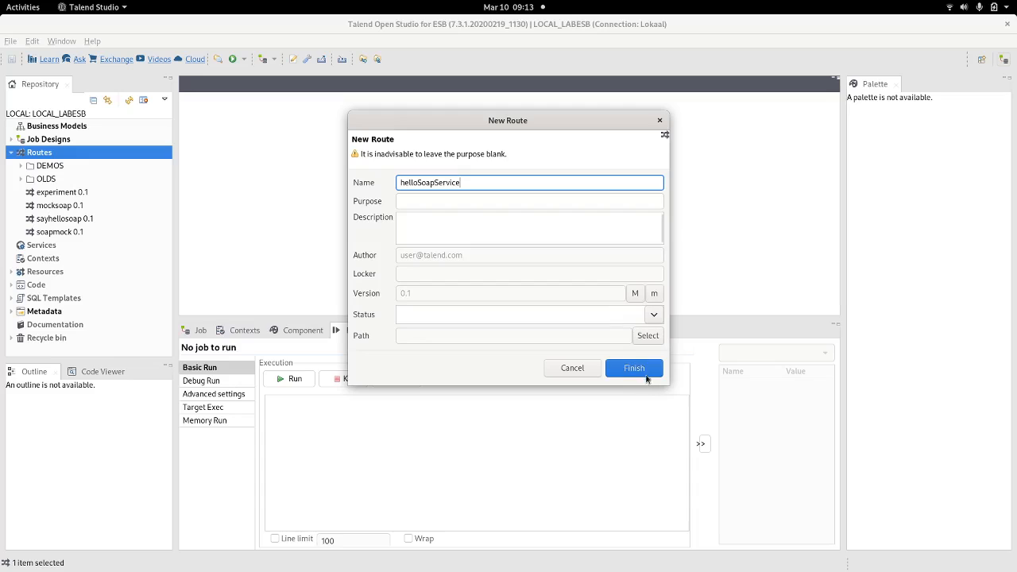
{"action": "left_click", "coordinate": [633, 368]}
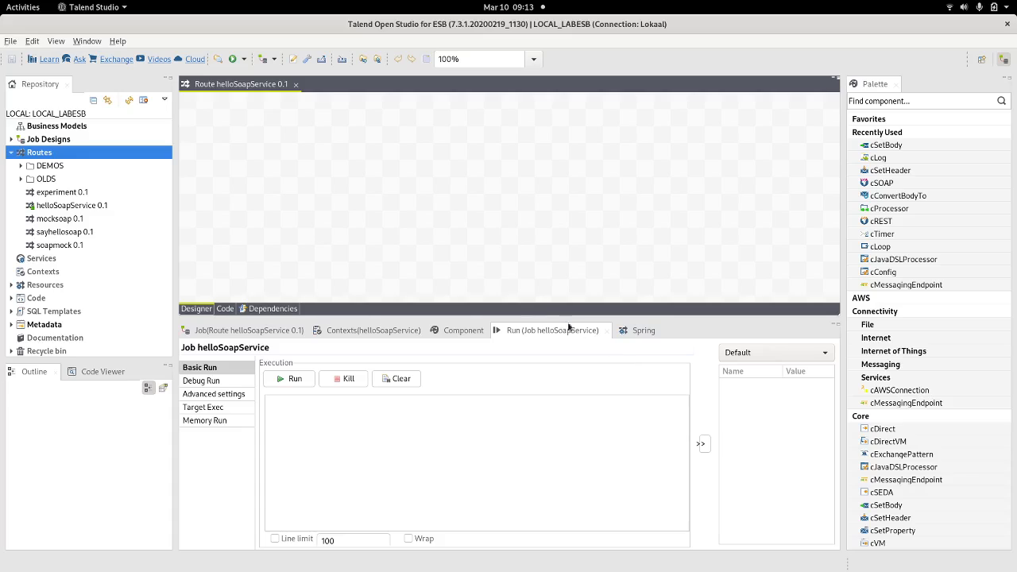
{"action": "mouse_move", "coordinate": [334, 189]}
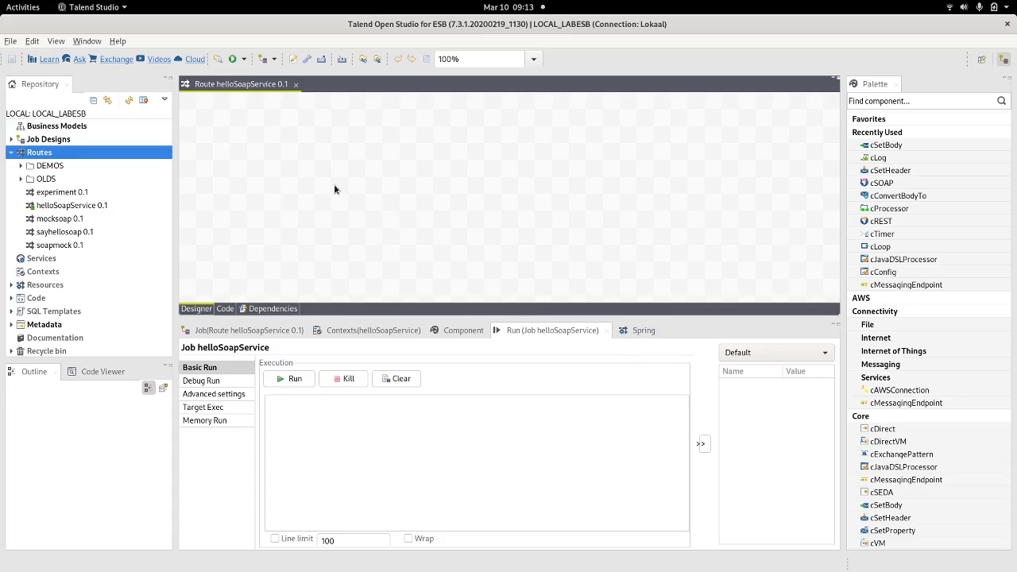
- Place cSOAP from a 'cs' Palette search and open cSOAP_1's settings
{"action": "type", "text": "cs"}
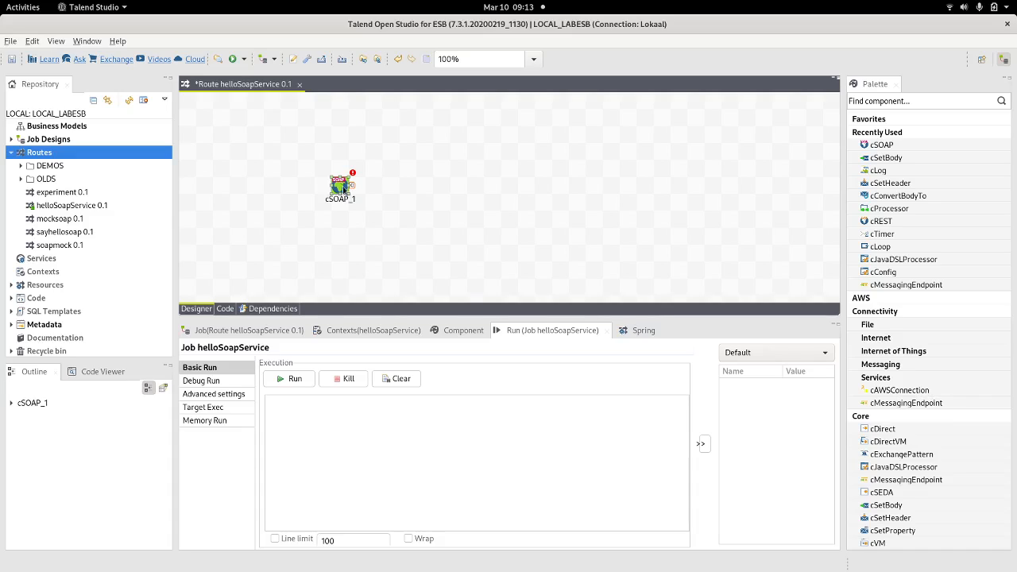
{"action": "right_click", "coordinate": [340, 184]}
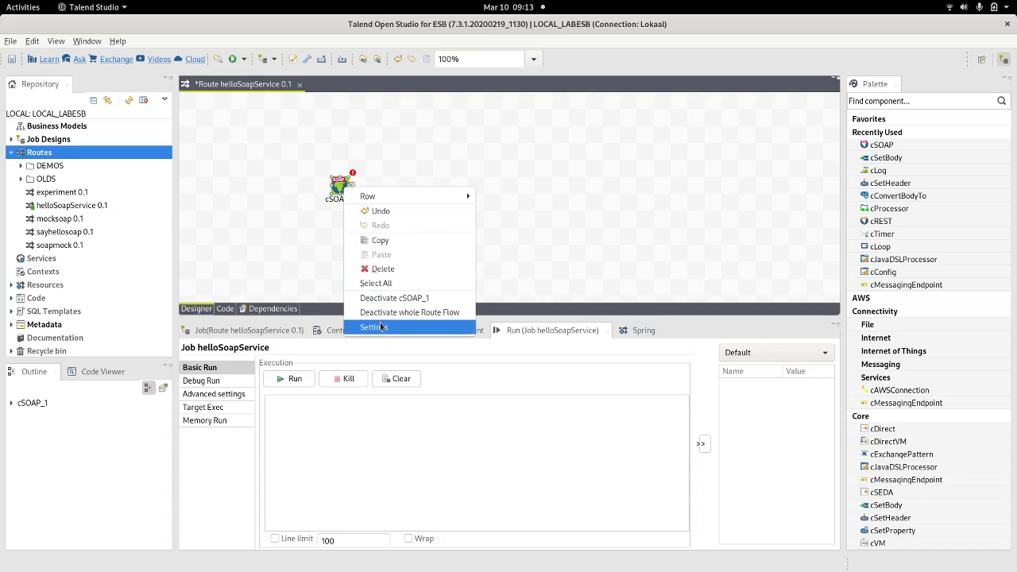
{"action": "left_click", "coordinate": [373, 327]}
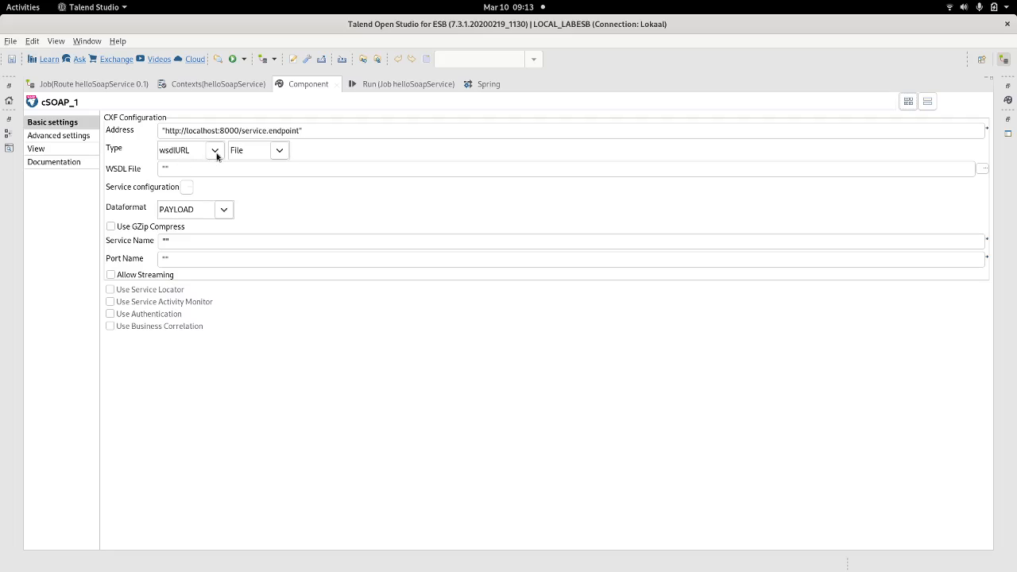
{"action": "mouse_move", "coordinate": [274, 151]}
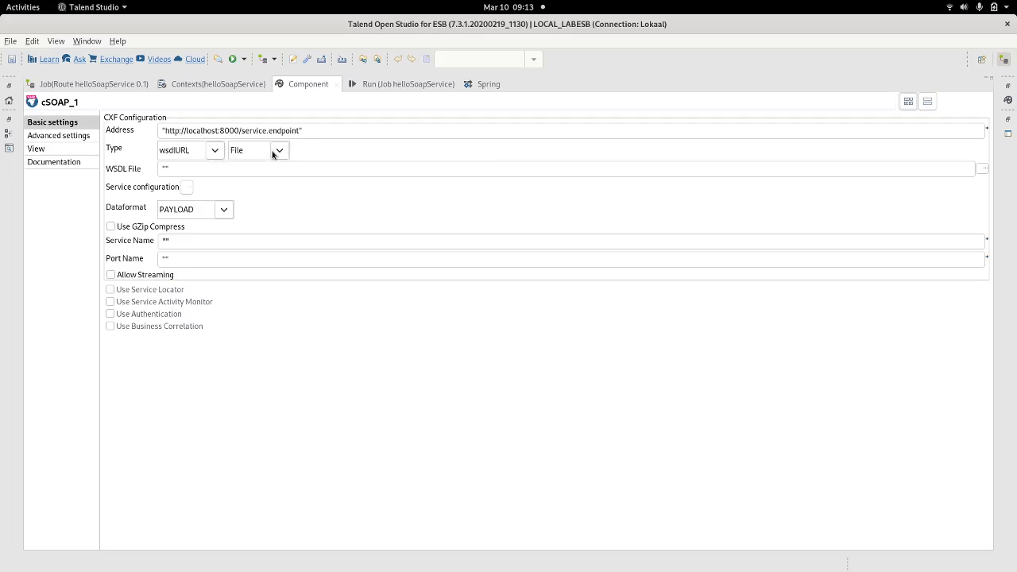
{"action": "left_click", "coordinate": [278, 150]}
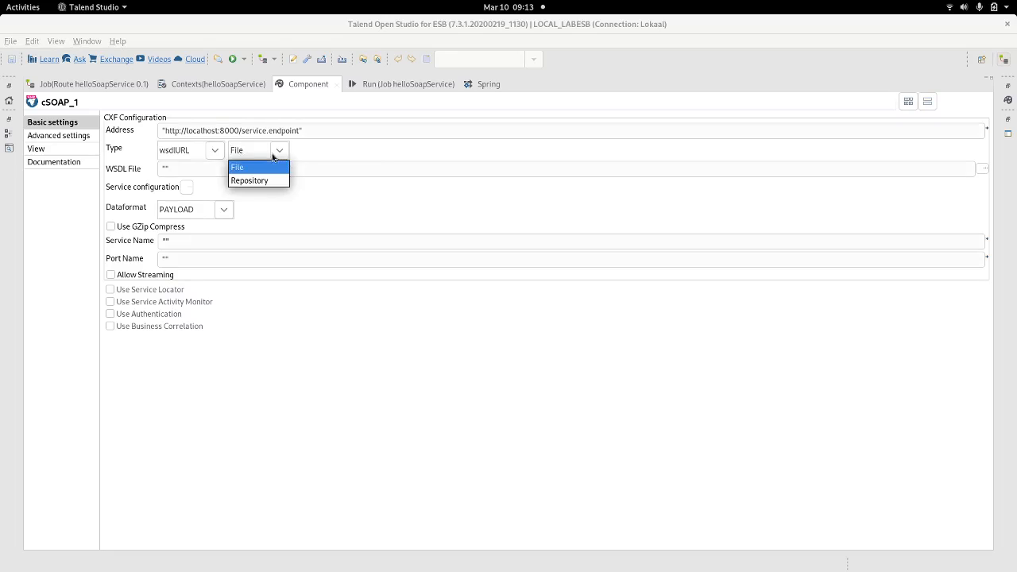
{"action": "mouse_move", "coordinate": [298, 155]}
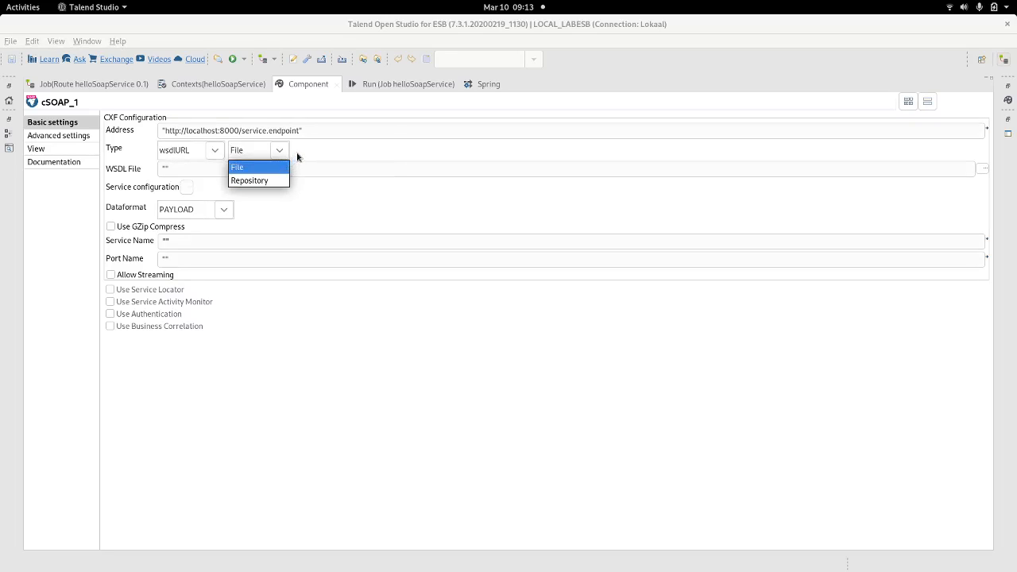
{"action": "left_click", "coordinate": [237, 166]}
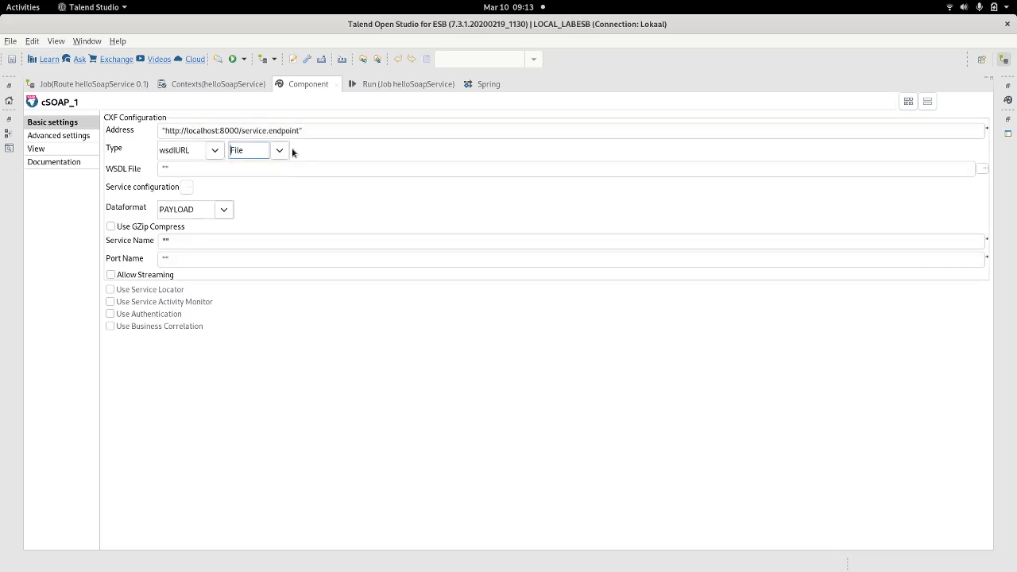
{"action": "mouse_move", "coordinate": [994, 183]}
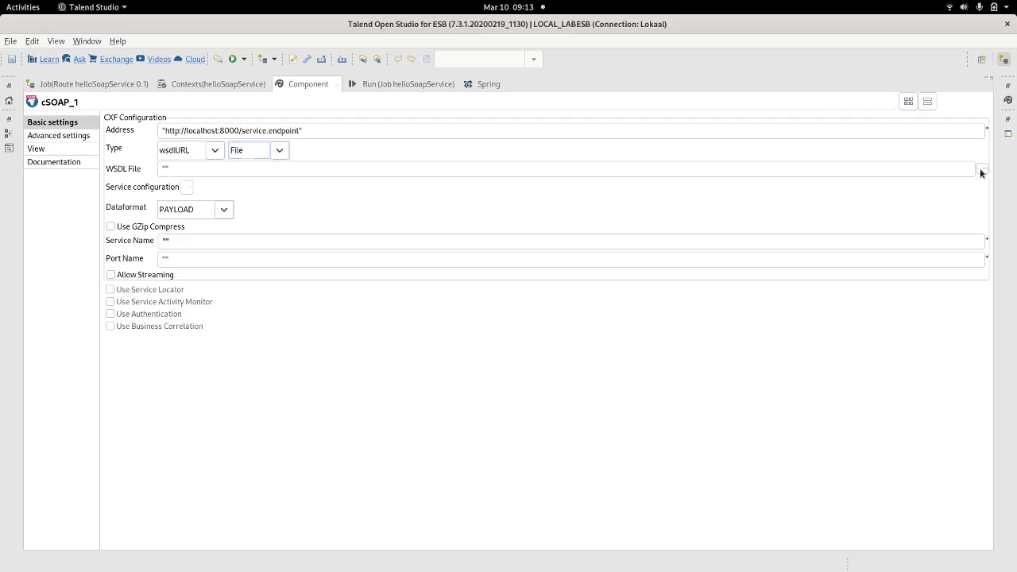
- Set cSOAP_1's WSDL File to sample1.wsdl from the wsdls folder
{"action": "left_click", "coordinate": [982, 168]}
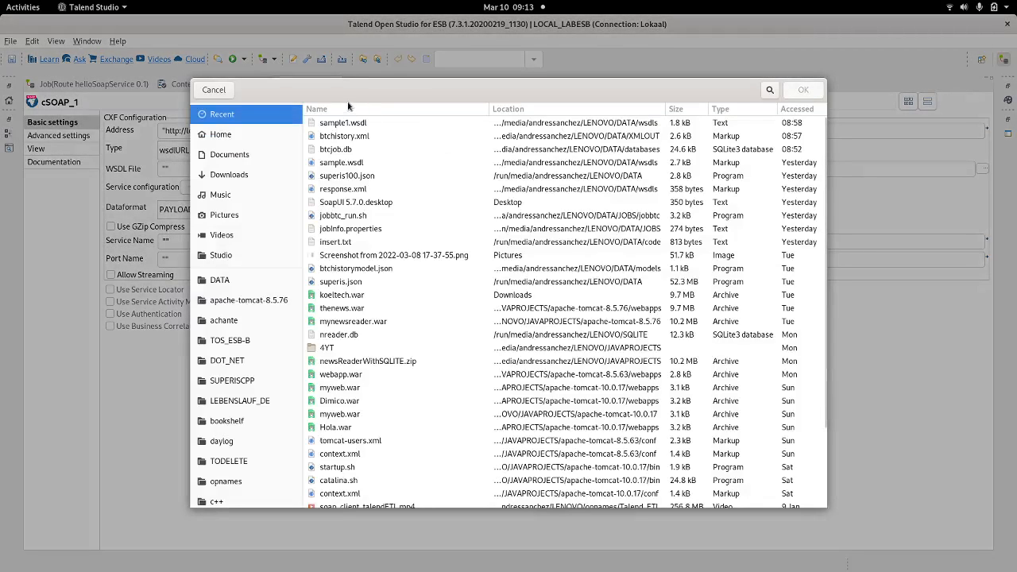
{"action": "mouse_move", "coordinate": [232, 143]}
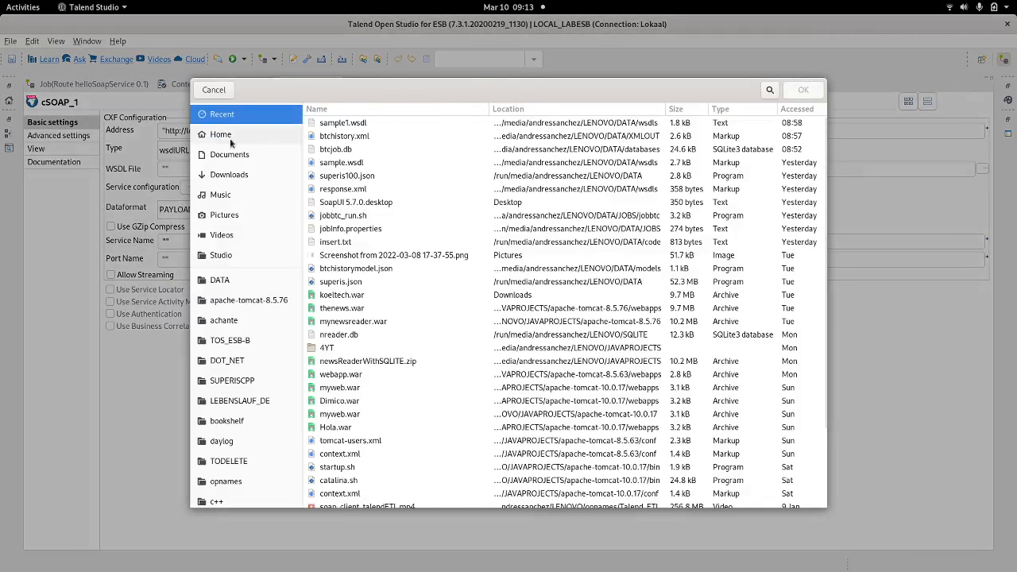
{"action": "left_click", "coordinate": [221, 133]}
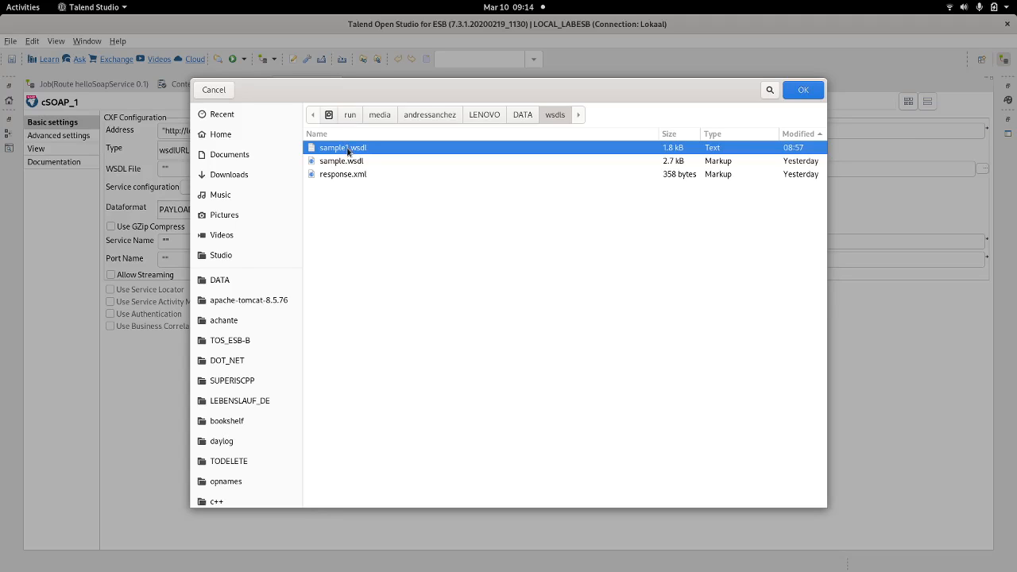
{"action": "left_click", "coordinate": [803, 89]}
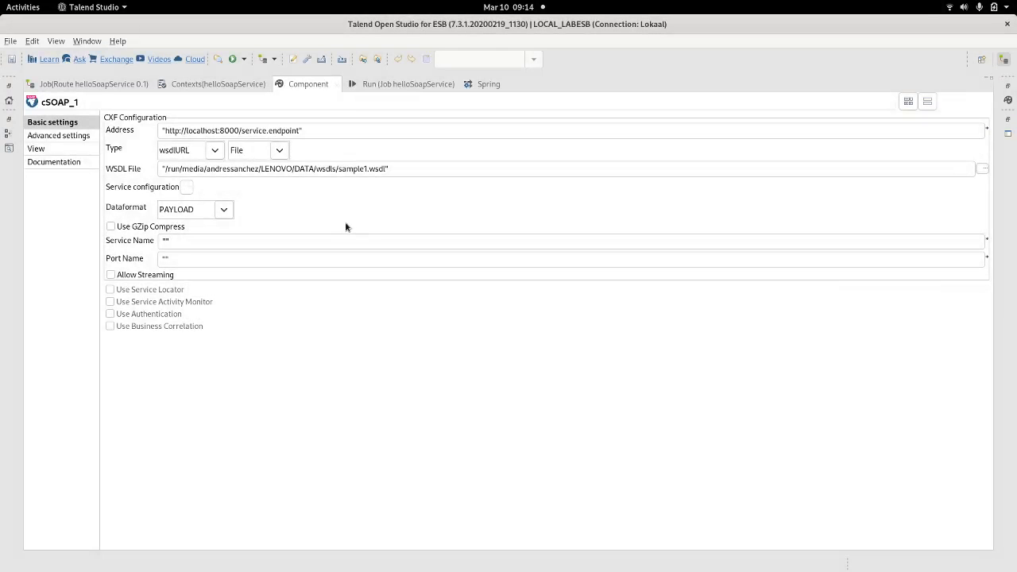
{"action": "mouse_move", "coordinate": [265, 229]}
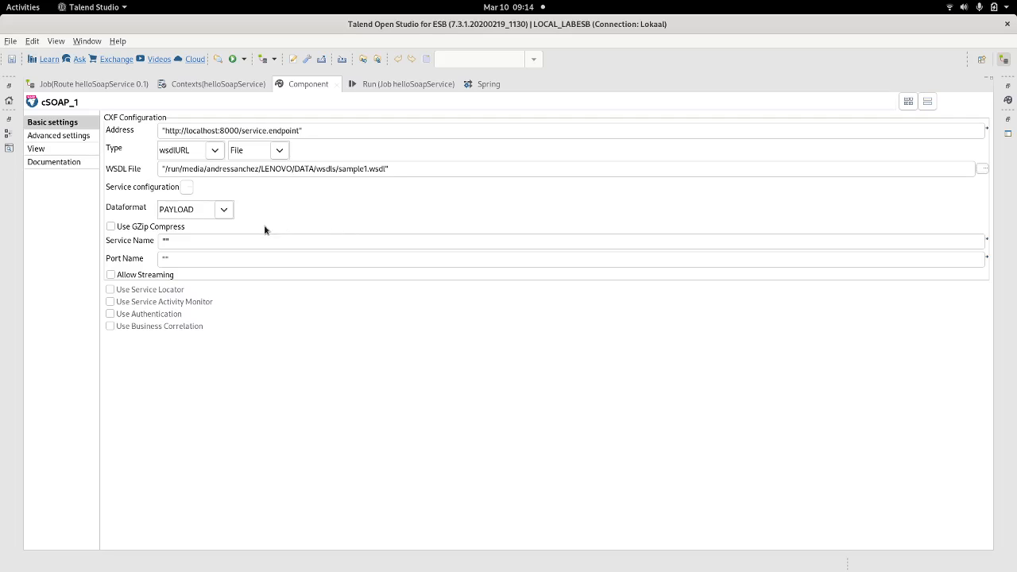
- Change cSOAP_1's Dataformat from PAYLOAD to RAW and restore the route designer layout
{"action": "left_click", "coordinate": [224, 209]}
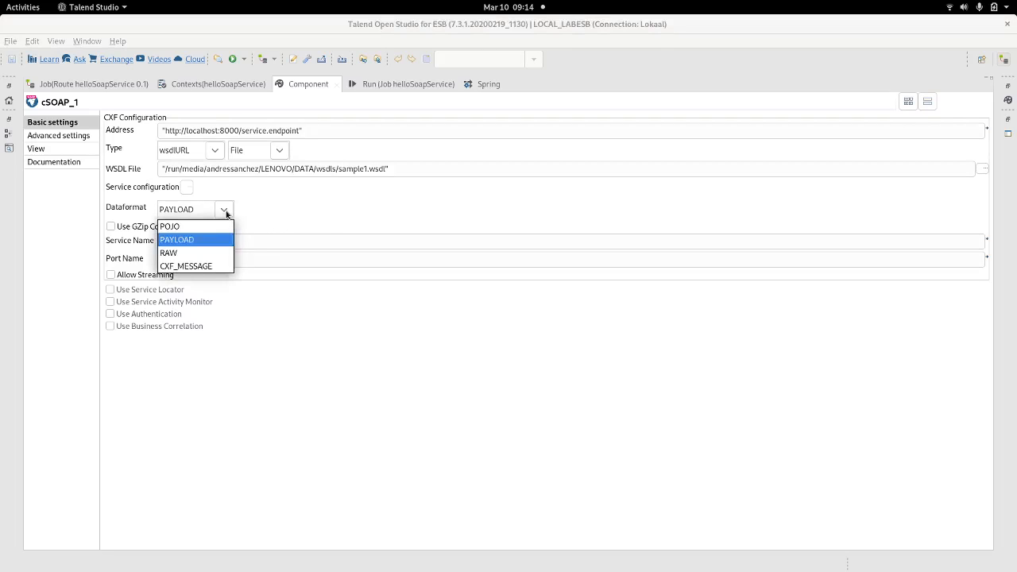
{"action": "left_click", "coordinate": [168, 253]}
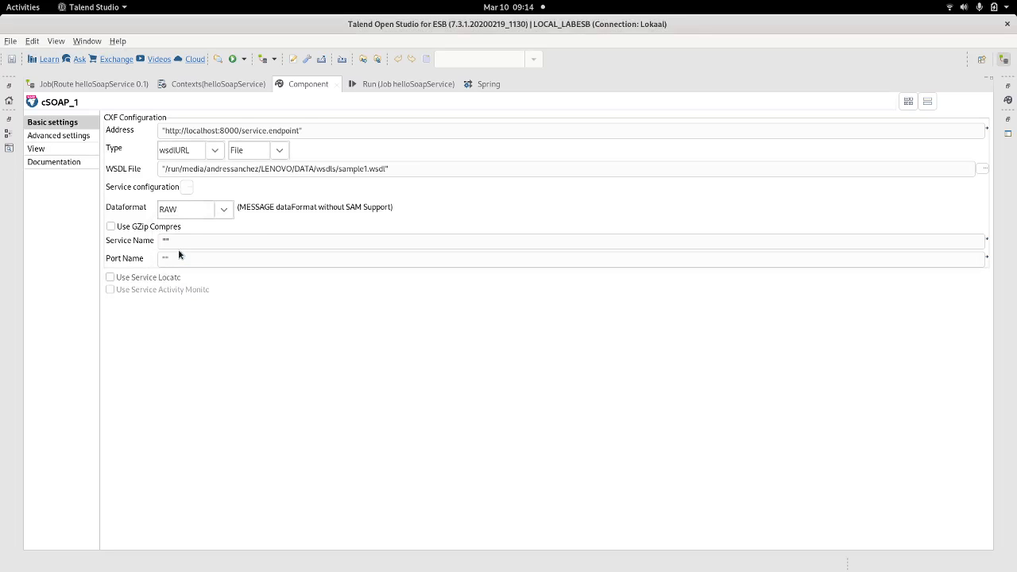
{"action": "mouse_move", "coordinate": [337, 282]}
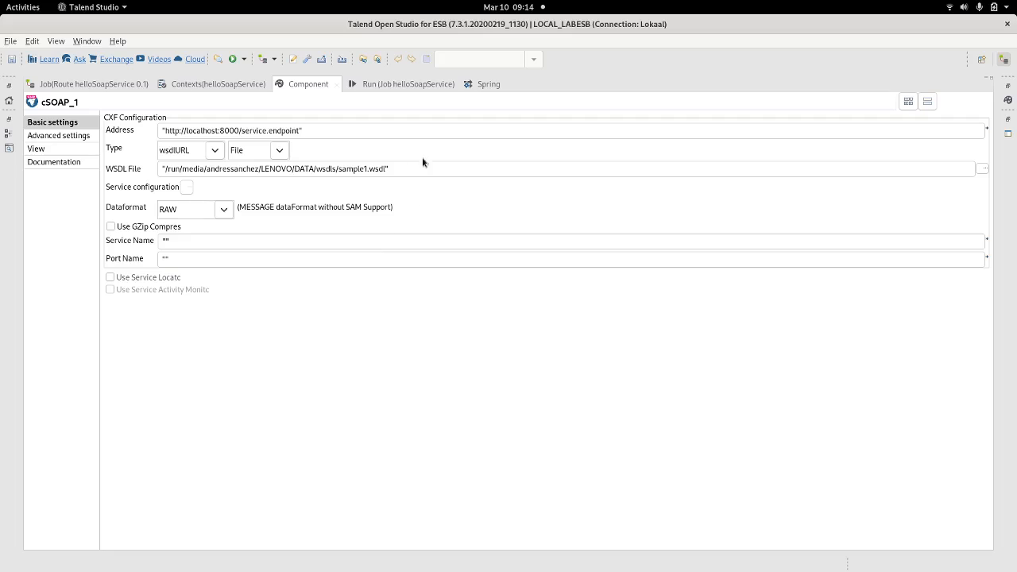
{"action": "mouse_move", "coordinate": [120, 68]}
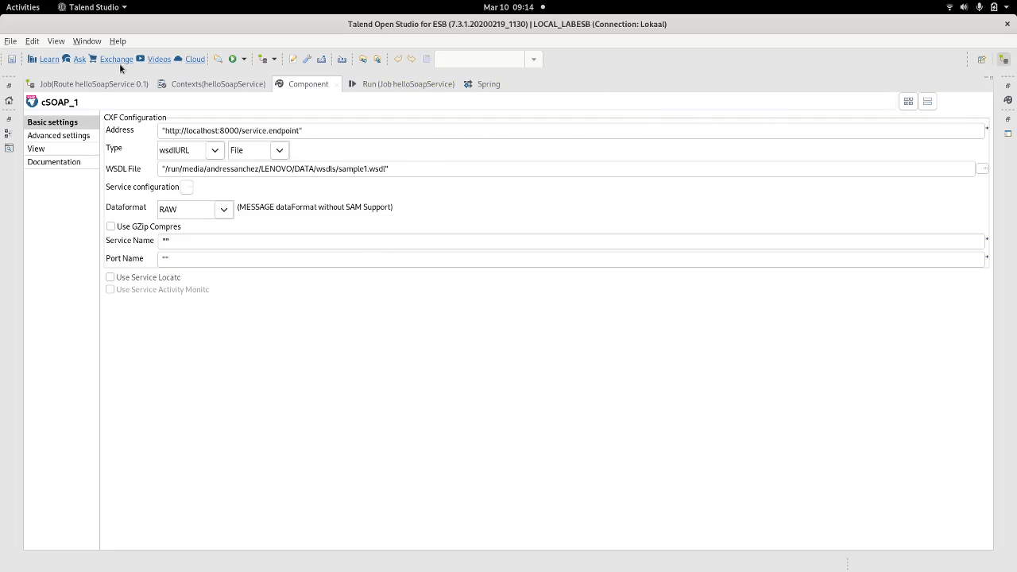
{"action": "mouse_move", "coordinate": [847, 153]}
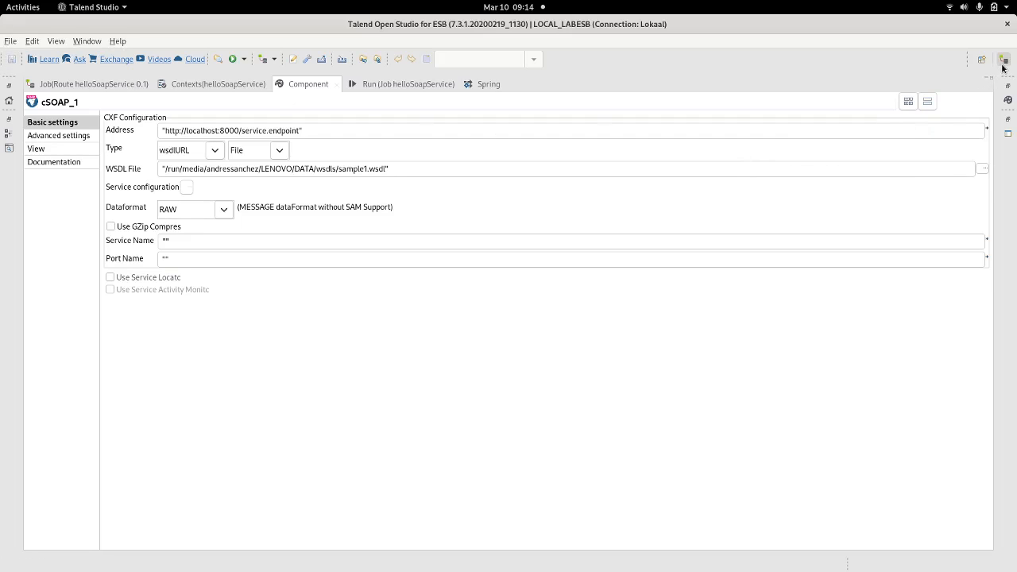
{"action": "mouse_move", "coordinate": [965, 112]}
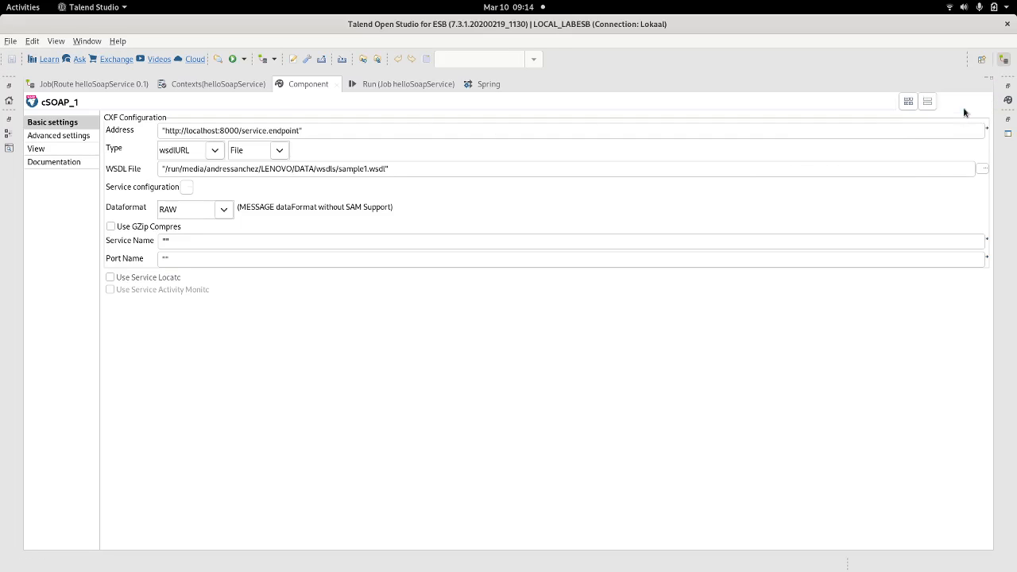
{"action": "left_click", "coordinate": [382, 84]}
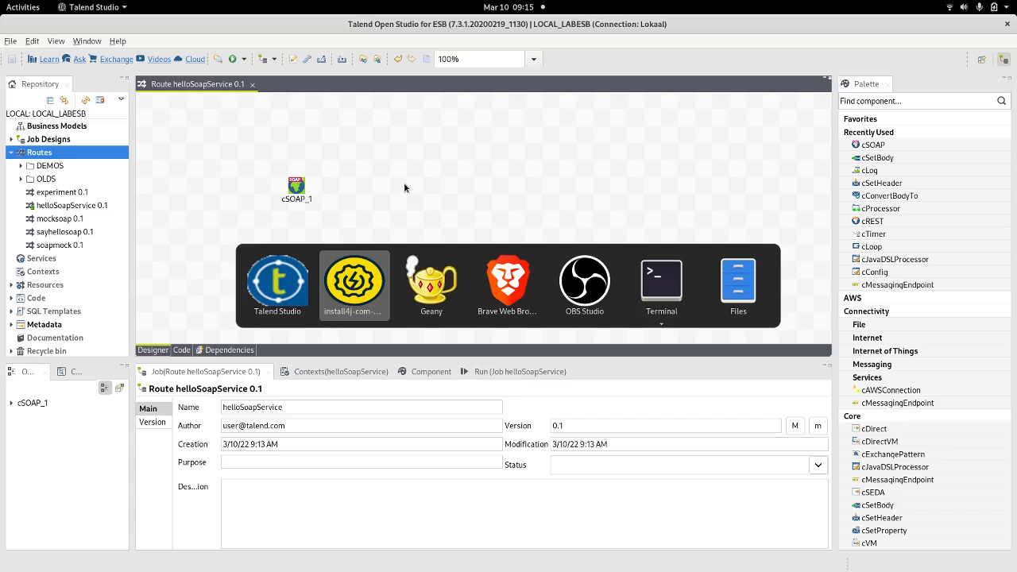
- Start a new SOAP project in SoapUI named helloworldsoap
{"action": "left_click", "coordinate": [354, 282]}
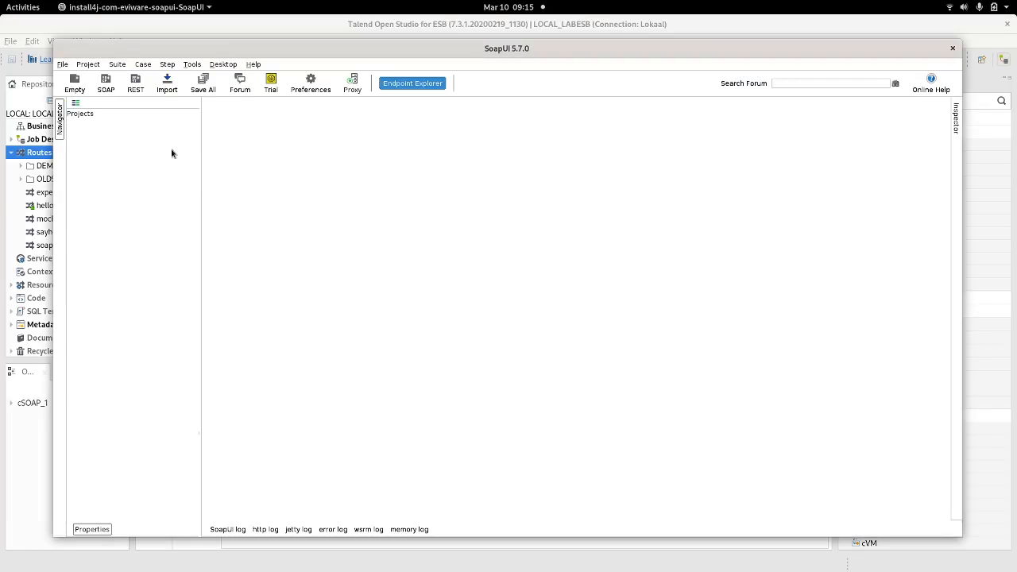
{"action": "mouse_move", "coordinate": [105, 80]}
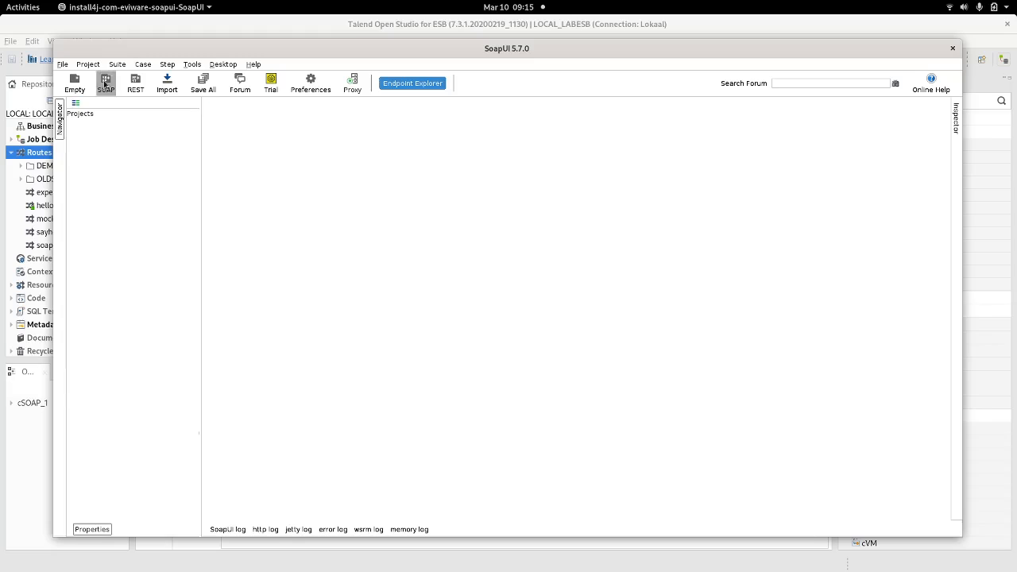
{"action": "left_click", "coordinate": [106, 82]}
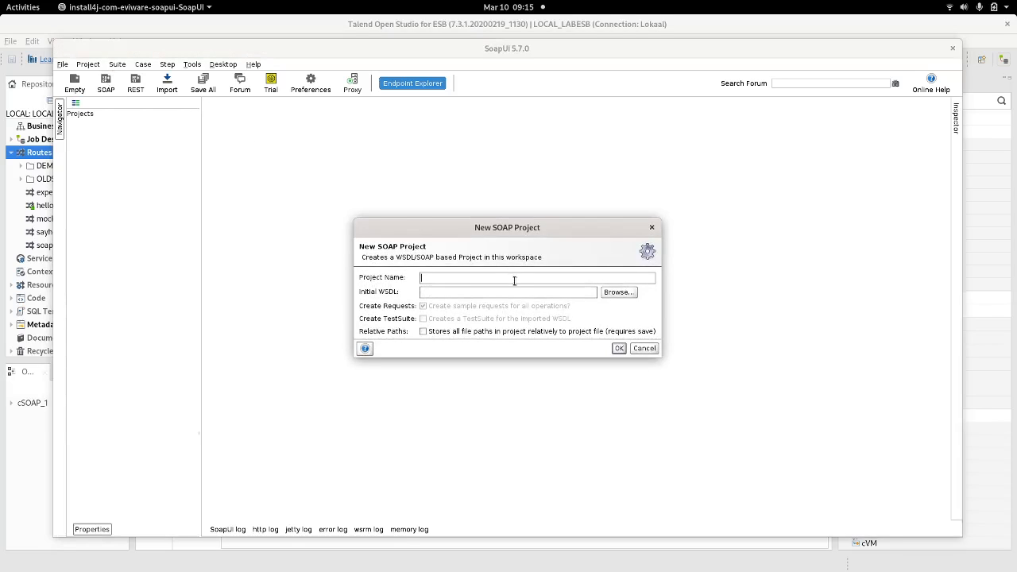
{"action": "type", "text": "hello"}
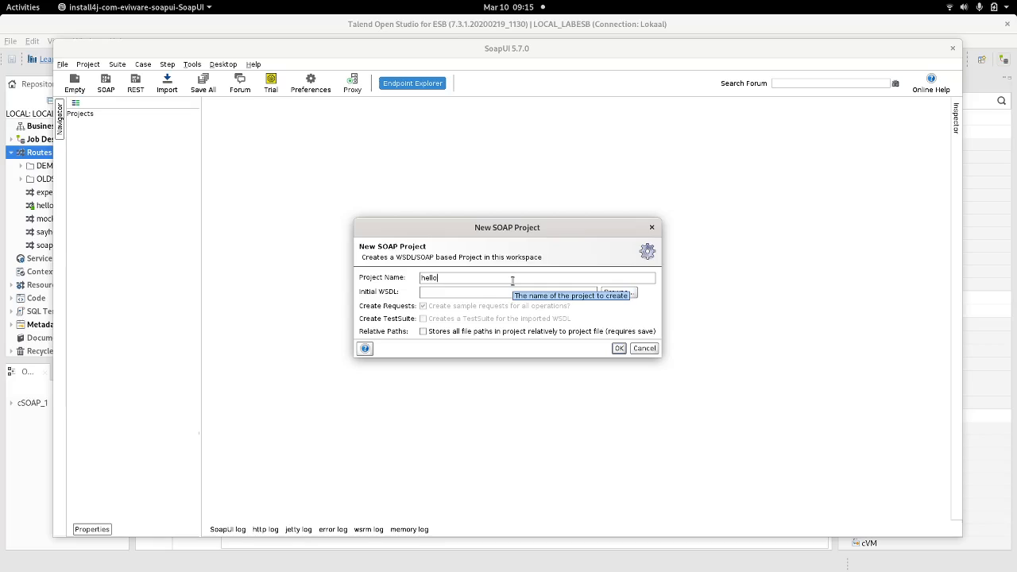
{"action": "type", "text": "world"}
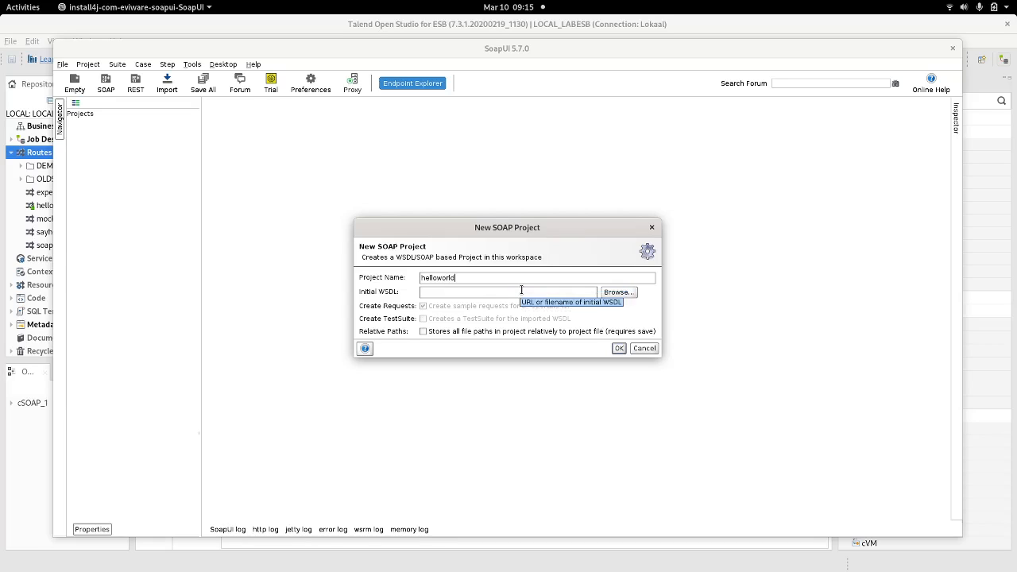
{"action": "type", "text": "soap"}
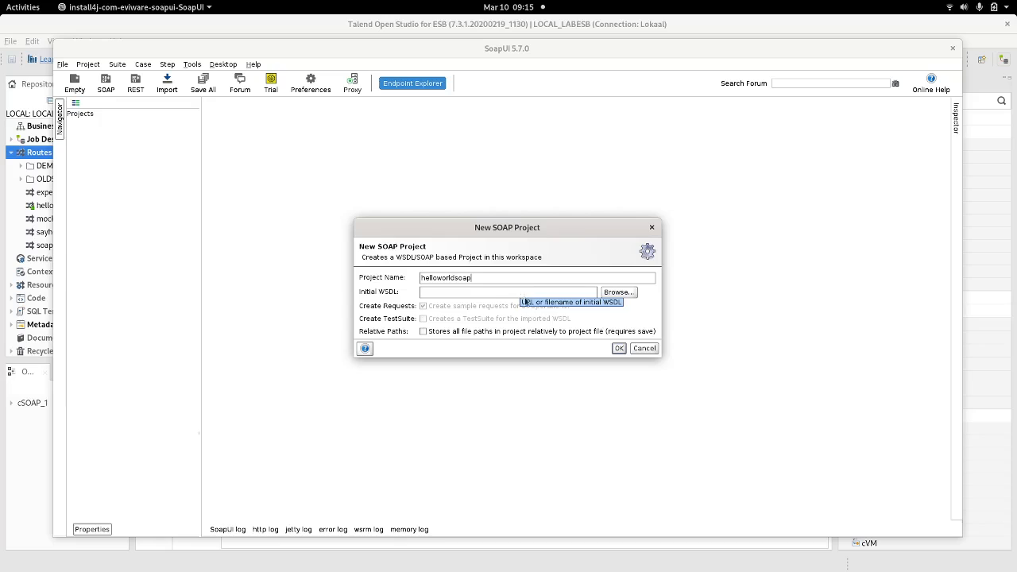
- Choose sample1.wsdl from /run/media/andressanchez/LENOVO/DATA/wsdls as the initial WSDL
{"action": "left_click", "coordinate": [618, 292]}
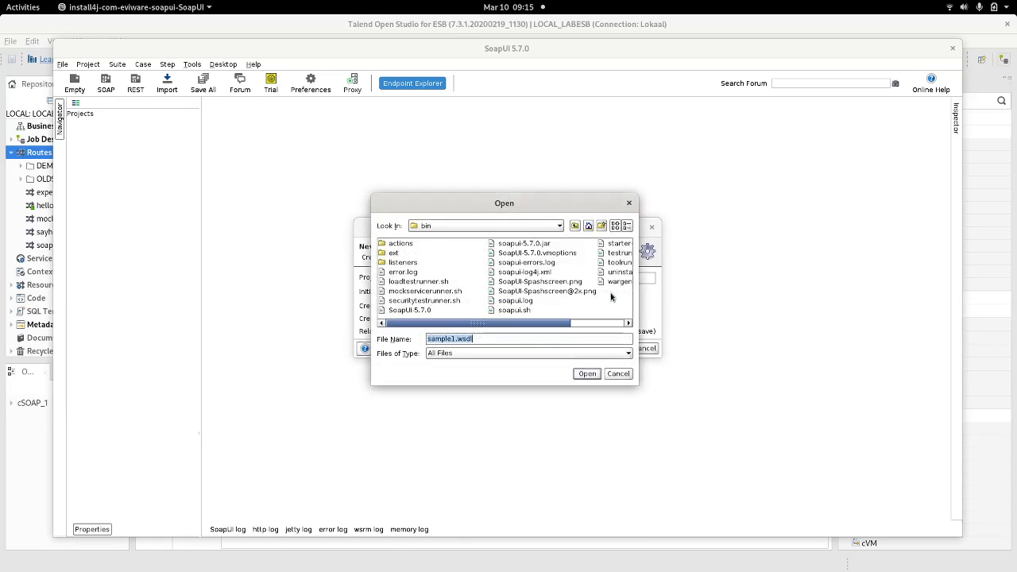
{"action": "mouse_move", "coordinate": [594, 306]}
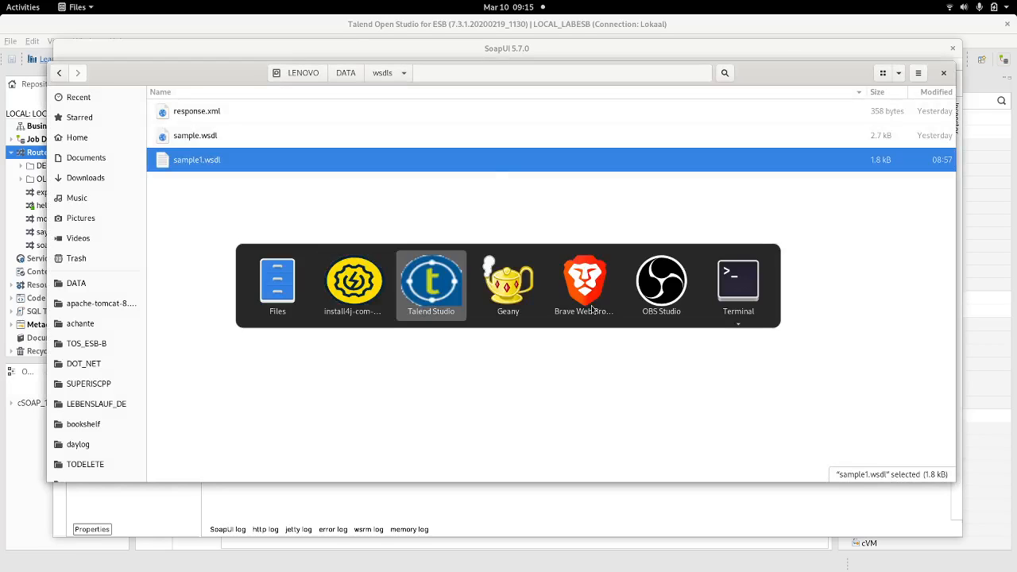
{"action": "left_click", "coordinate": [738, 282]}
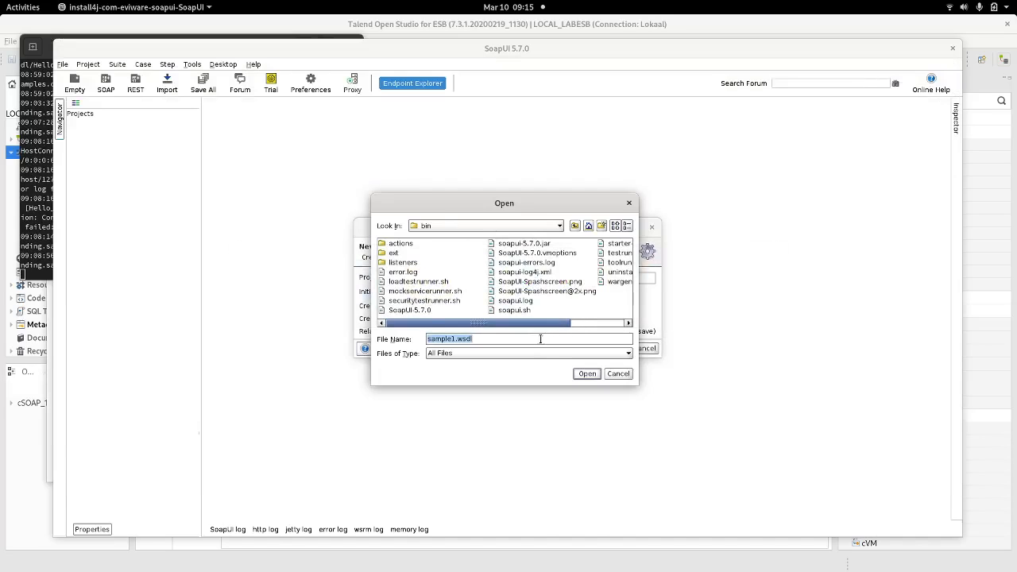
{"action": "type", "text": "/run/media/andressanchez/LENOVO/DATA/wsdls"}
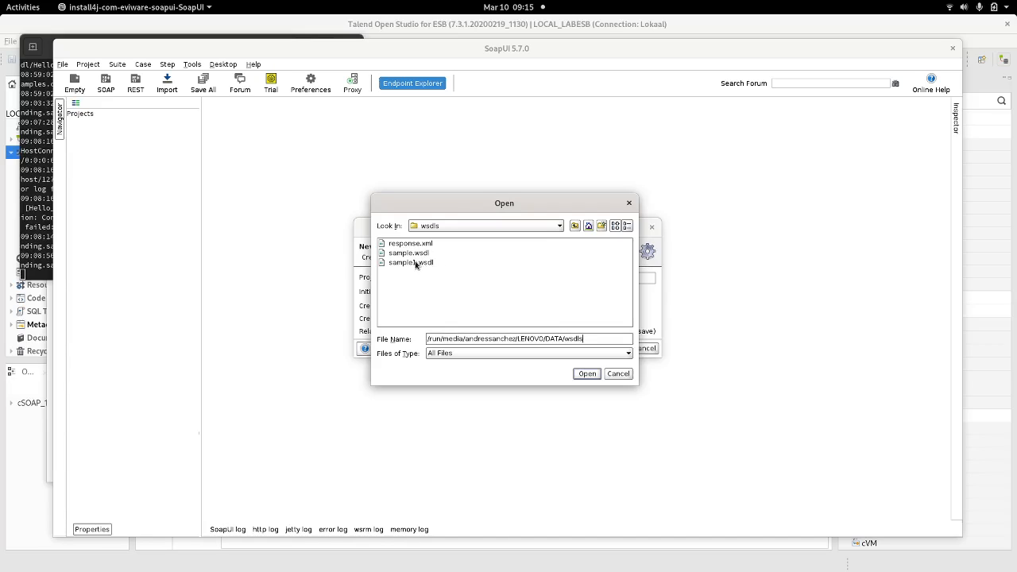
{"action": "left_click", "coordinate": [587, 373]}
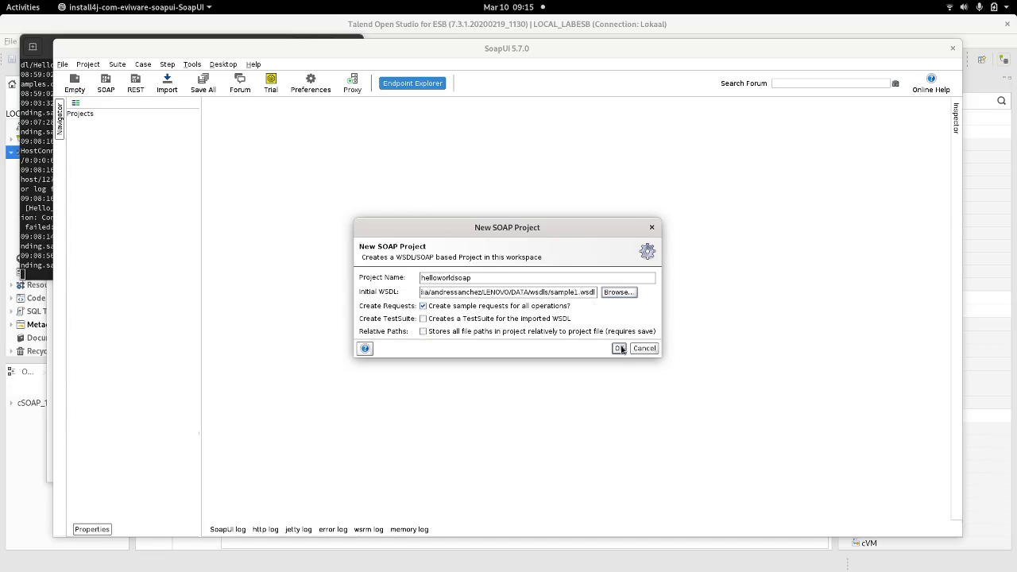
- Create the helloworldsoap project and set Request 1's firstName to Andres
{"action": "left_click", "coordinate": [618, 348]}
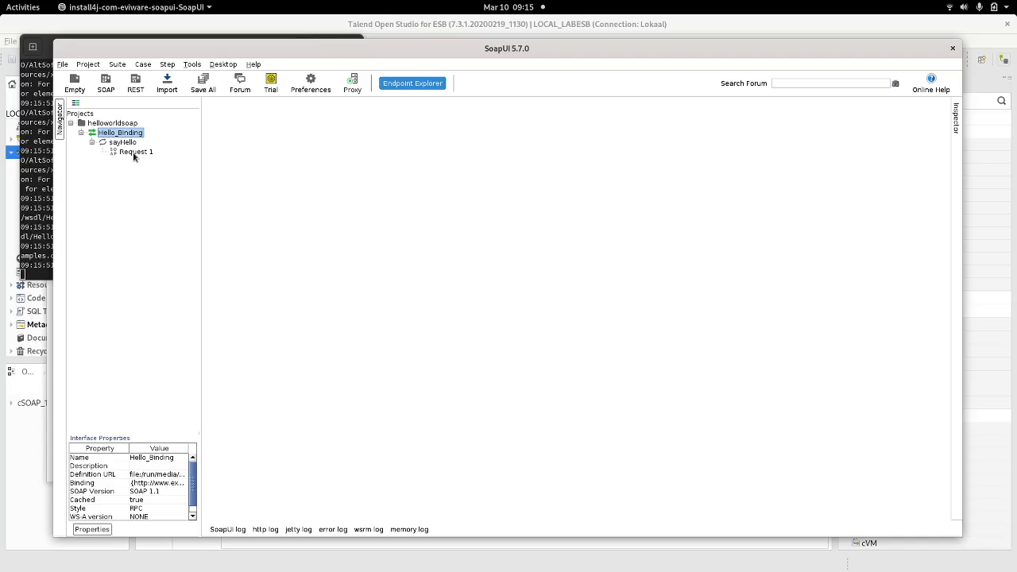
{"action": "double_click", "coordinate": [136, 152]}
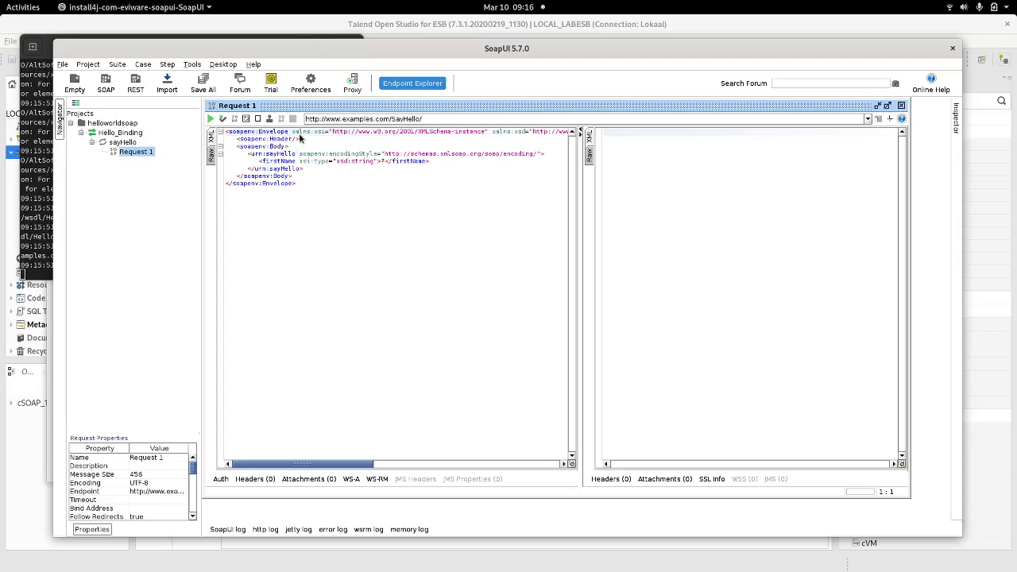
{"action": "mouse_move", "coordinate": [384, 177]}
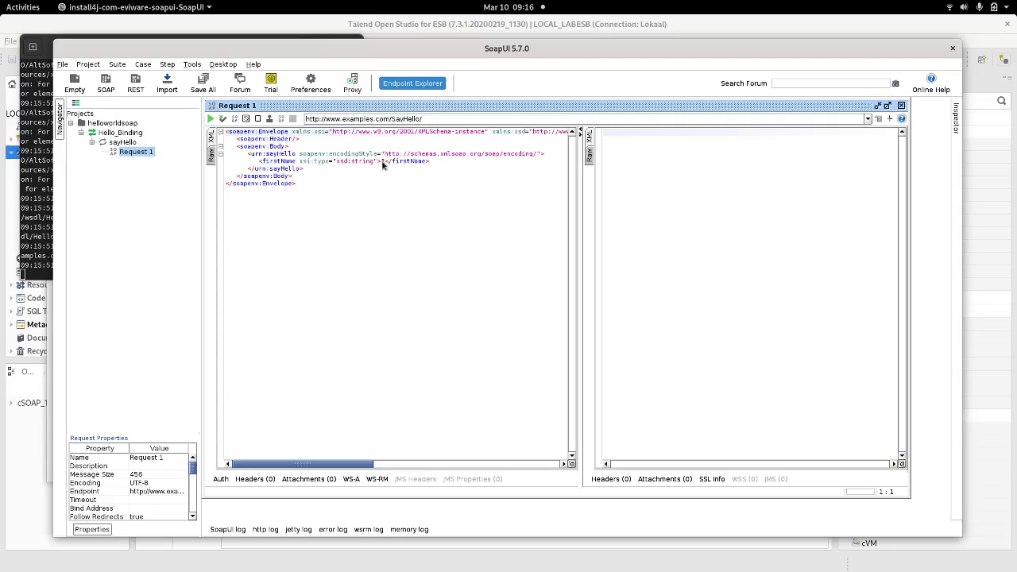
{"action": "left_click", "coordinate": [382, 161]}
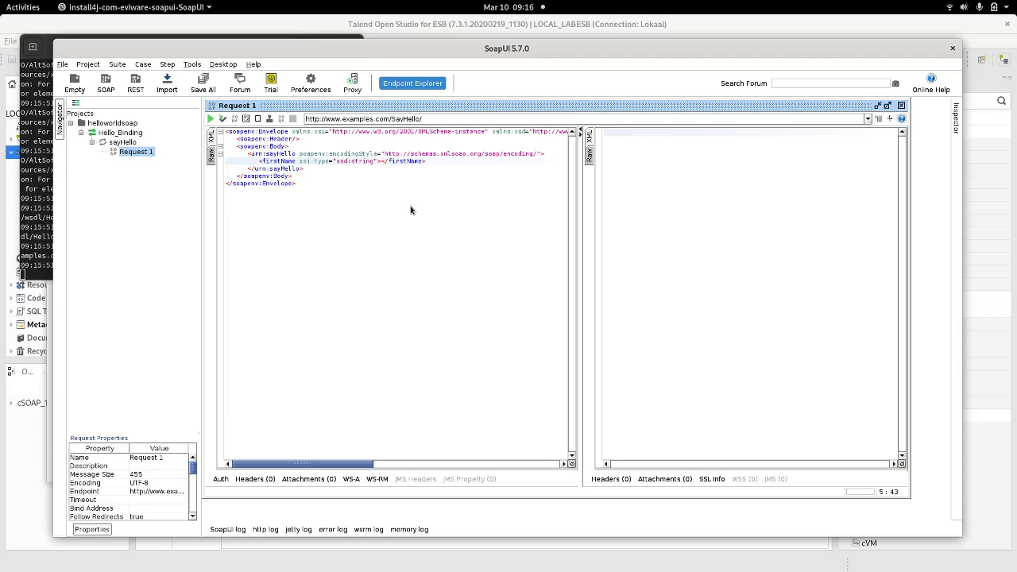
{"action": "type", "text": "And"}
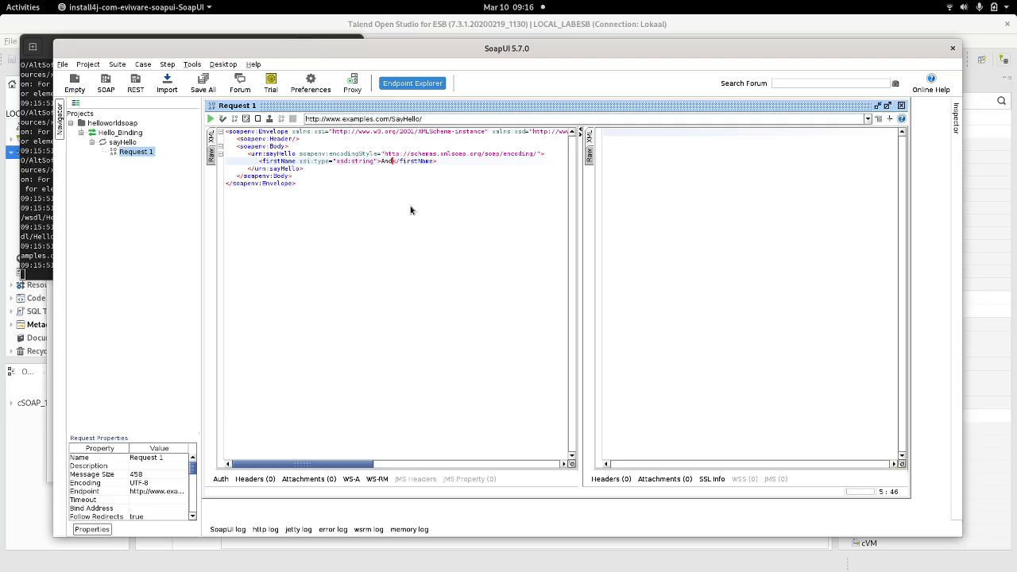
{"action": "type", "text": "res"}
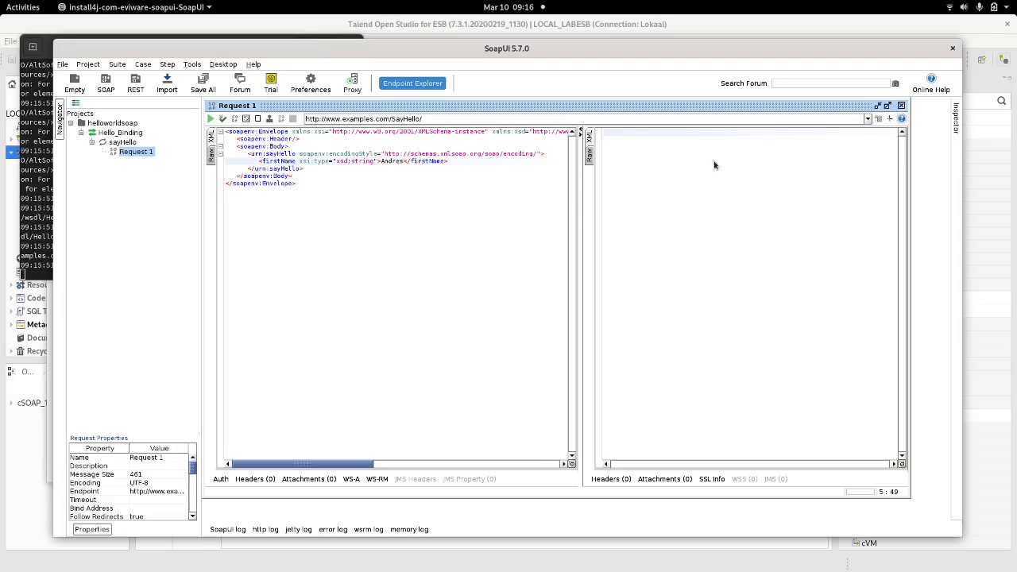
- Select all request text and open the firstName element's context menu
{"action": "key", "text": "ctrl+a"}
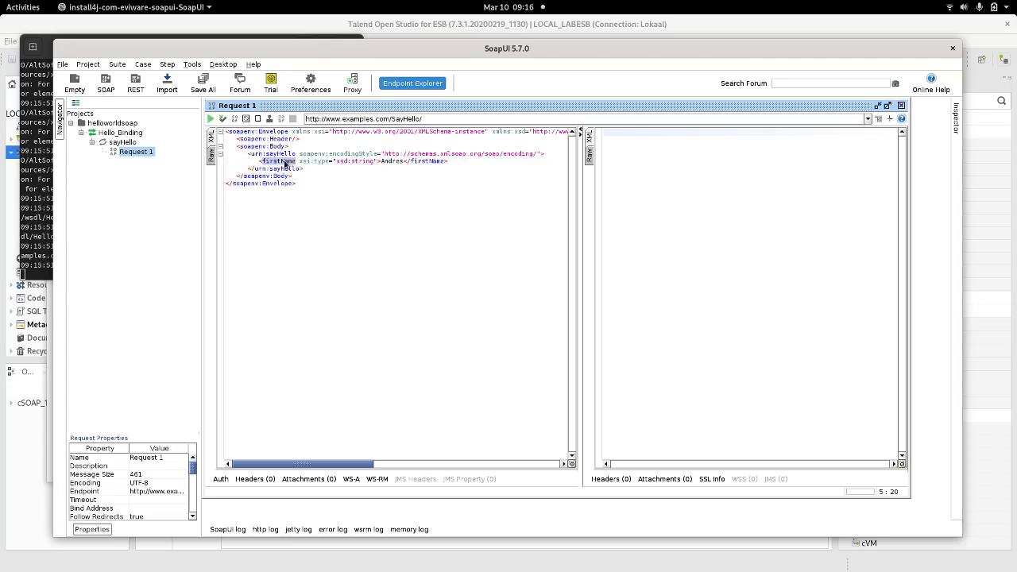
{"action": "right_click", "coordinate": [286, 161]}
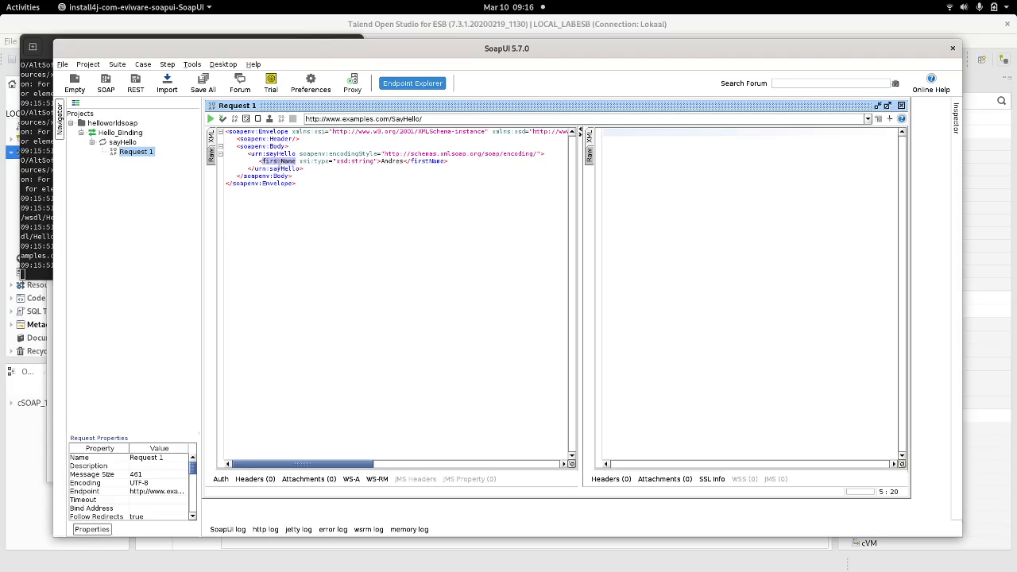
{"action": "right_click", "coordinate": [287, 160]}
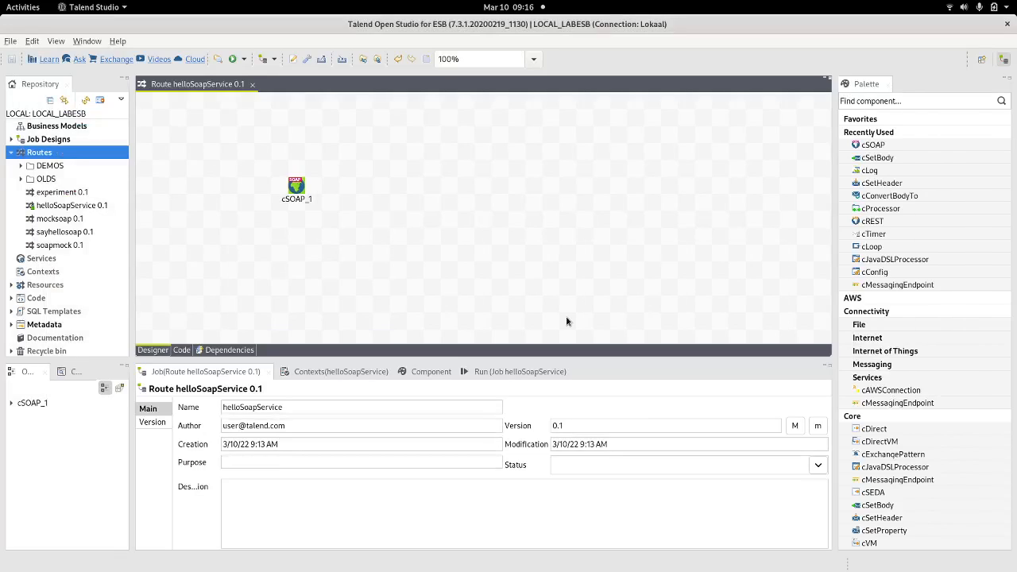
{"action": "mouse_move", "coordinate": [391, 192]}
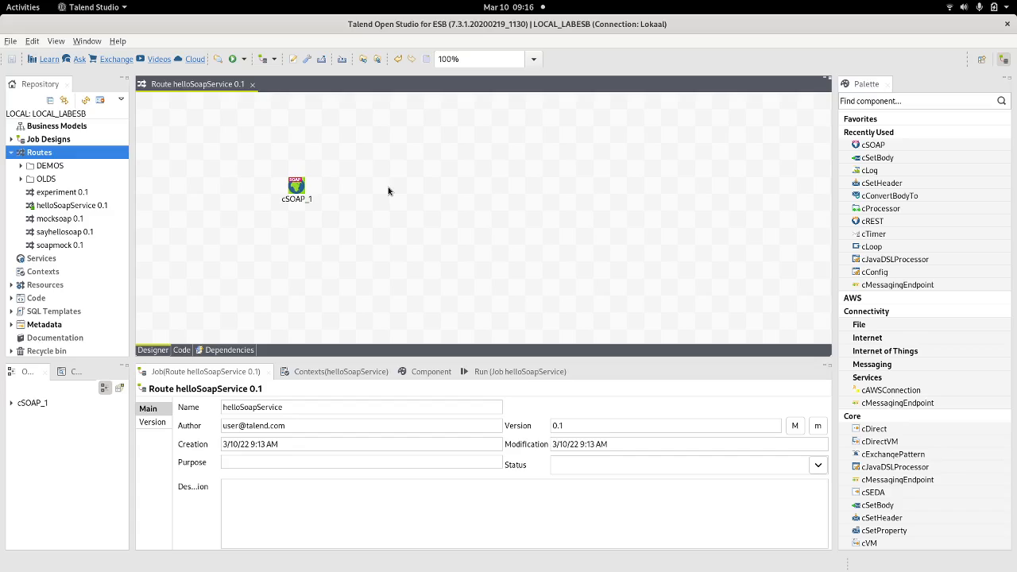
- Add cSetHeader by typing 'cseth' and start a route link from cSOAP_1
{"action": "type", "text": "cseth"}
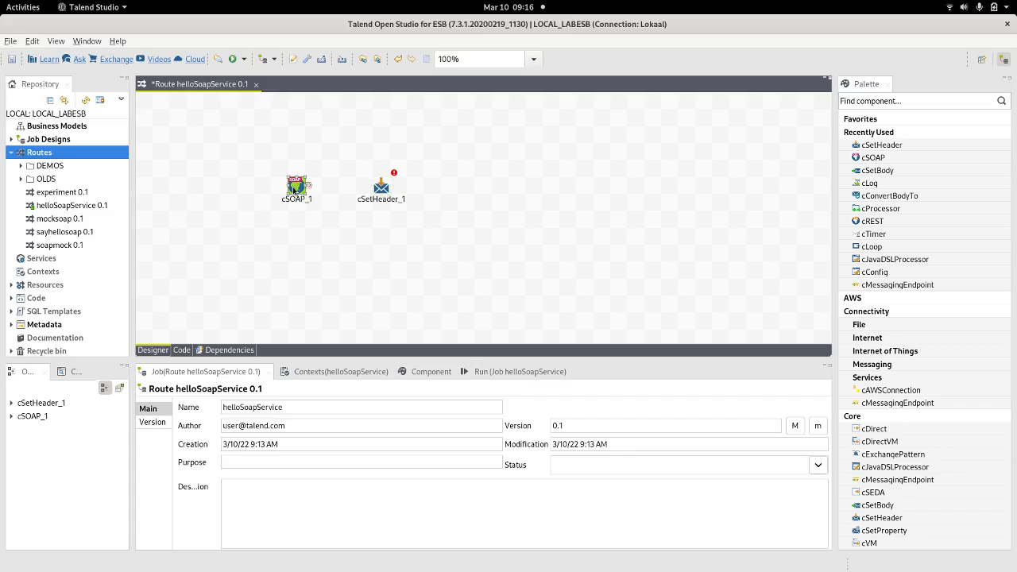
{"action": "right_click", "coordinate": [297, 189]}
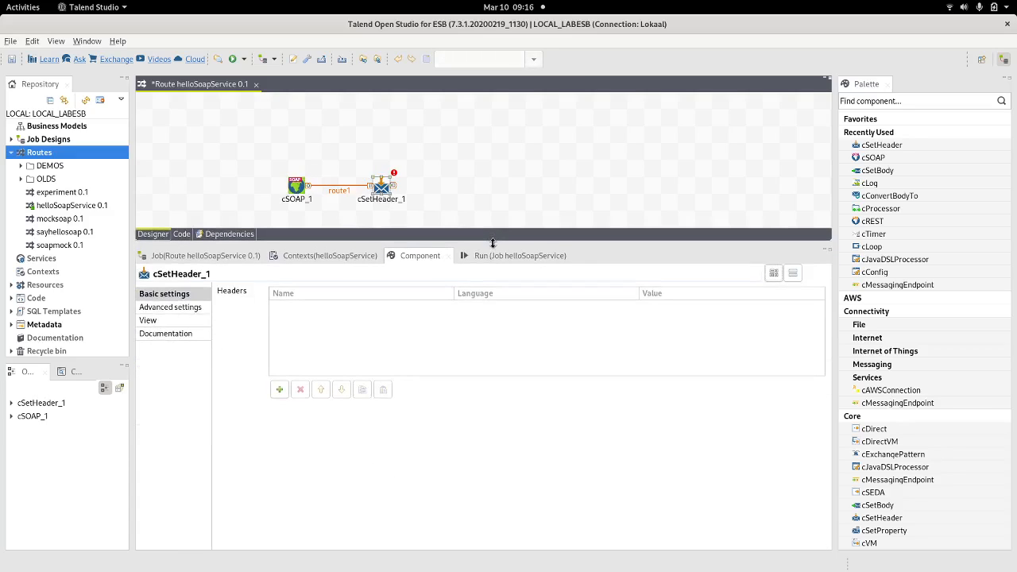
- Add a 'name' header row to cSetHeader_1 with value '/' and language XPath
{"action": "left_click", "coordinate": [279, 390]}
{"action": "type", "text": "\"name\""}
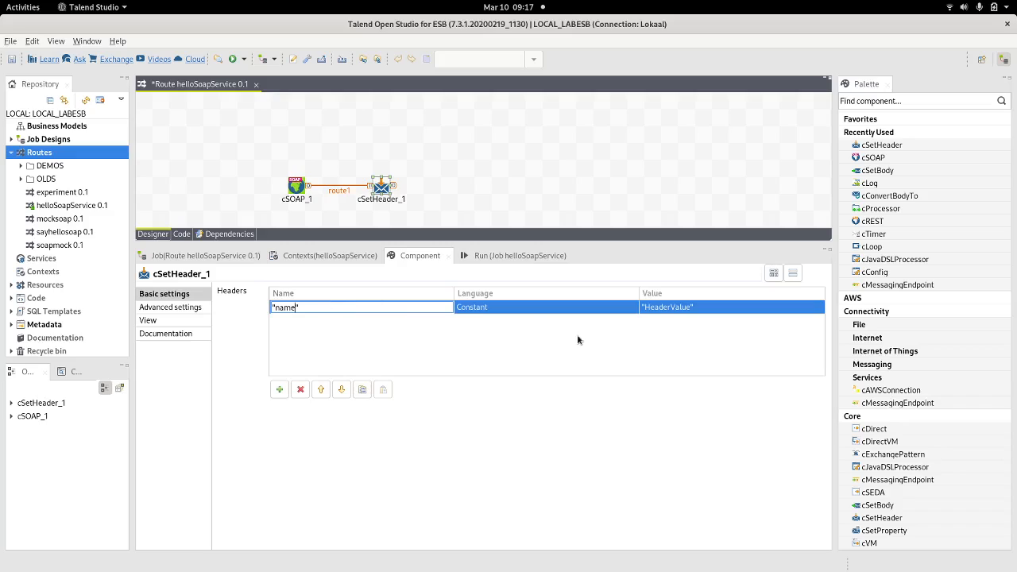
{"action": "left_click", "coordinate": [629, 307]}
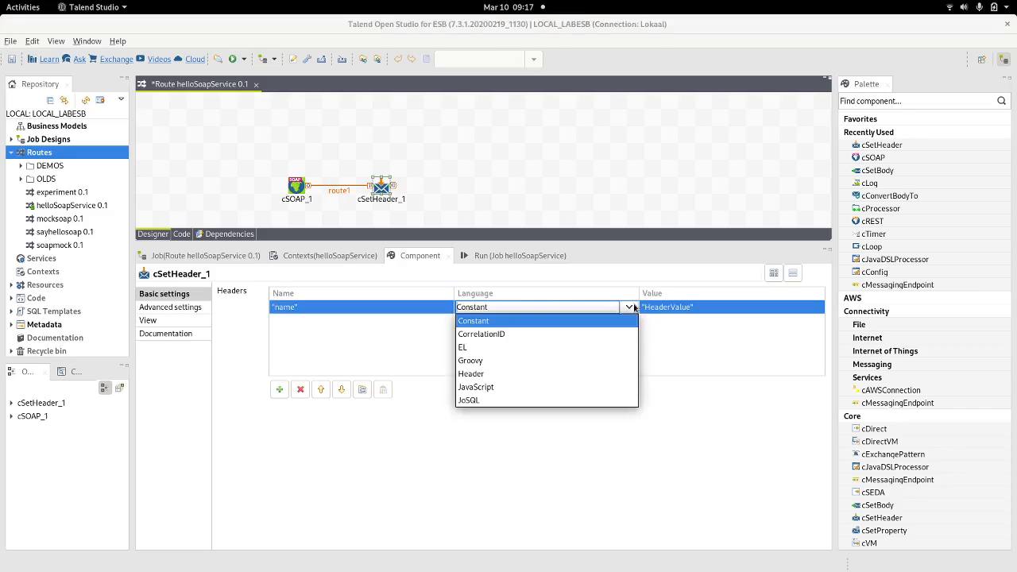
{"action": "scroll", "scroll_direction": "down", "scroll_amount": 3}
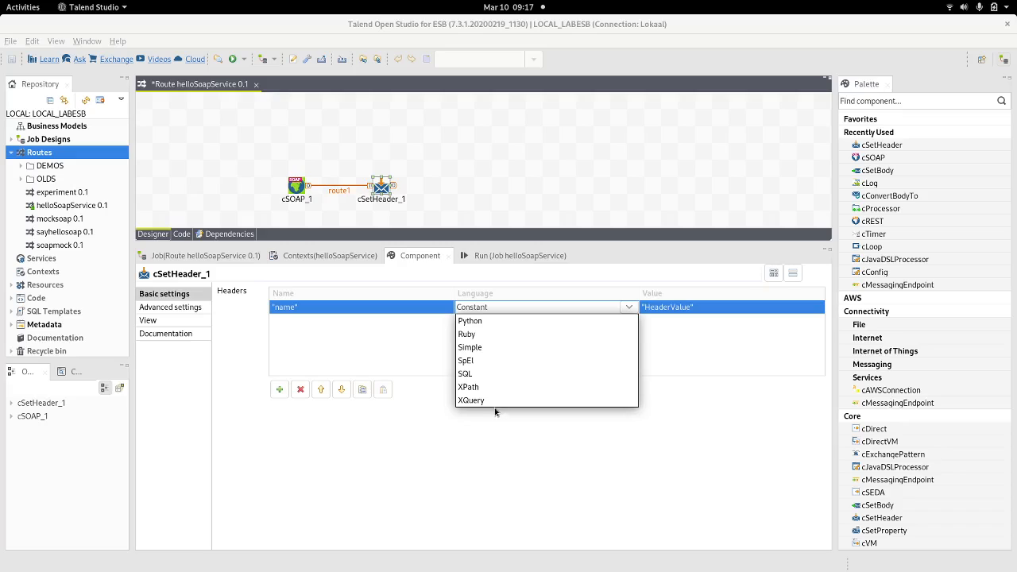
{"action": "left_click", "coordinate": [470, 347]}
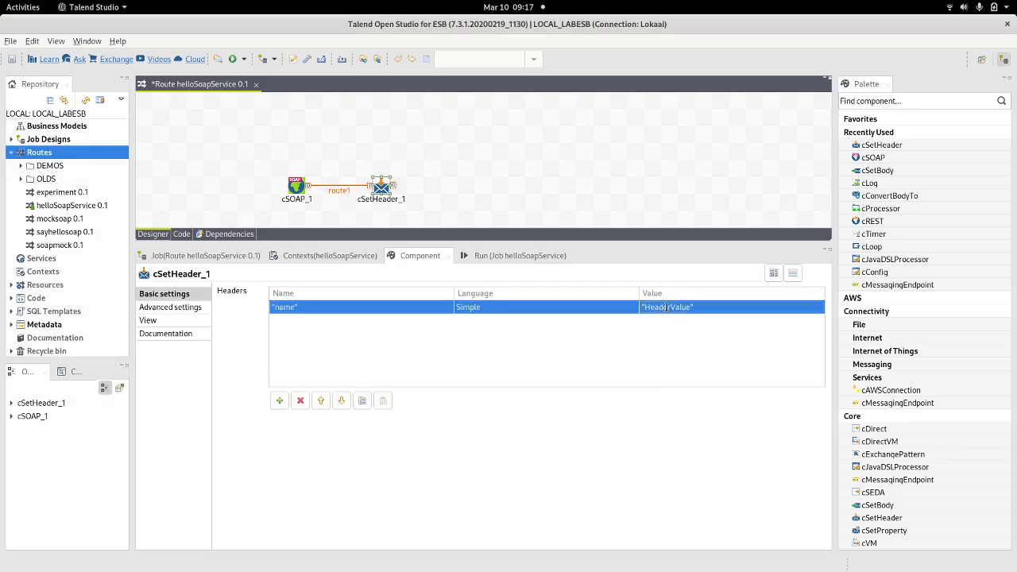
{"action": "double_click", "coordinate": [667, 306]}
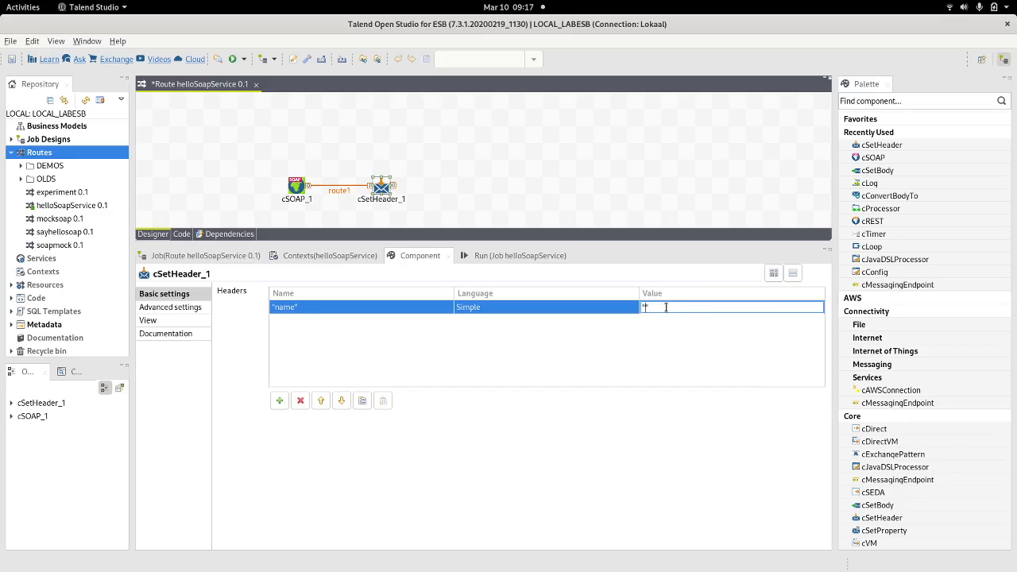
{"action": "type", "text": "\"/\""}
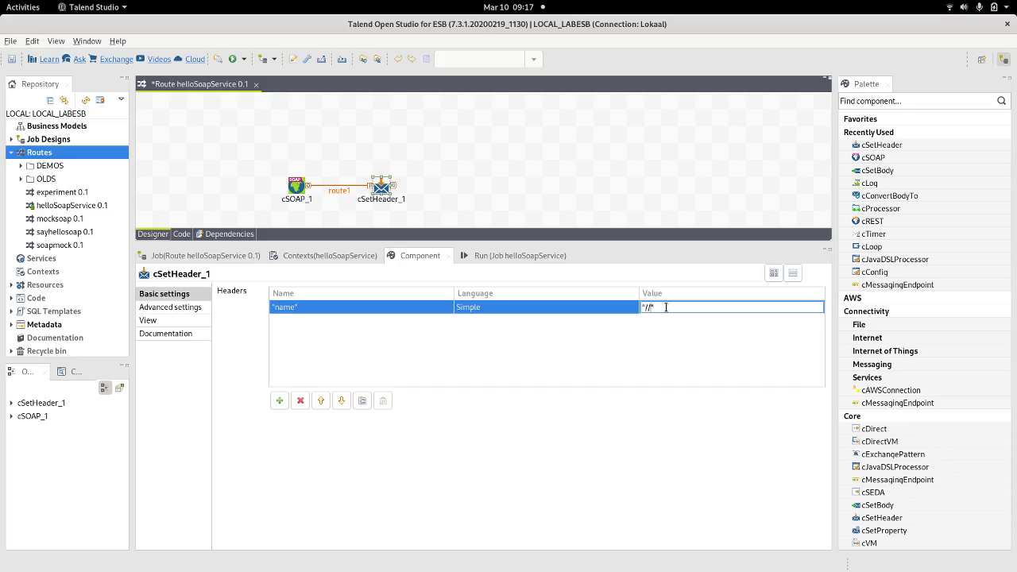
{"action": "left_click", "coordinate": [545, 306]}
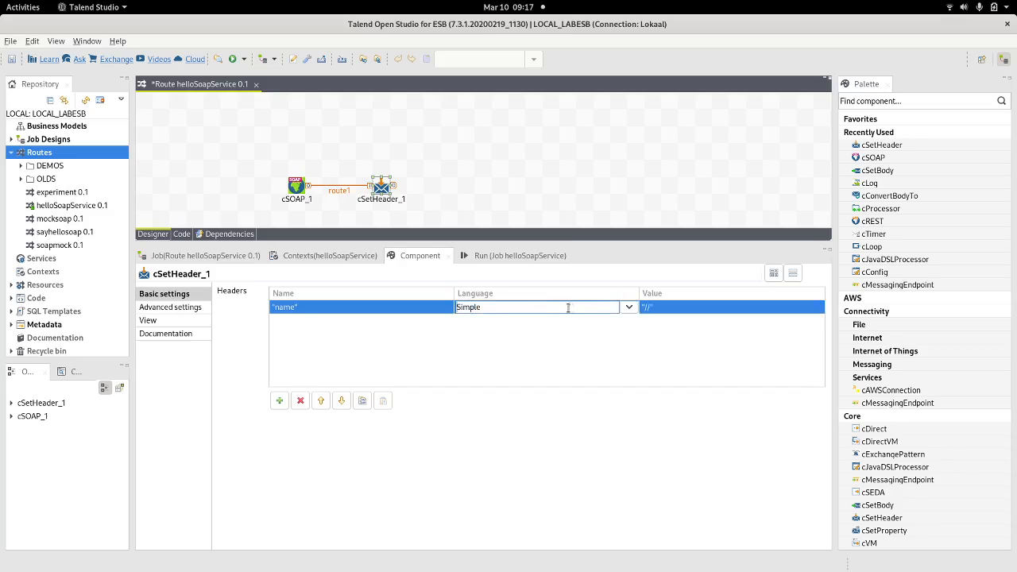
{"action": "left_click", "coordinate": [628, 306]}
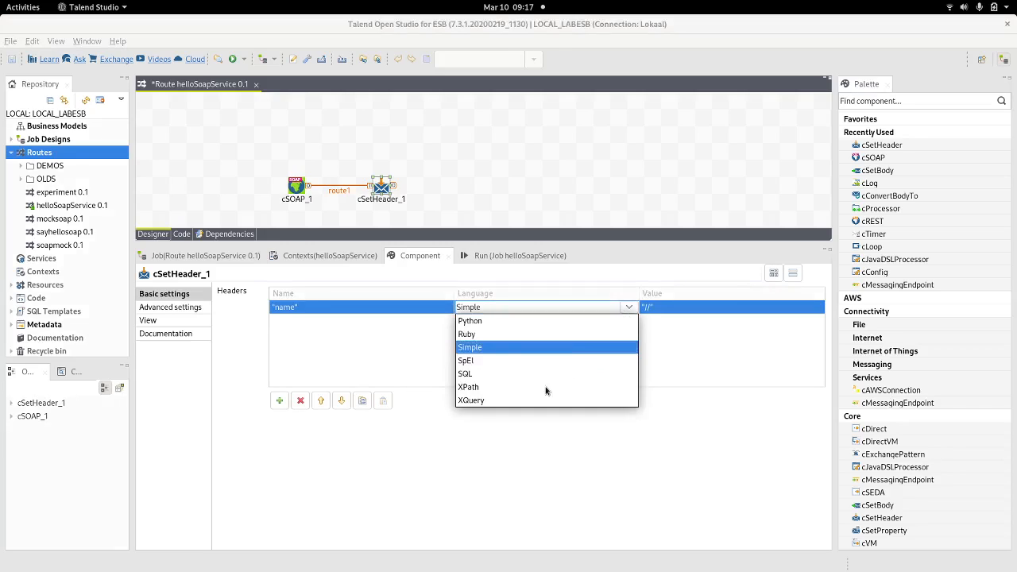
{"action": "left_click", "coordinate": [468, 387]}
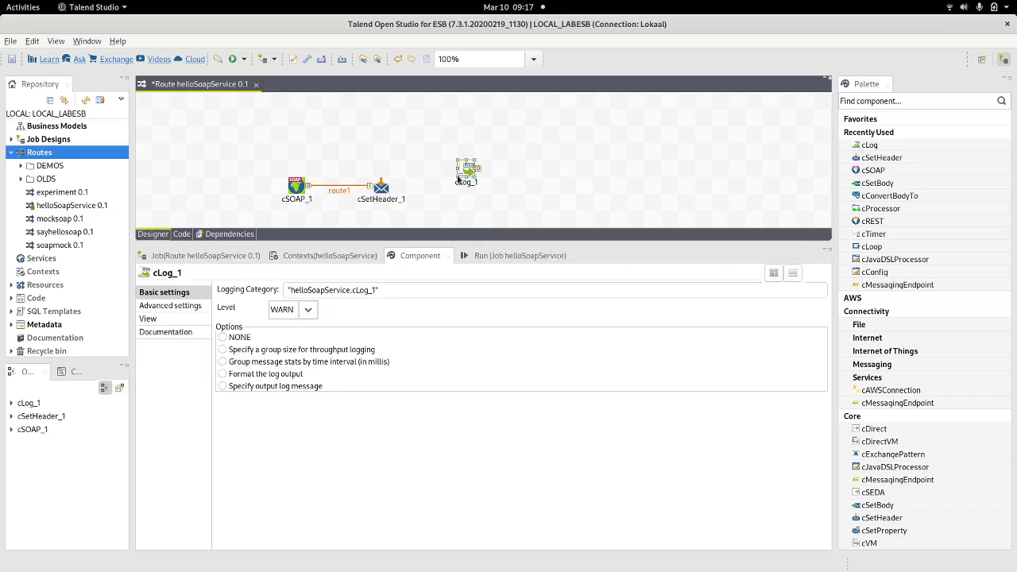
- Reposition cLog_1, link cSetHeader_1 to it, and enable a custom log message
{"action": "left_click_drag", "start_coordinate": [467, 170], "coordinate": [484, 189]}
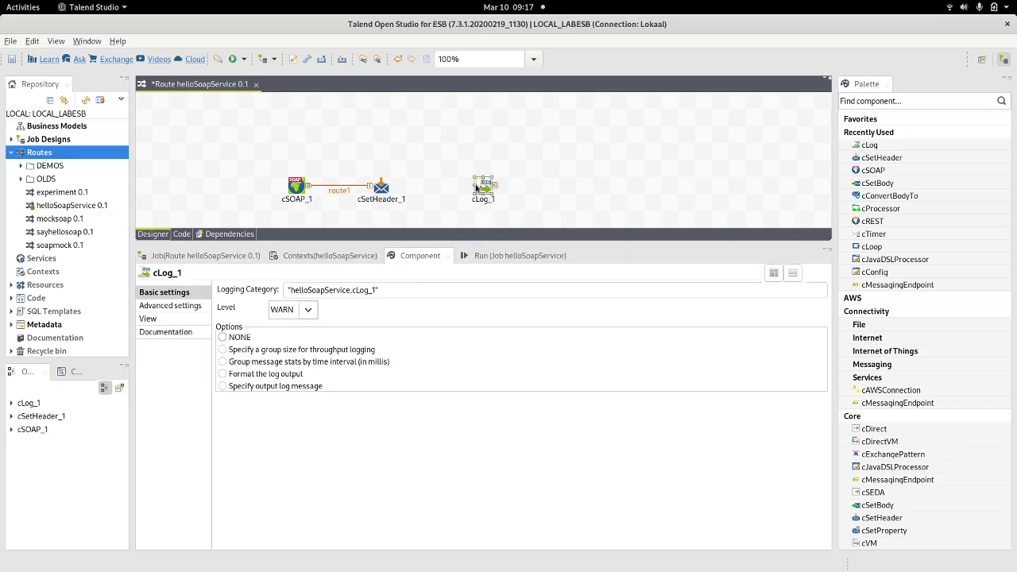
{"action": "left_click", "coordinate": [382, 185]}
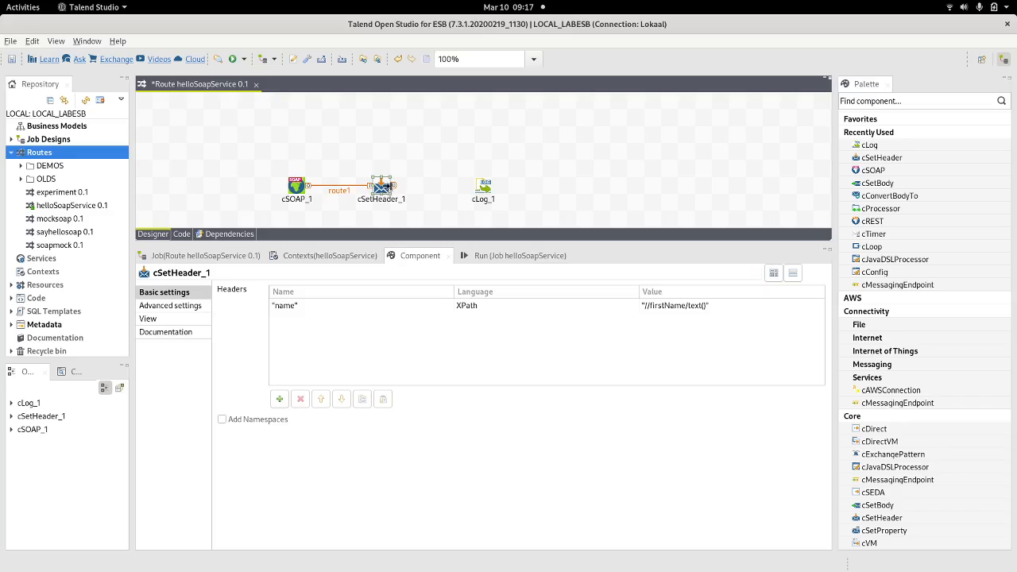
{"action": "left_click_drag", "start_coordinate": [382, 186], "coordinate": [483, 185]}
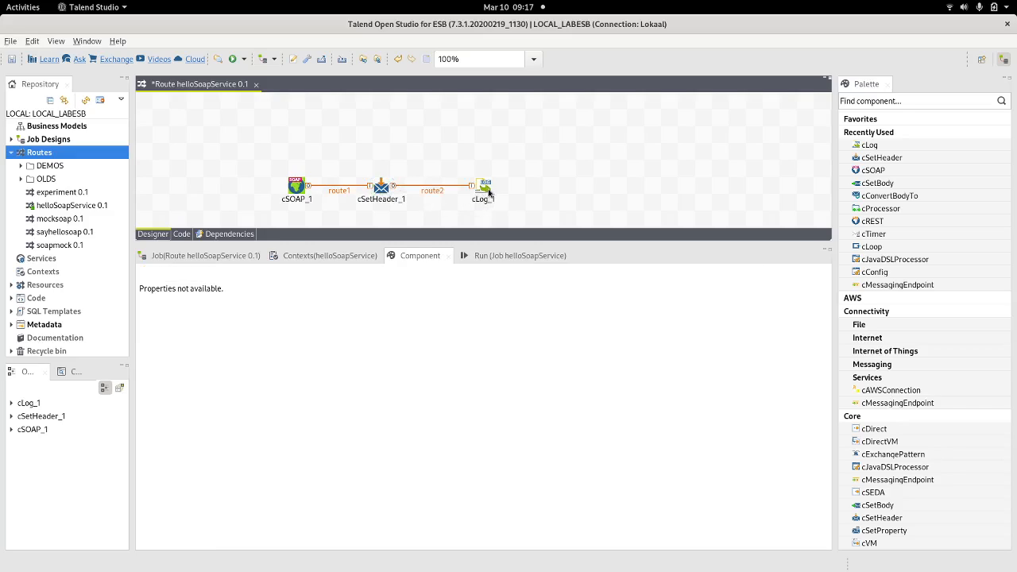
{"action": "left_click", "coordinate": [483, 186]}
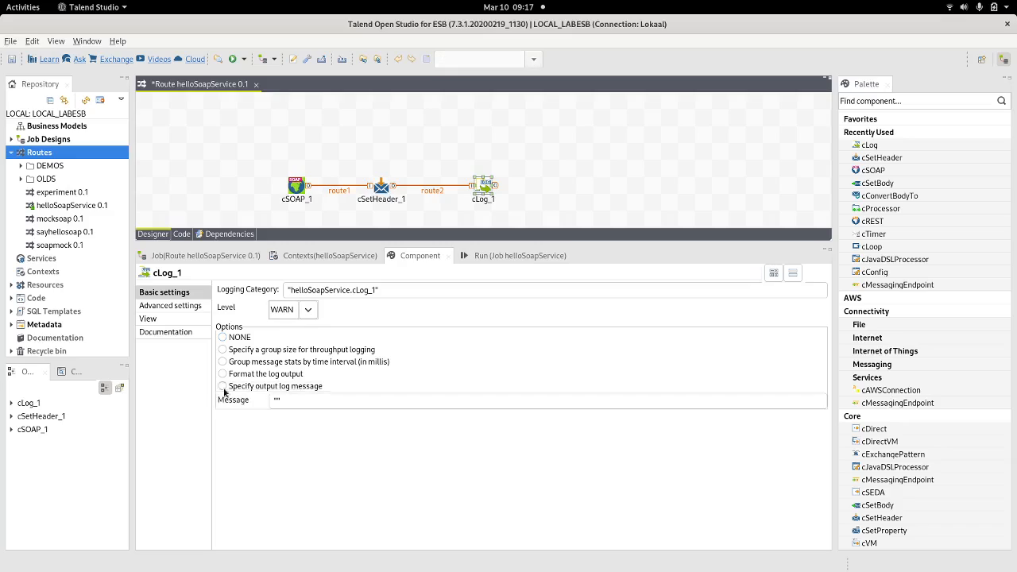
{"action": "left_click", "coordinate": [548, 400]}
{"action": "type", "text": "${headers.name}"}
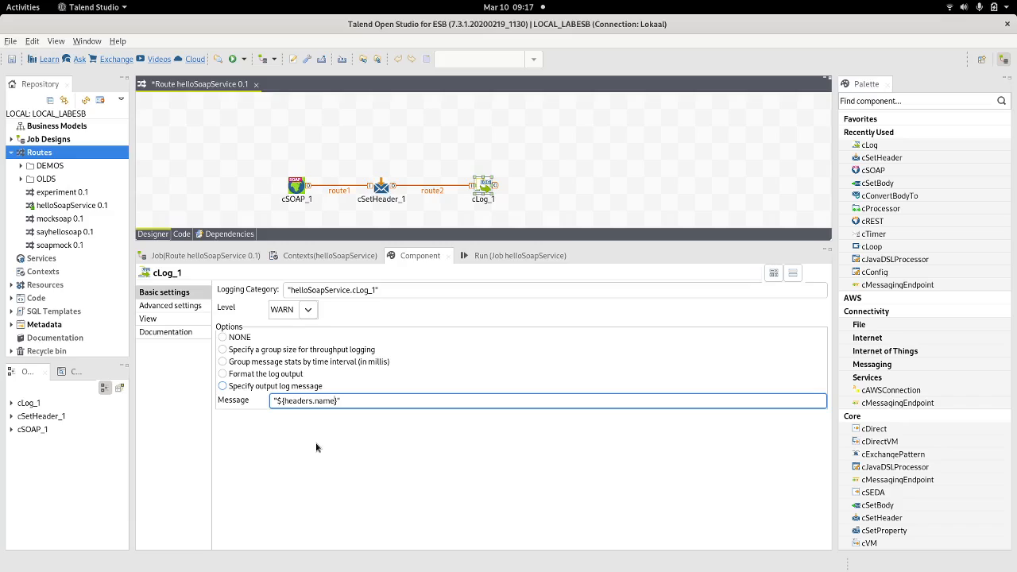
{"action": "mouse_move", "coordinate": [403, 351]}
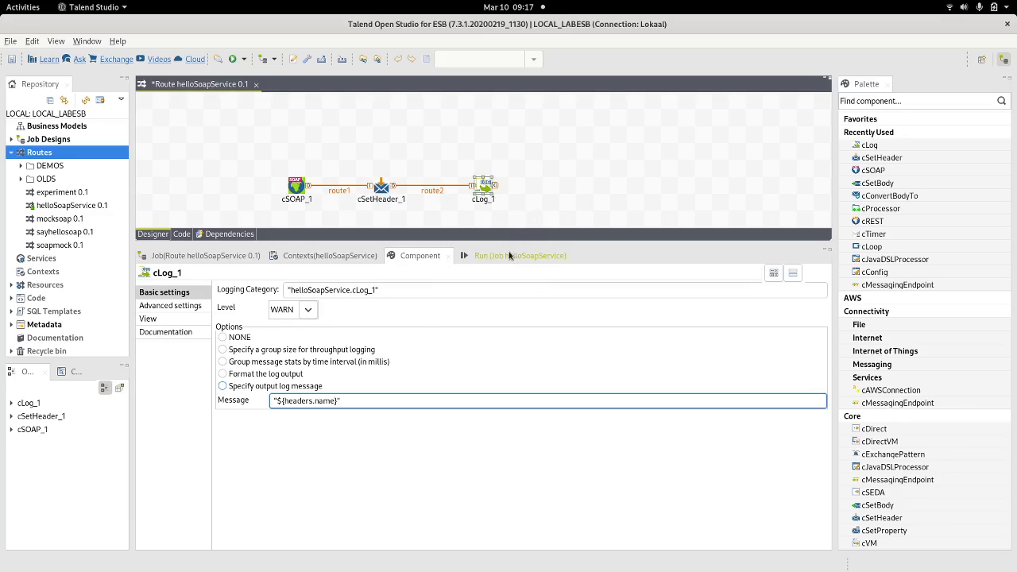
- Run the helloSoapService route from its Run panel
{"action": "left_click", "coordinate": [508, 255]}
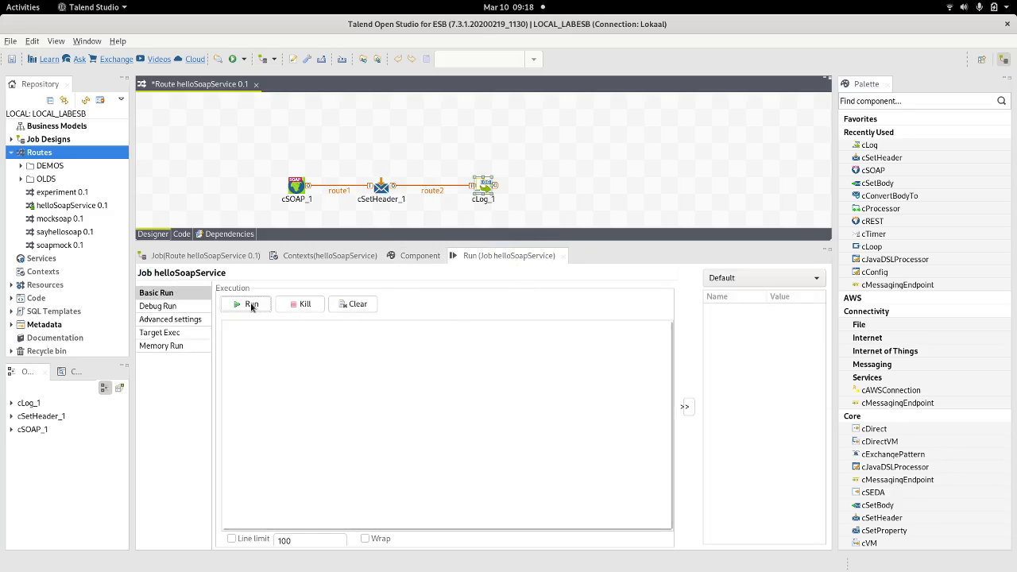
{"action": "left_click", "coordinate": [247, 305]}
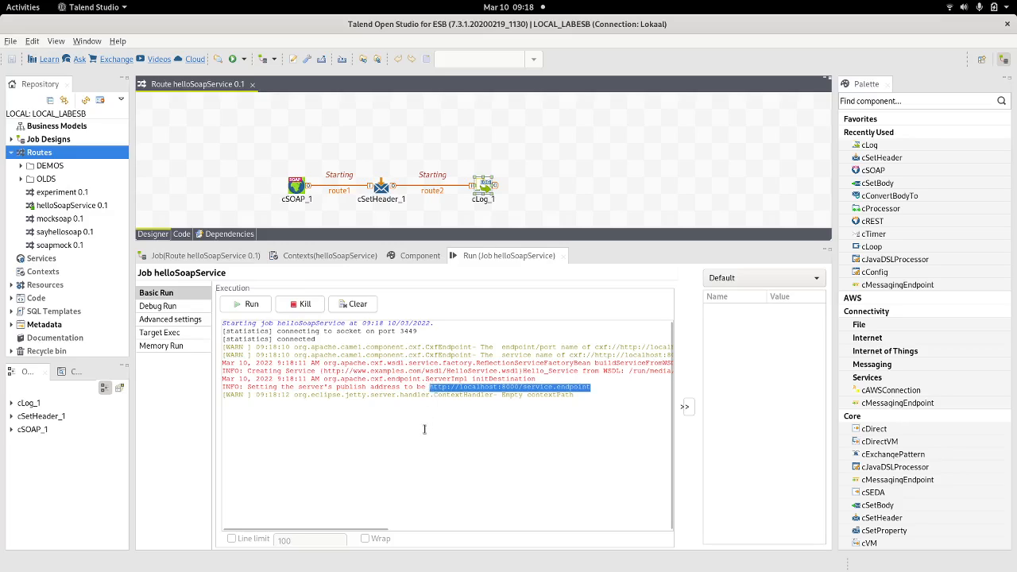
{"action": "mouse_move", "coordinate": [402, 427]}
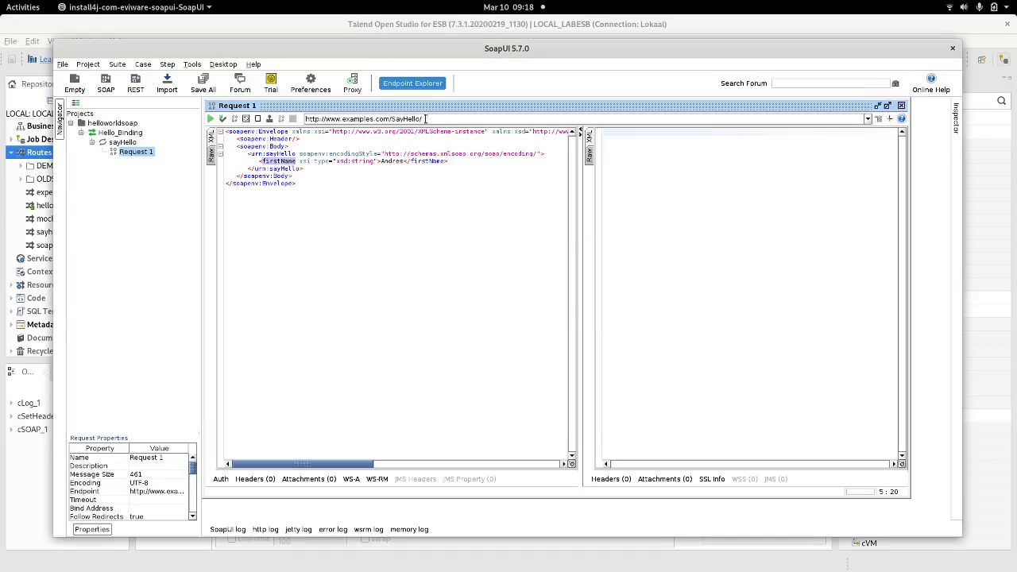
{"action": "type", "text": "http://localhost:8000/service.endpoint"}
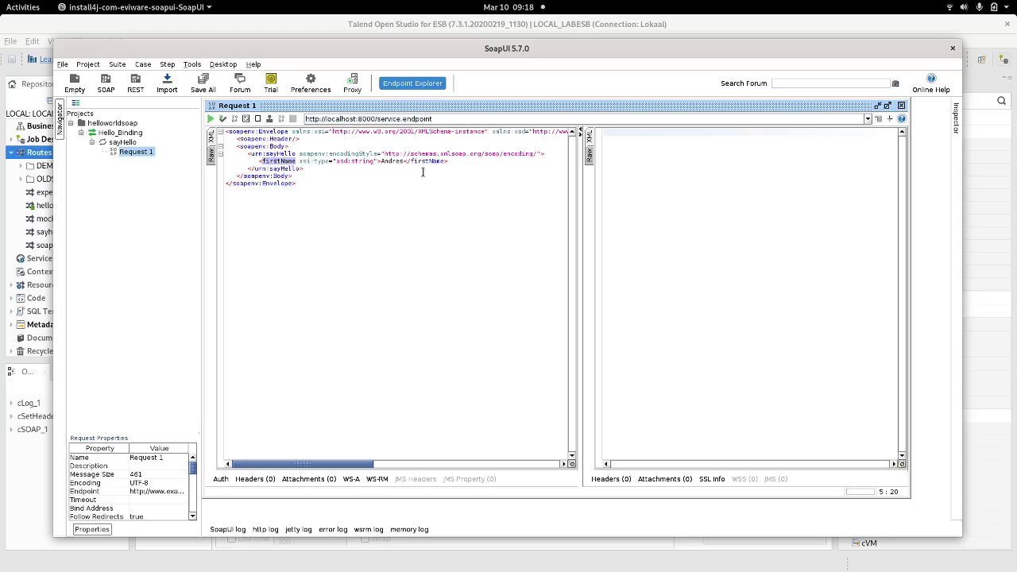
{"action": "mouse_move", "coordinate": [211, 119]}
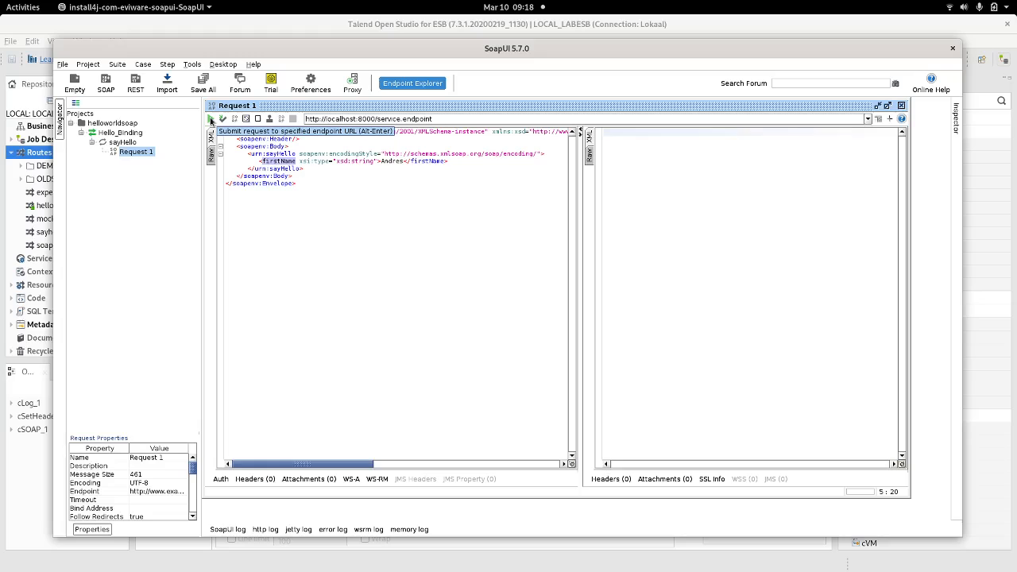
{"action": "left_click", "coordinate": [222, 118]}
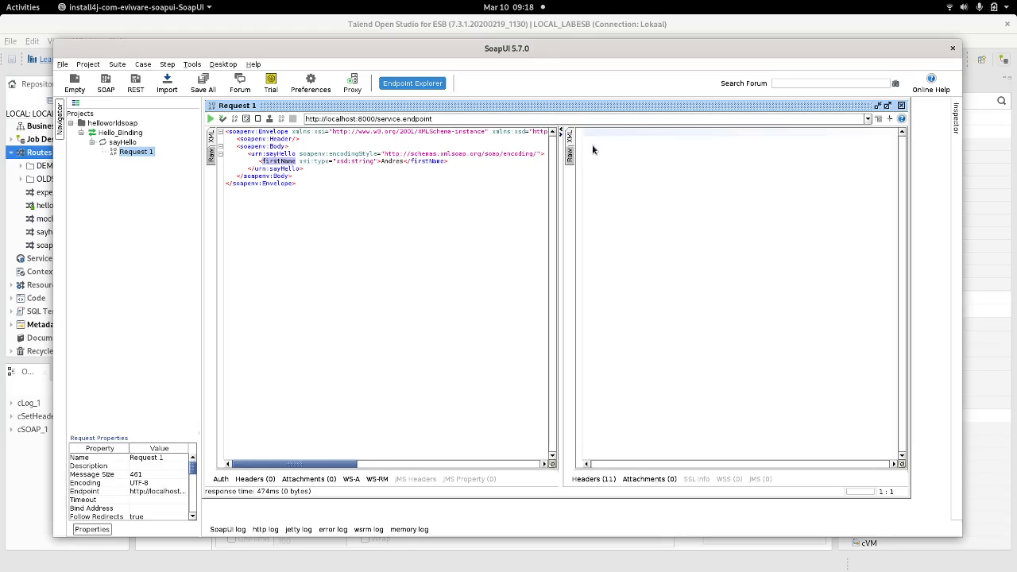
{"action": "left_click", "coordinate": [211, 118]}
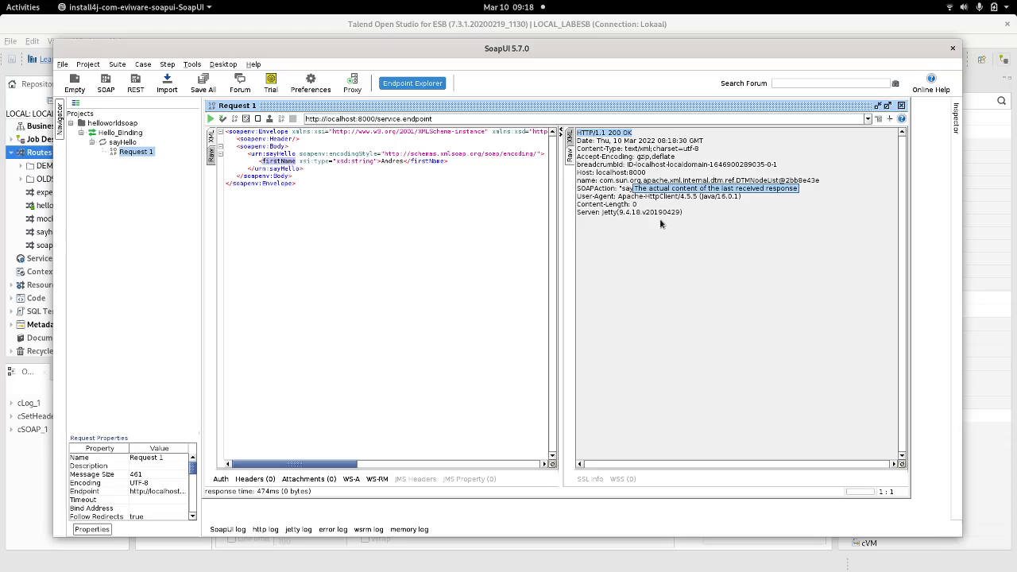
{"action": "key", "text": "alt+tab"}
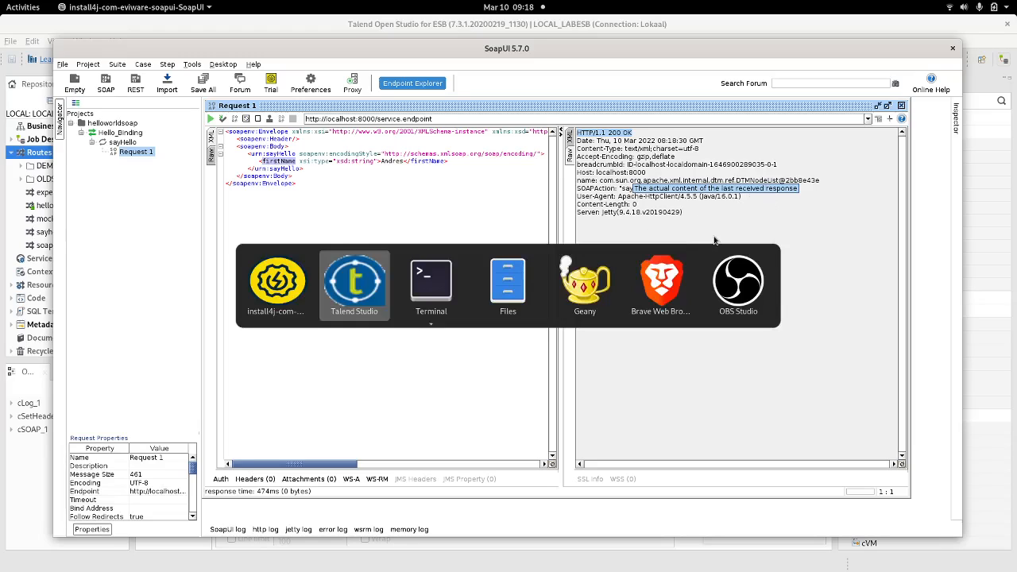
- Return to Talend Studio and view cLog_1's console output showing Andres
{"action": "left_click", "coordinate": [353, 282]}
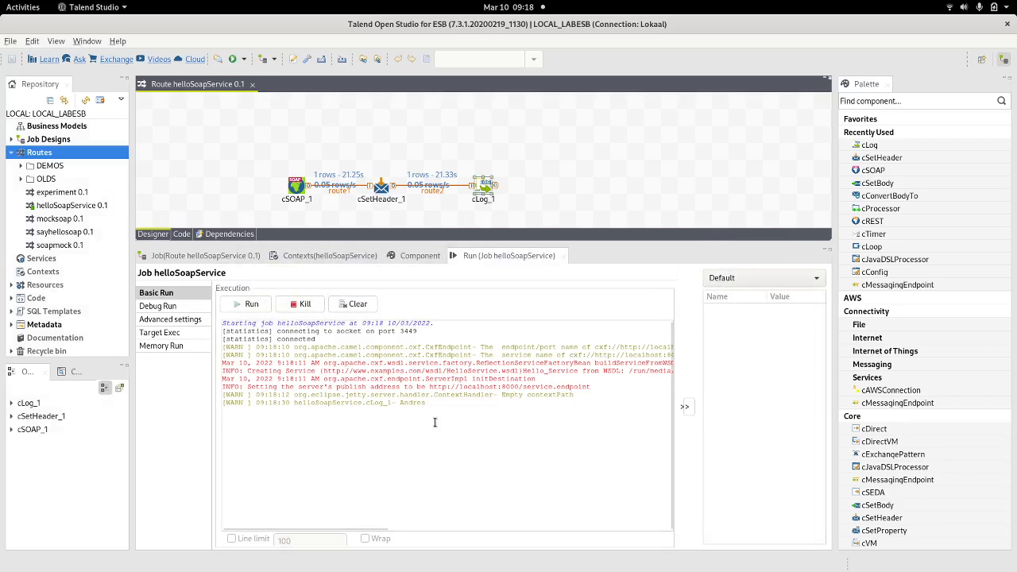
{"action": "double_click", "coordinate": [412, 403]}
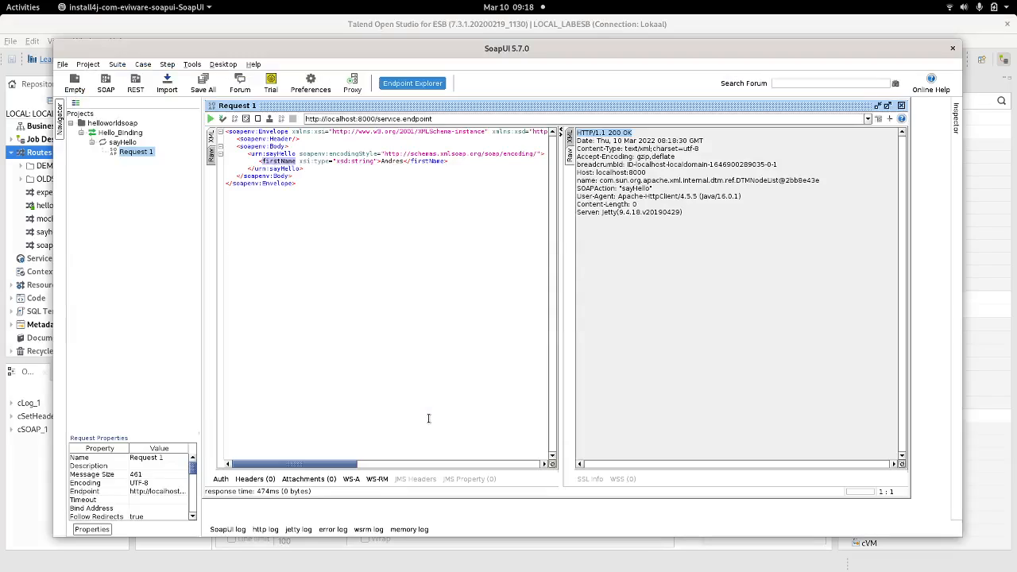
{"action": "mouse_move", "coordinate": [504, 239]}
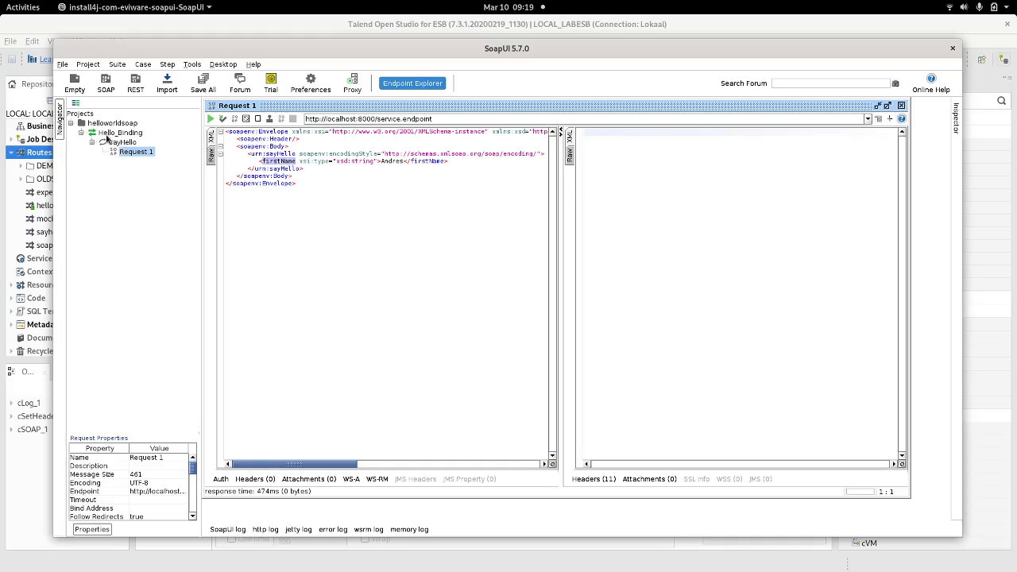
- Generate the Hello_Binding MockService with default options and name, then close its window
{"action": "left_click", "coordinate": [121, 132]}
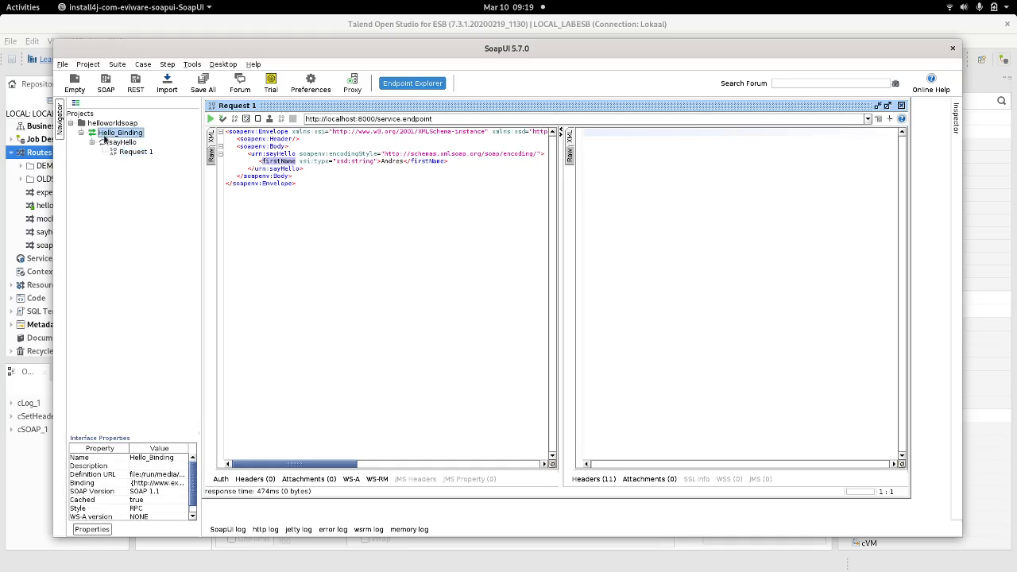
{"action": "right_click", "coordinate": [121, 132]}
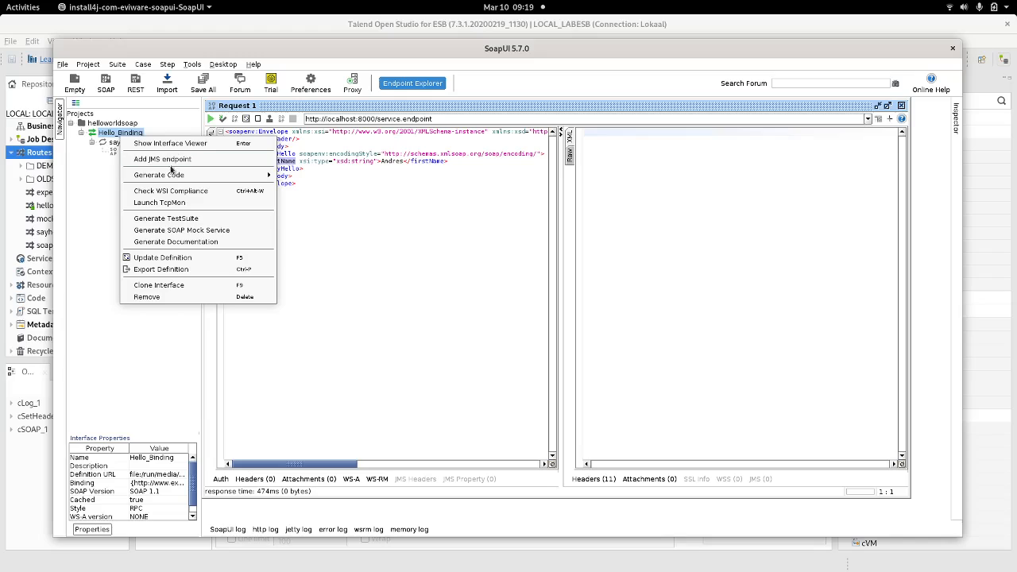
{"action": "mouse_move", "coordinate": [181, 230]}
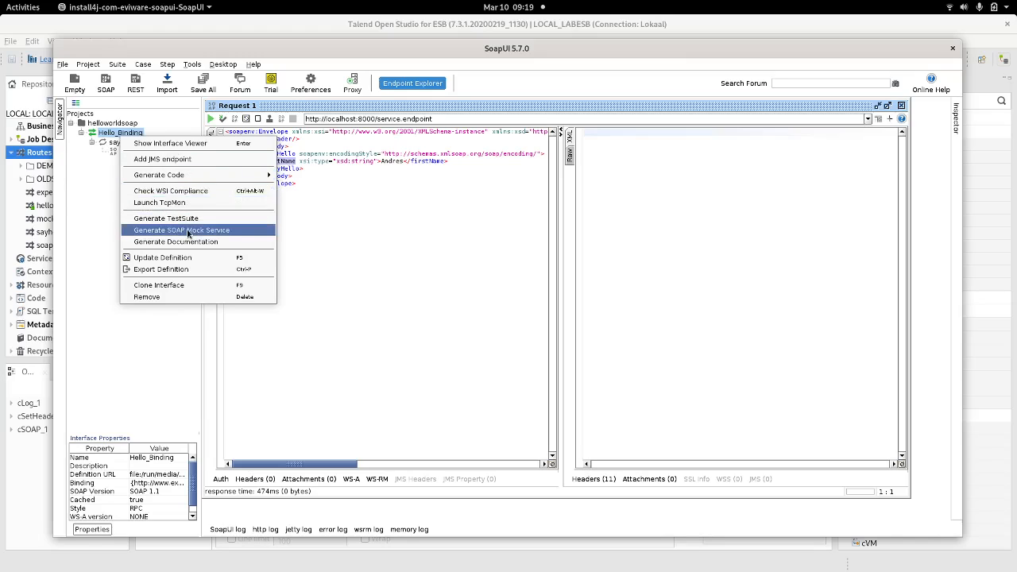
{"action": "mouse_move", "coordinate": [205, 239]}
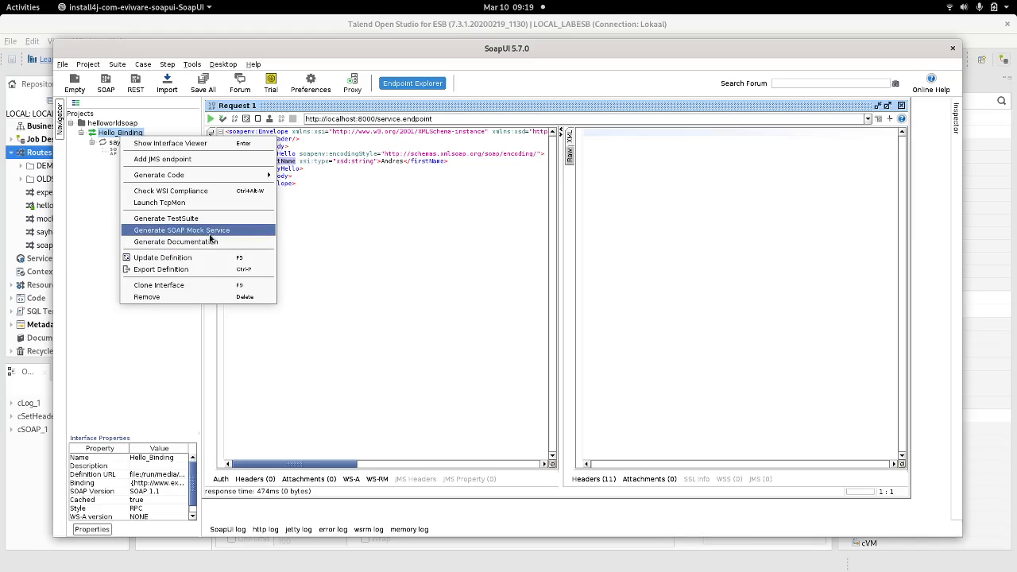
{"action": "mouse_move", "coordinate": [231, 238]}
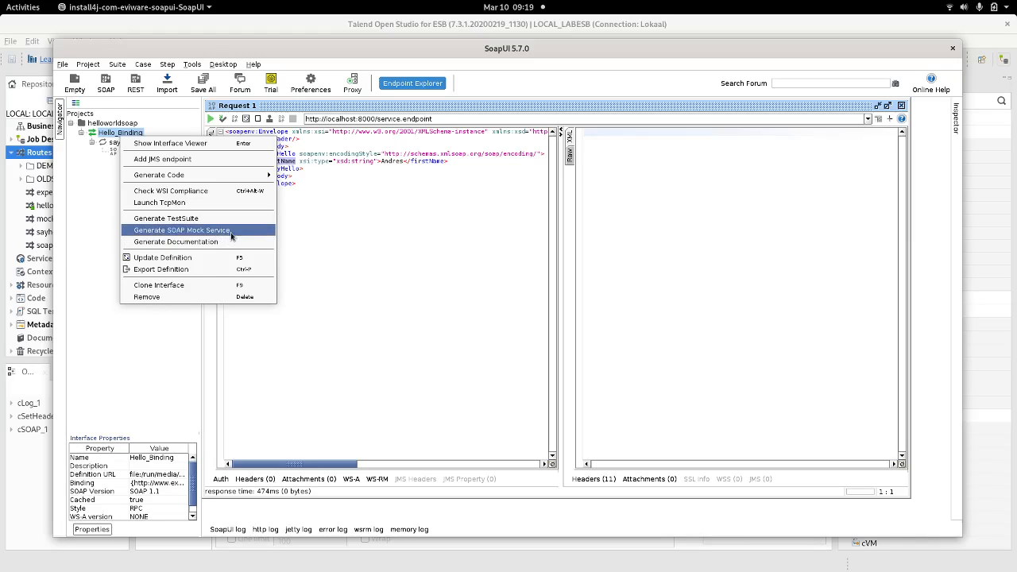
{"action": "left_click", "coordinate": [181, 230]}
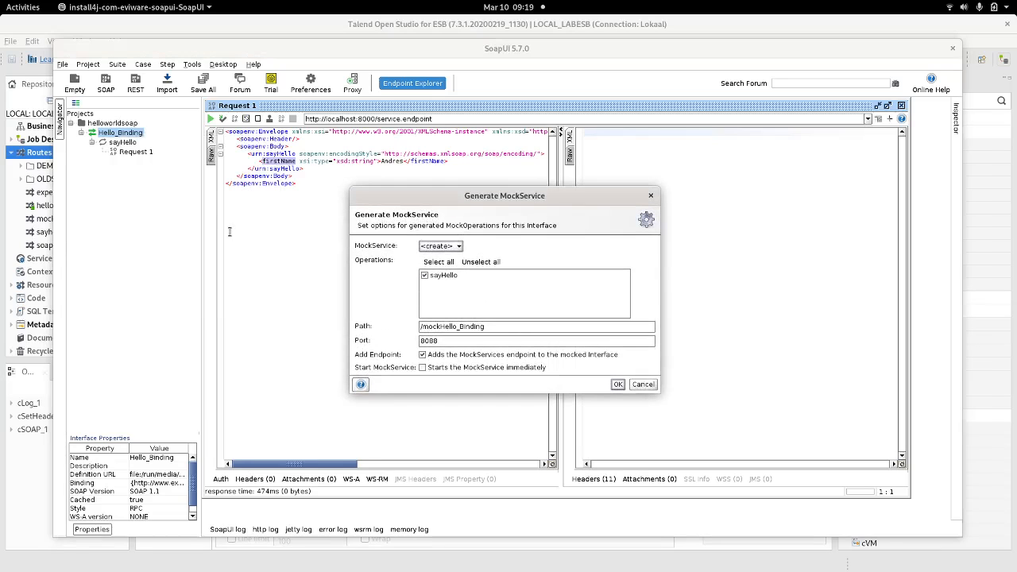
{"action": "mouse_move", "coordinate": [584, 378]}
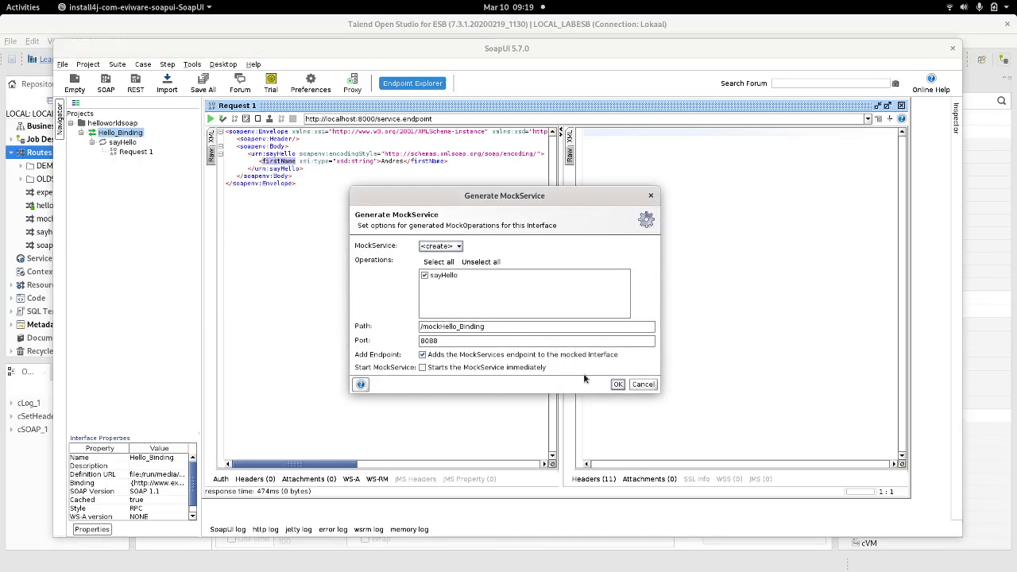
{"action": "left_click", "coordinate": [618, 384]}
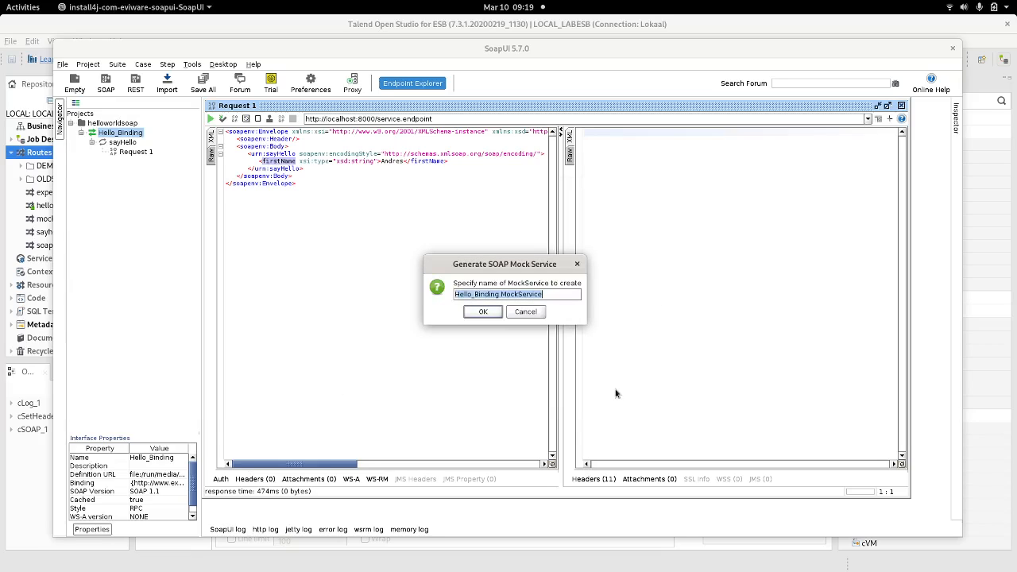
{"action": "left_click", "coordinate": [482, 311]}
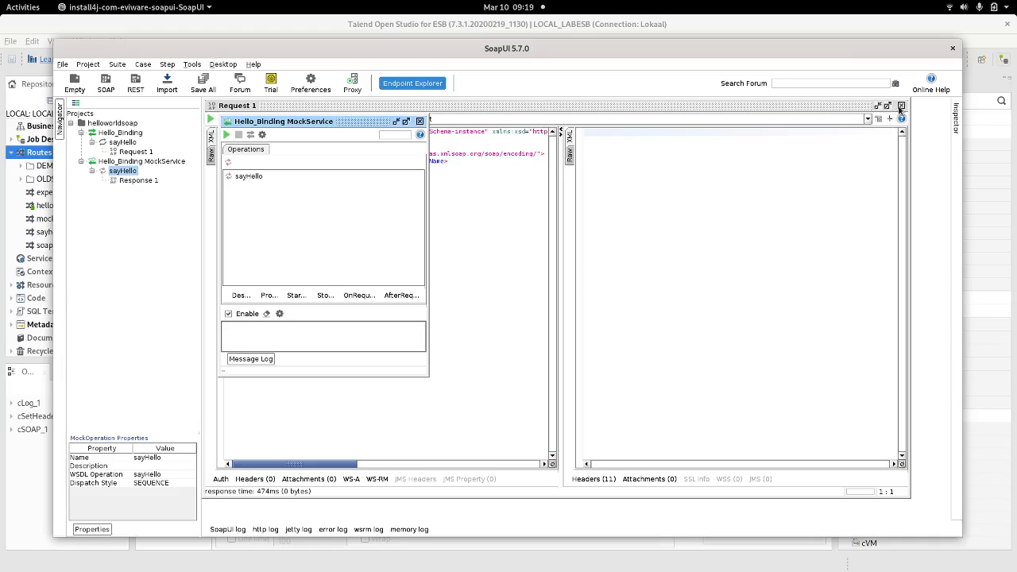
{"action": "mouse_move", "coordinate": [722, 129]}
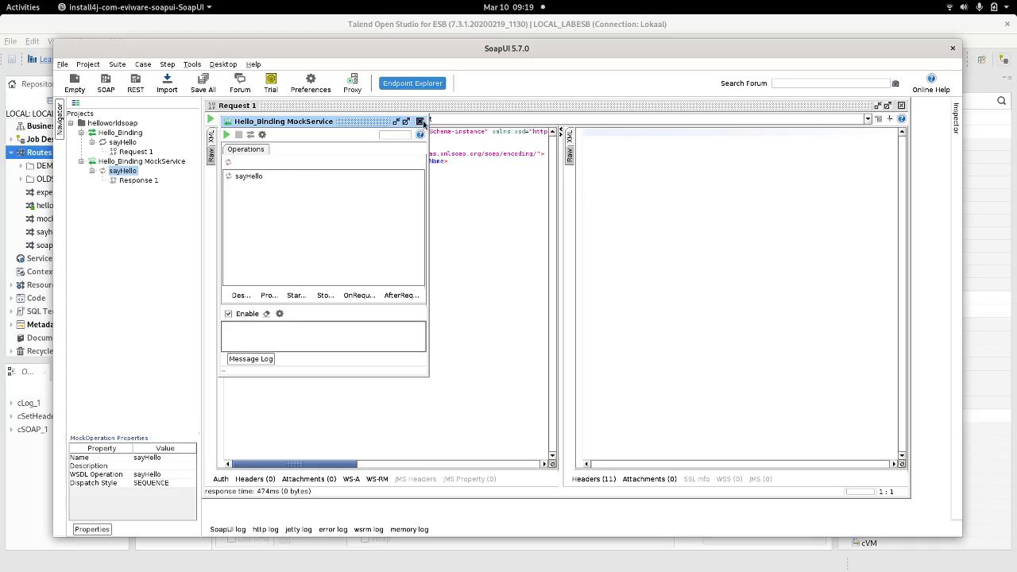
{"action": "left_click", "coordinate": [135, 151]}
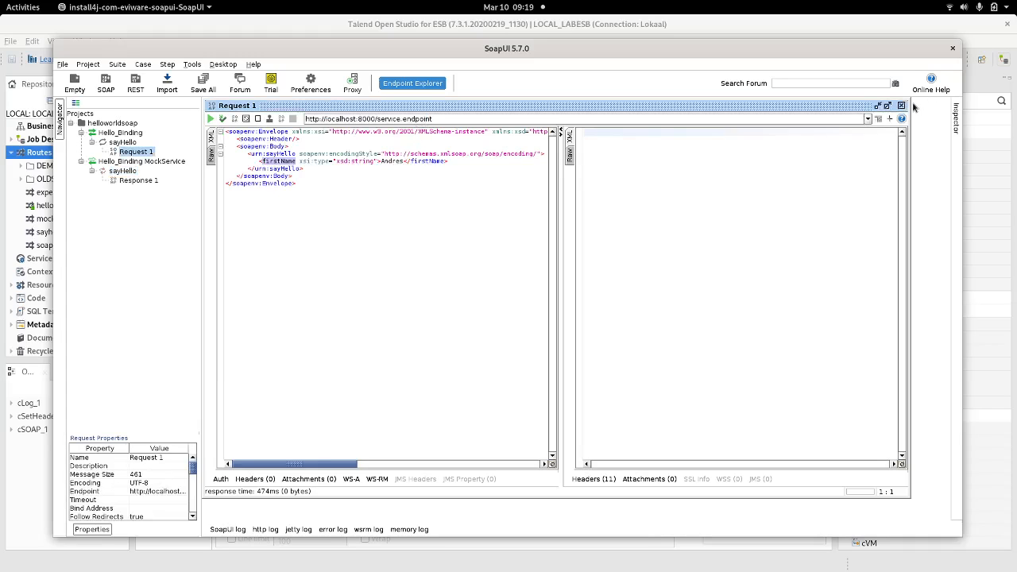
- Close Request 1, open the mock service's Response 1, and type Hello in the greeting
{"action": "left_click", "coordinate": [900, 105]}
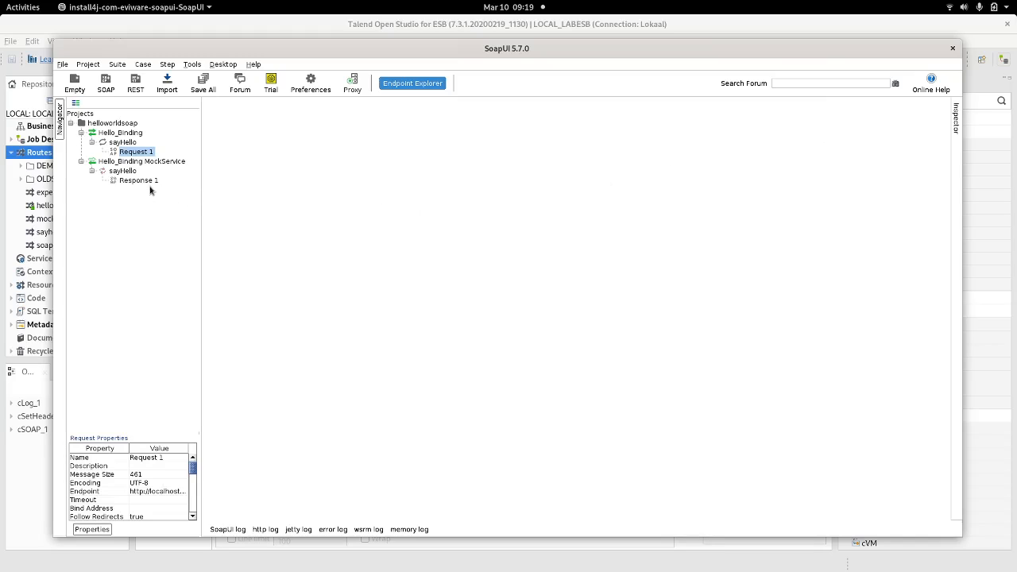
{"action": "left_click", "coordinate": [138, 180]}
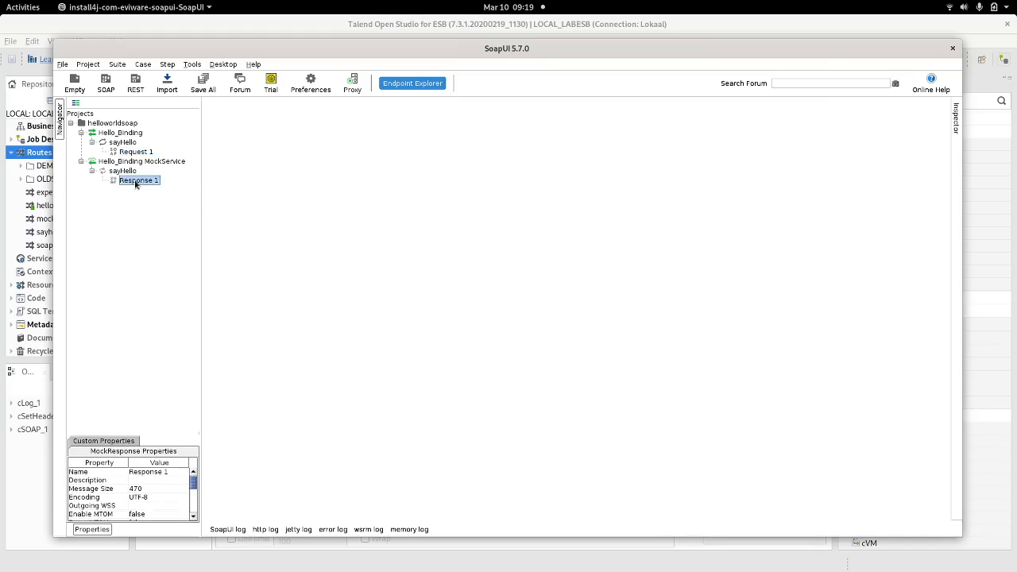
{"action": "double_click", "coordinate": [137, 180]}
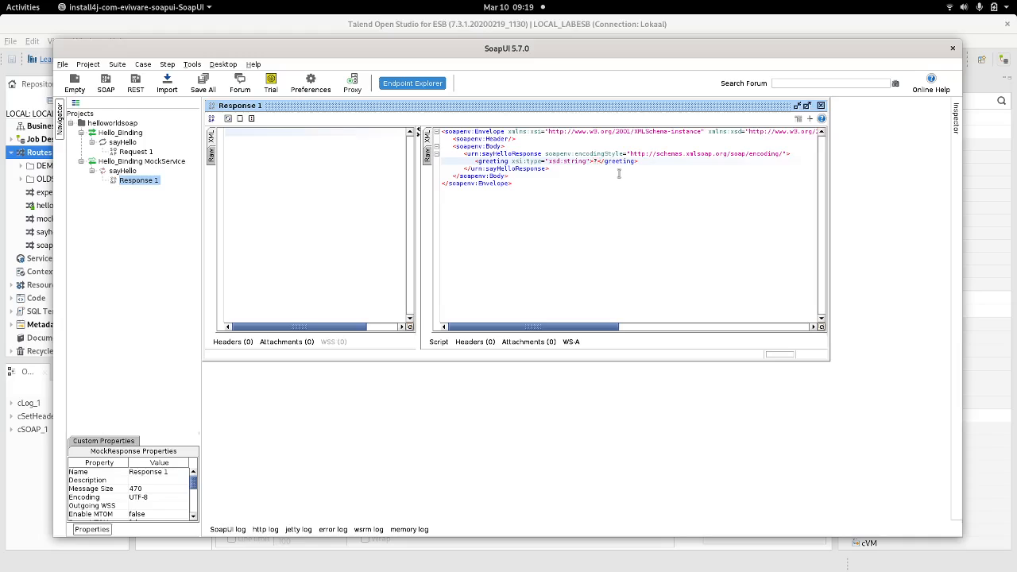
{"action": "type", "text": "Hello"}
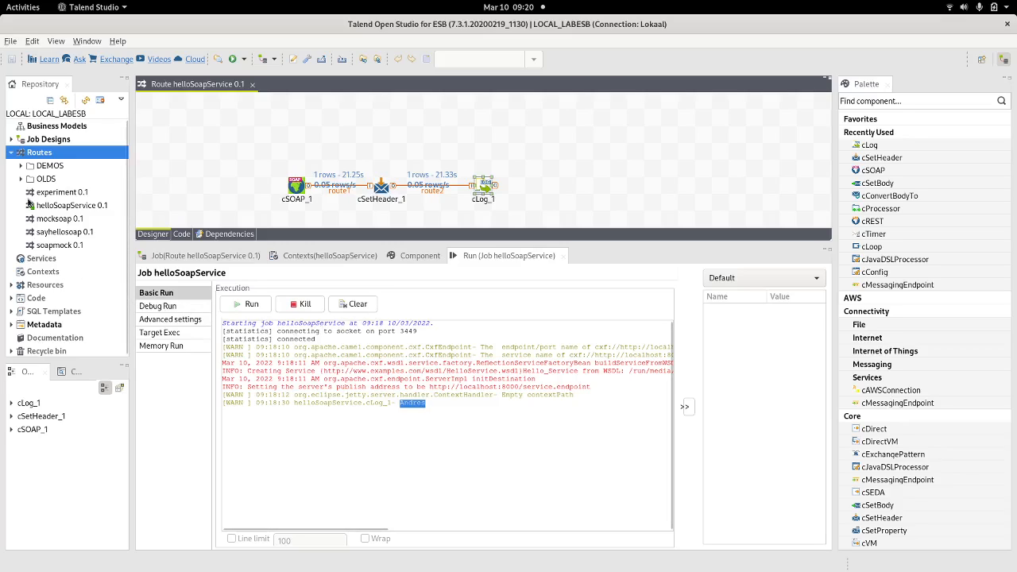
- Create a repository resource named responsegreeting.xml under Resources
{"action": "right_click", "coordinate": [45, 285]}
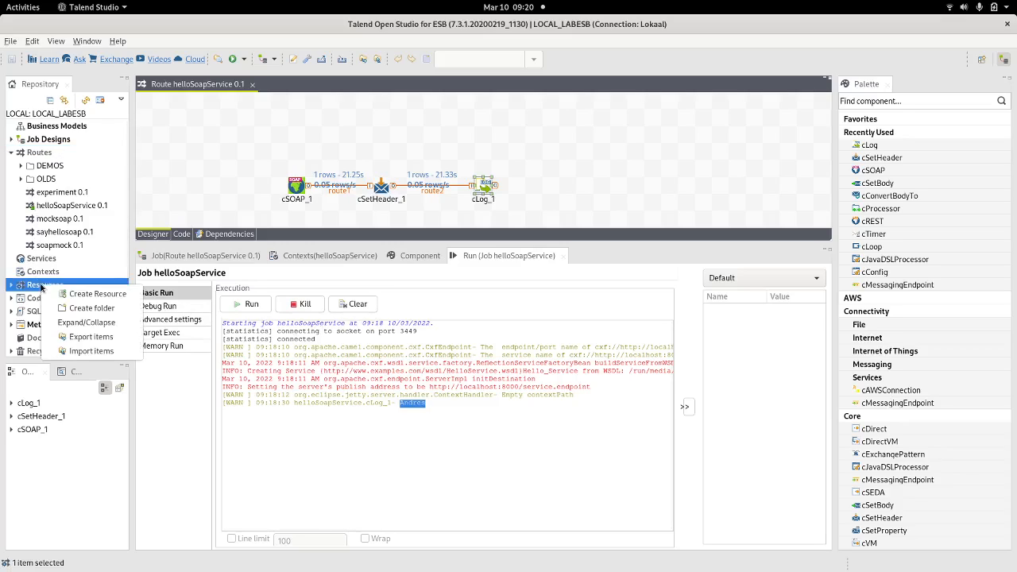
{"action": "left_click", "coordinate": [99, 293]}
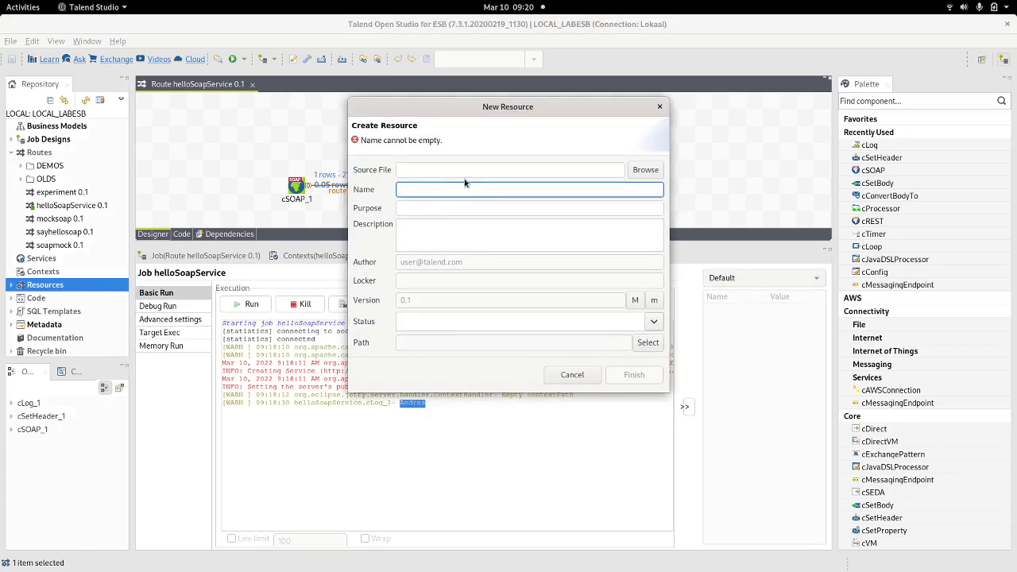
{"action": "left_click", "coordinate": [530, 189]}
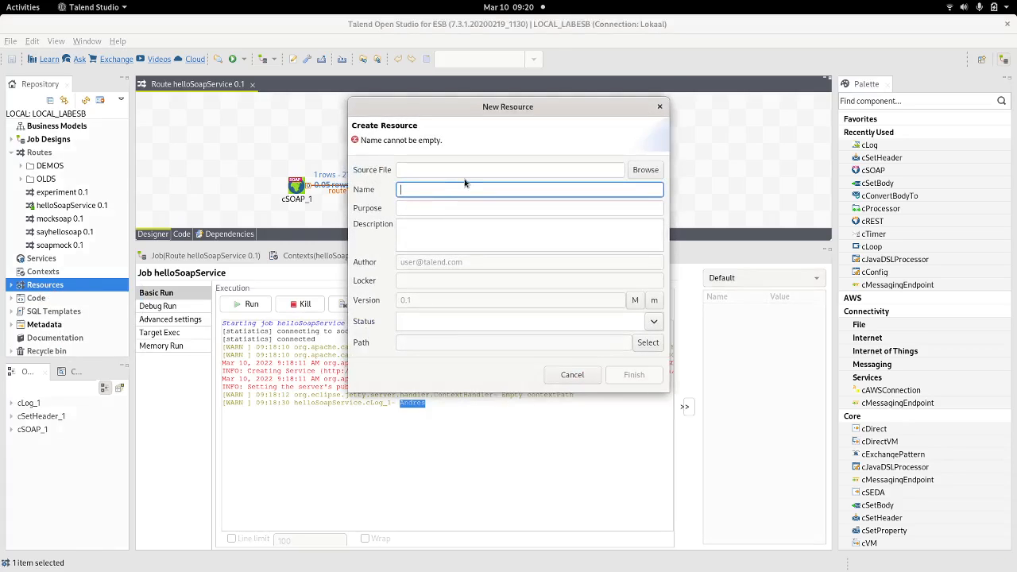
{"action": "type", "text": "h"}
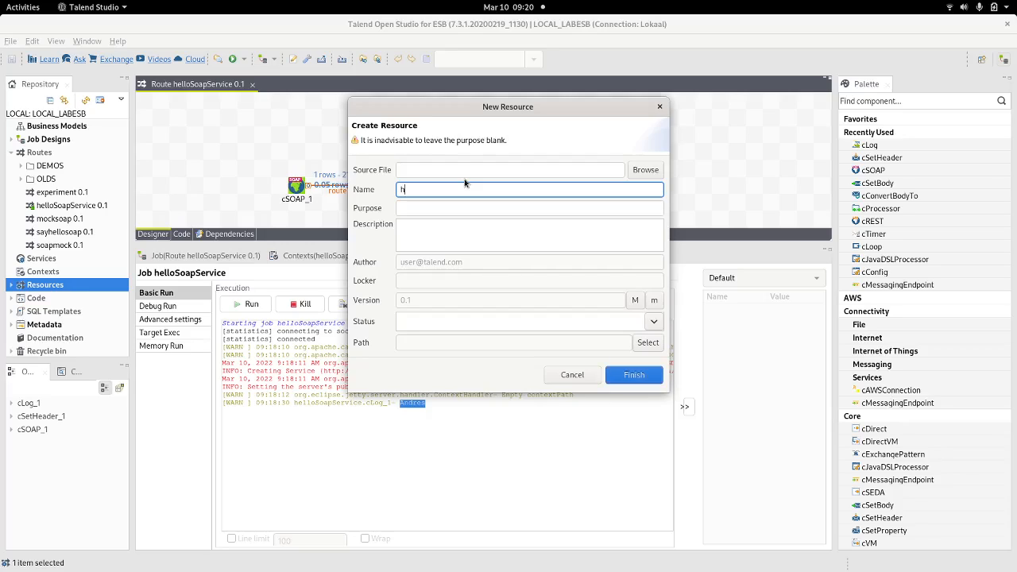
{"action": "type", "text": "greeting.xml"}
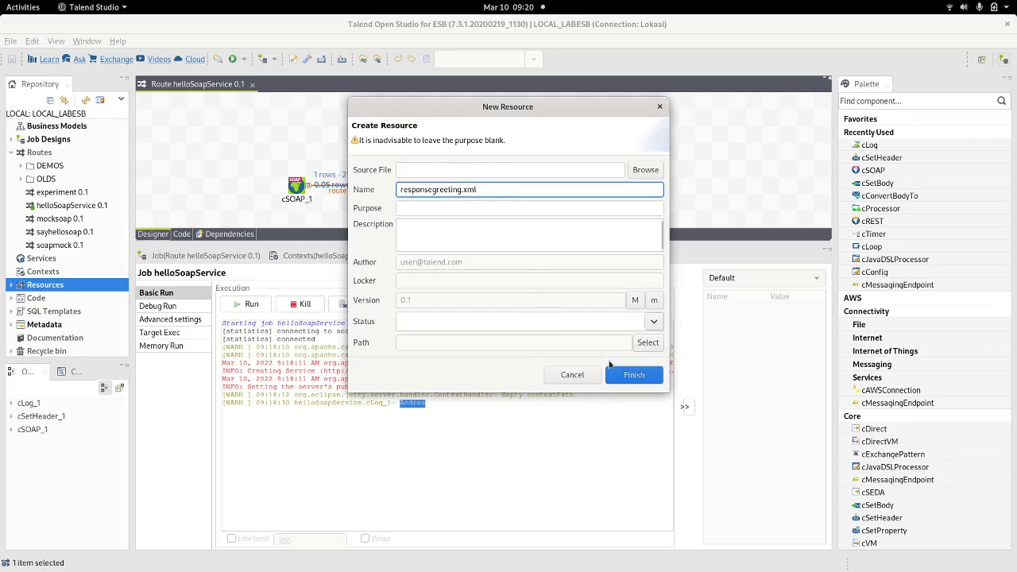
{"action": "left_click", "coordinate": [634, 374]}
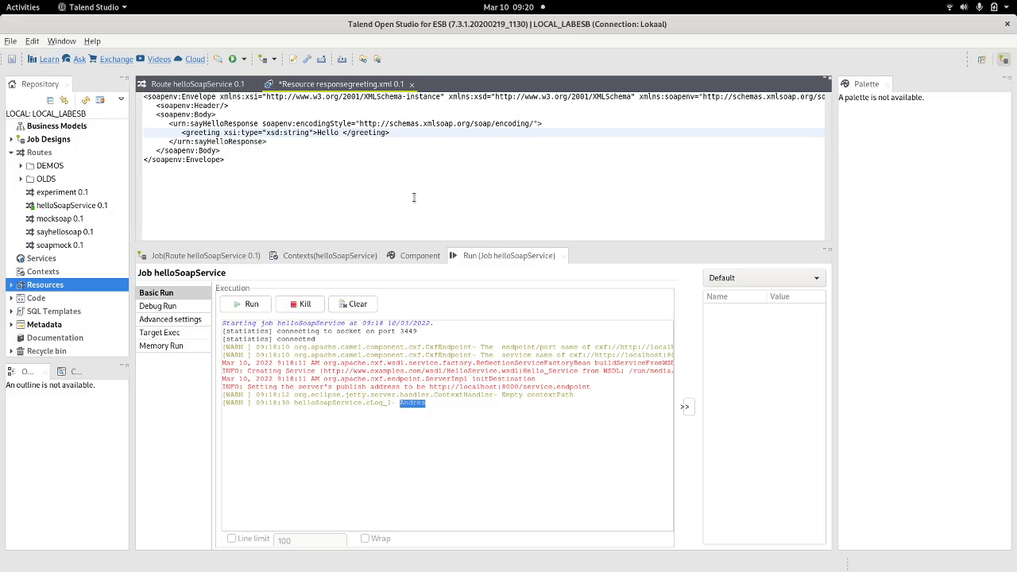
- Type the ${header.name} placeholder into the greeting and select the word header
{"action": "type", "text": "${"}
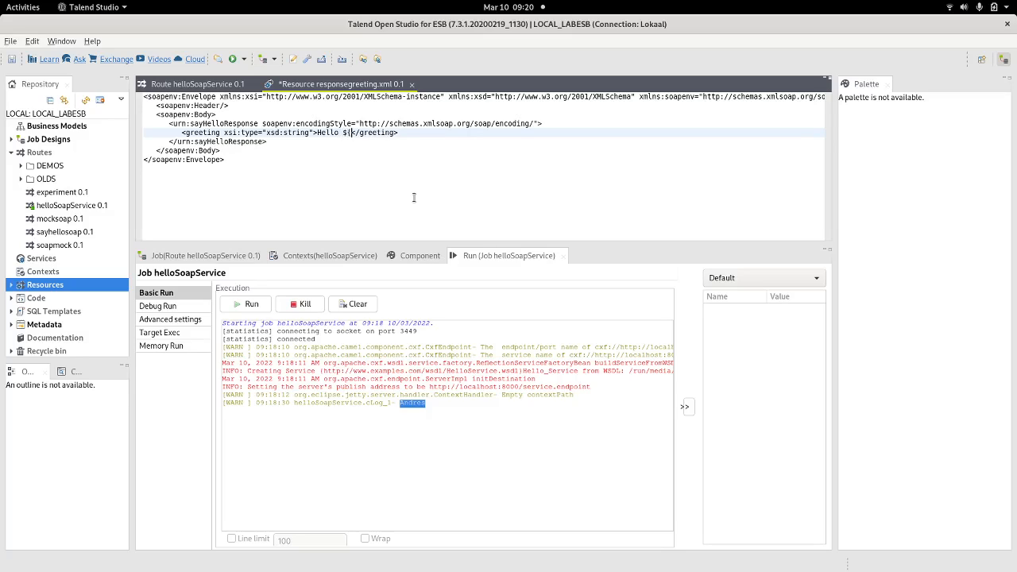
{"action": "type", "text": "header."}
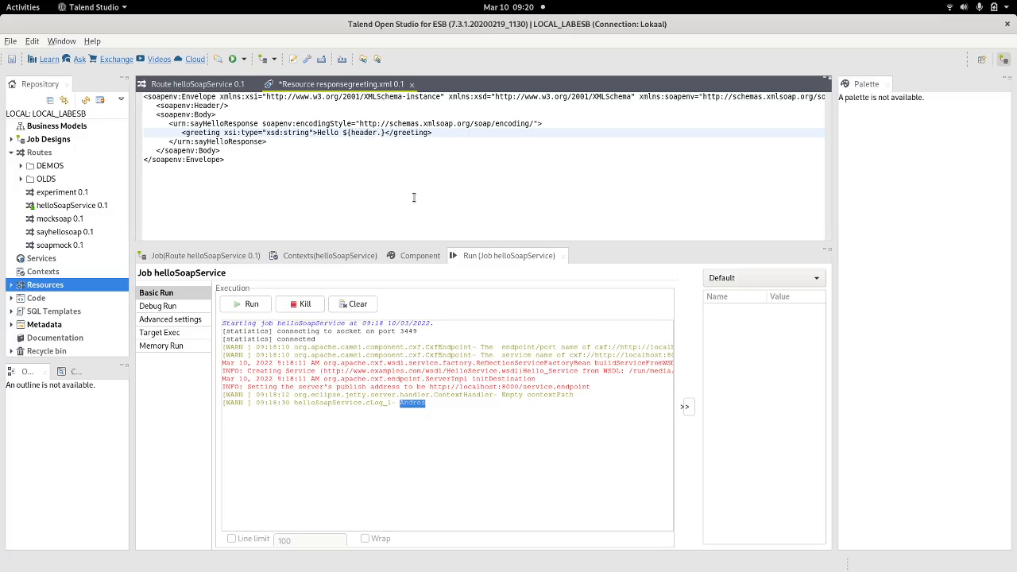
{"action": "type", "text": "name"}
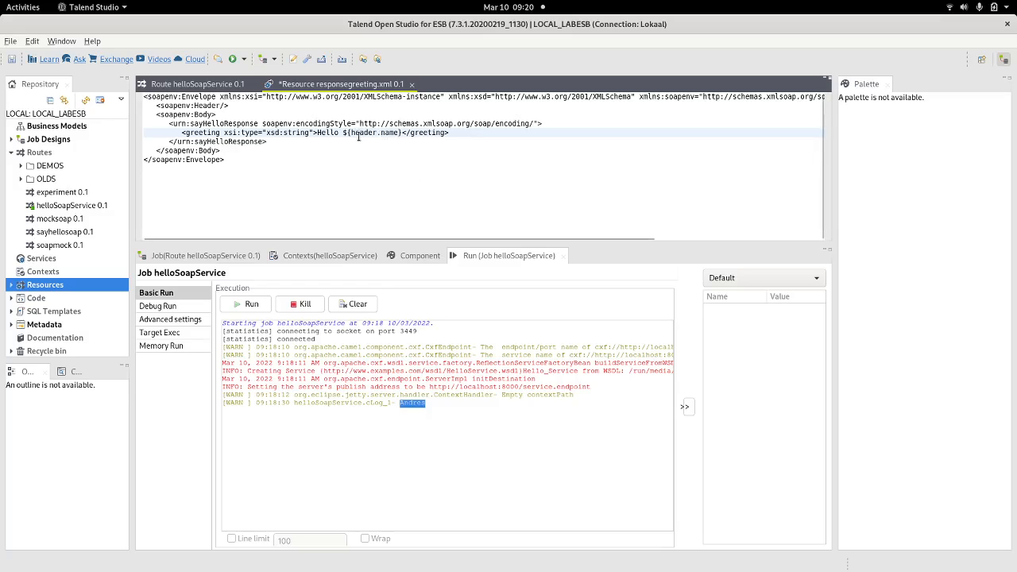
{"action": "double_click", "coordinate": [363, 133]}
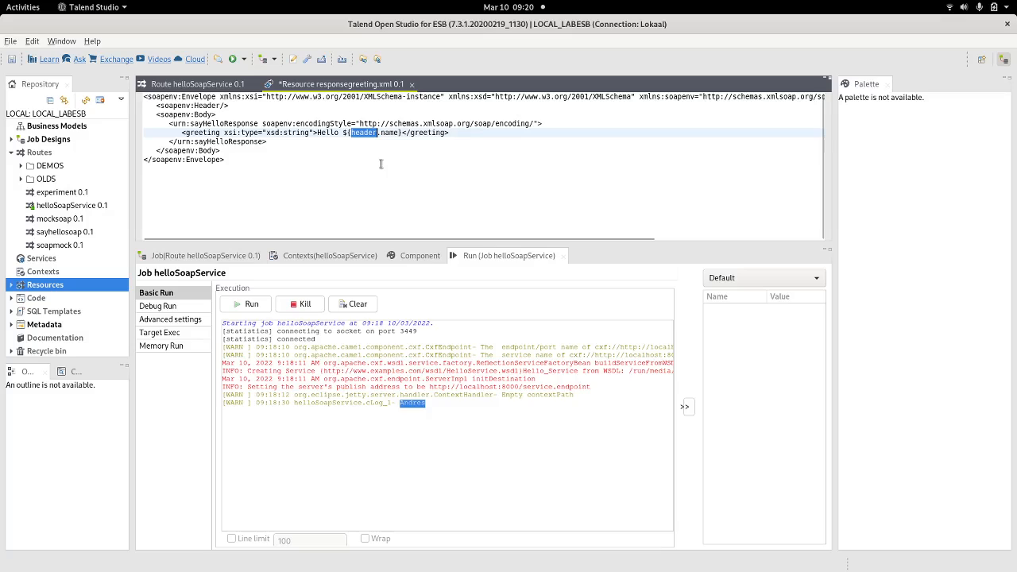
{"action": "mouse_move", "coordinate": [351, 210]}
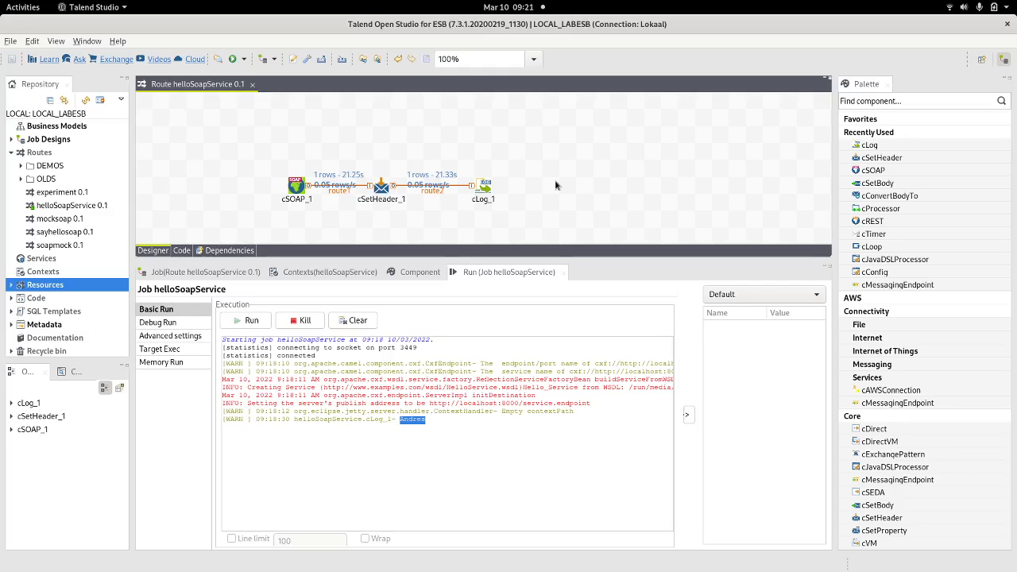
- Add a cSetBody component after cLog_1
{"action": "type", "text": "c"}
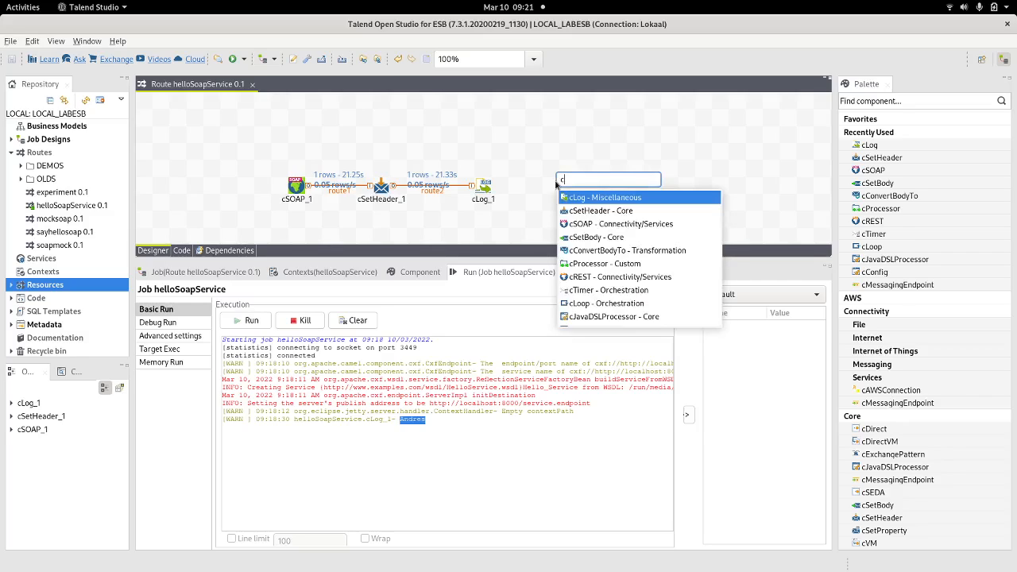
{"action": "type", "text": "setbo"}
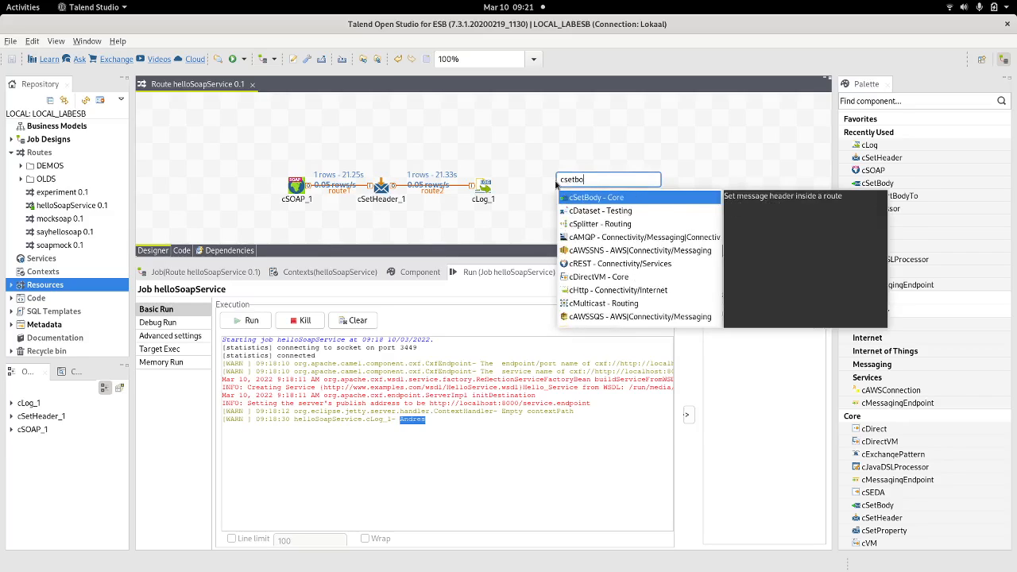
{"action": "left_click", "coordinate": [596, 197]}
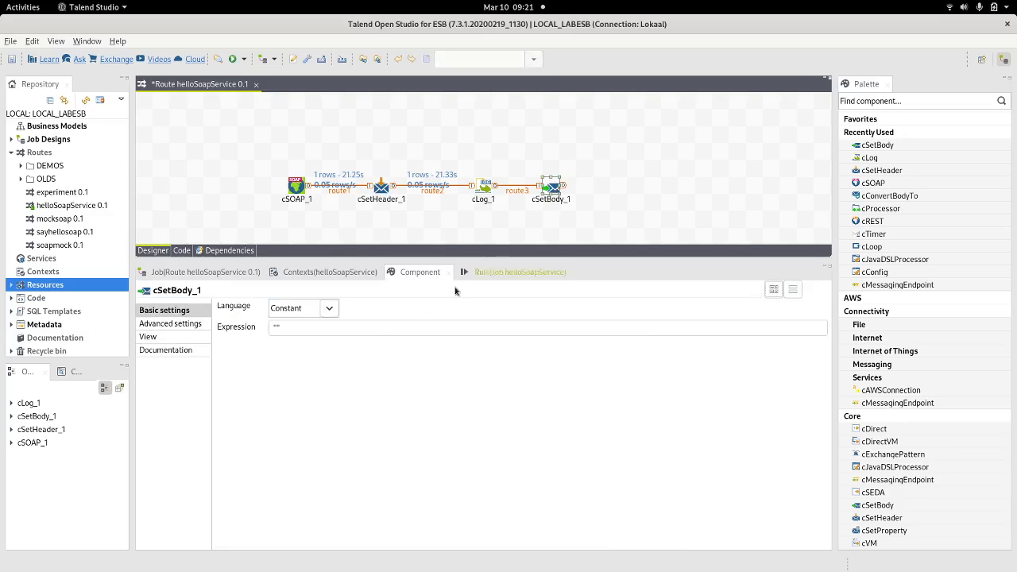
- Set cSetBody_1's Simple expression to resource:classpath:responsegreeting.xml
{"action": "left_click", "coordinate": [328, 308]}
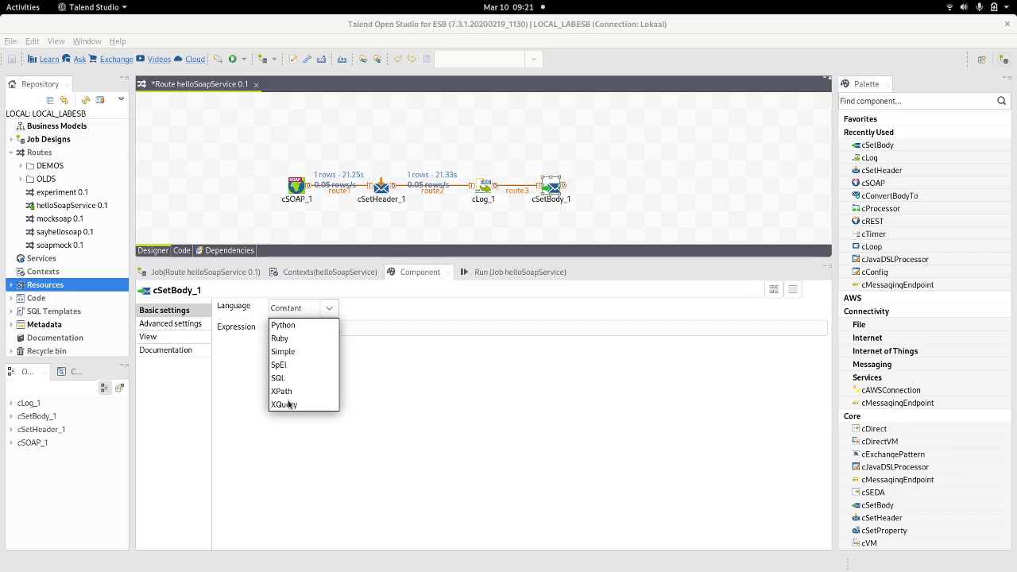
{"action": "left_click", "coordinate": [283, 352]}
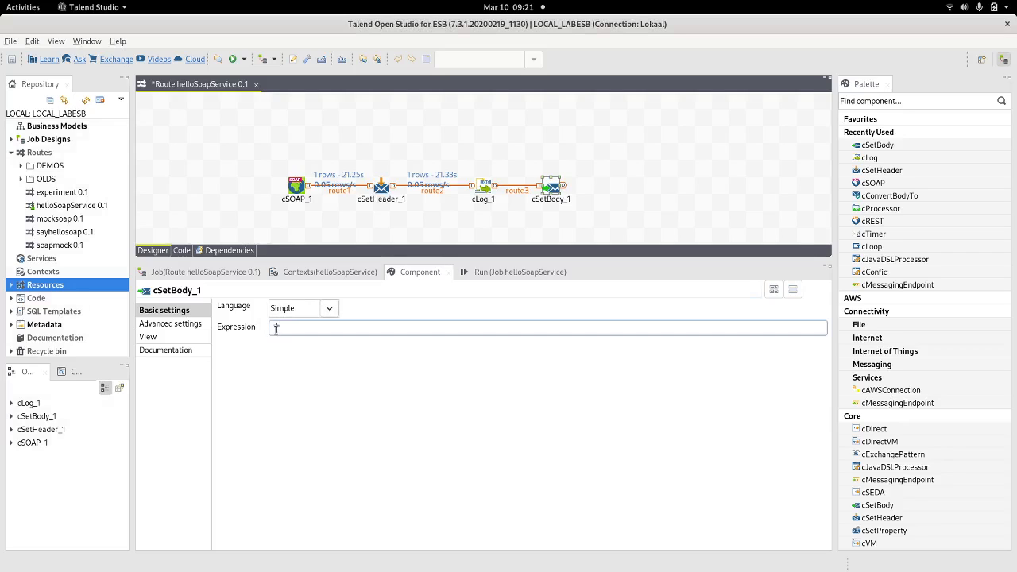
{"action": "type", "text": "\"resour\""}
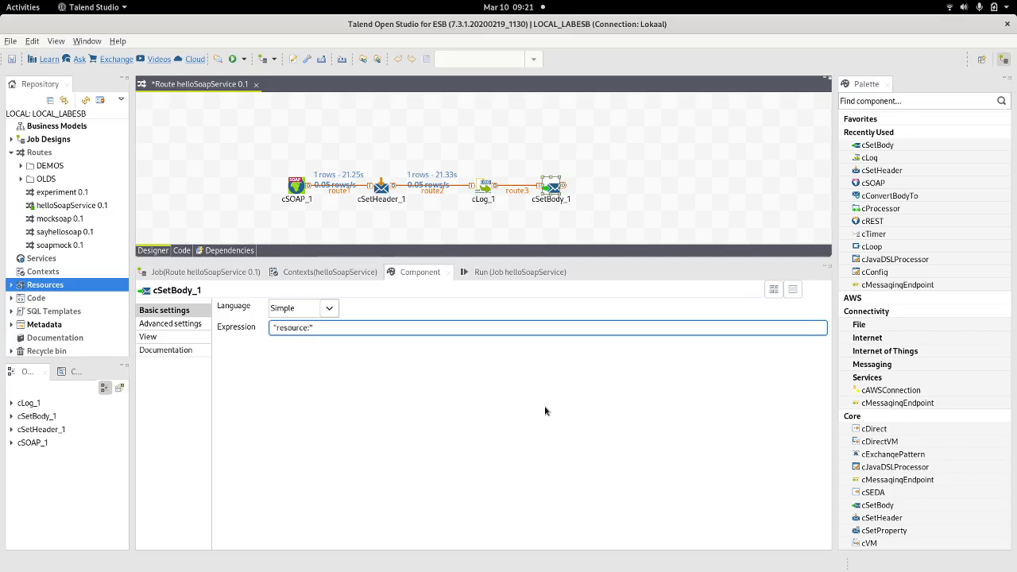
{"action": "type", "text": "classpath:"}
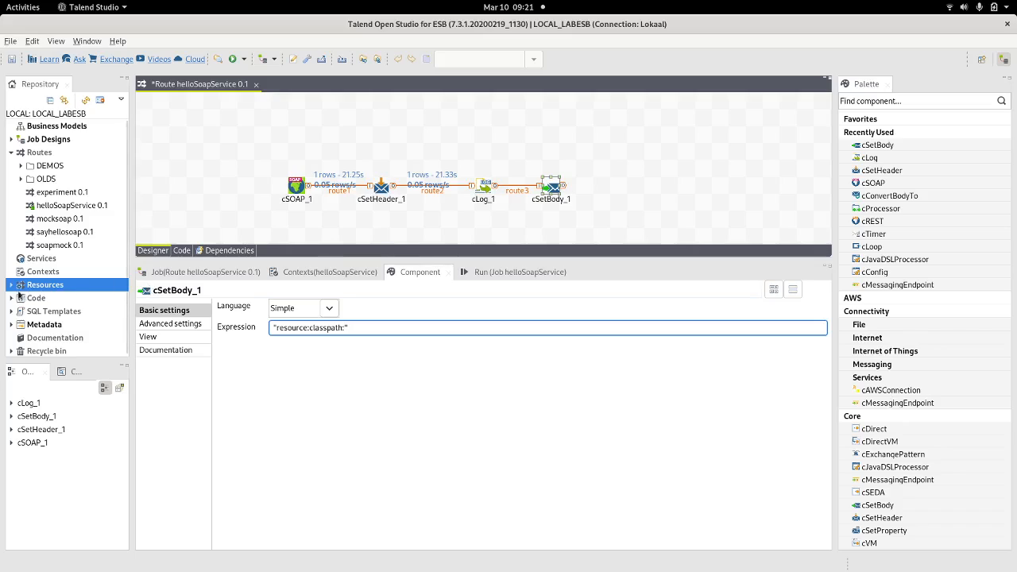
{"action": "left_click", "coordinate": [18, 285]}
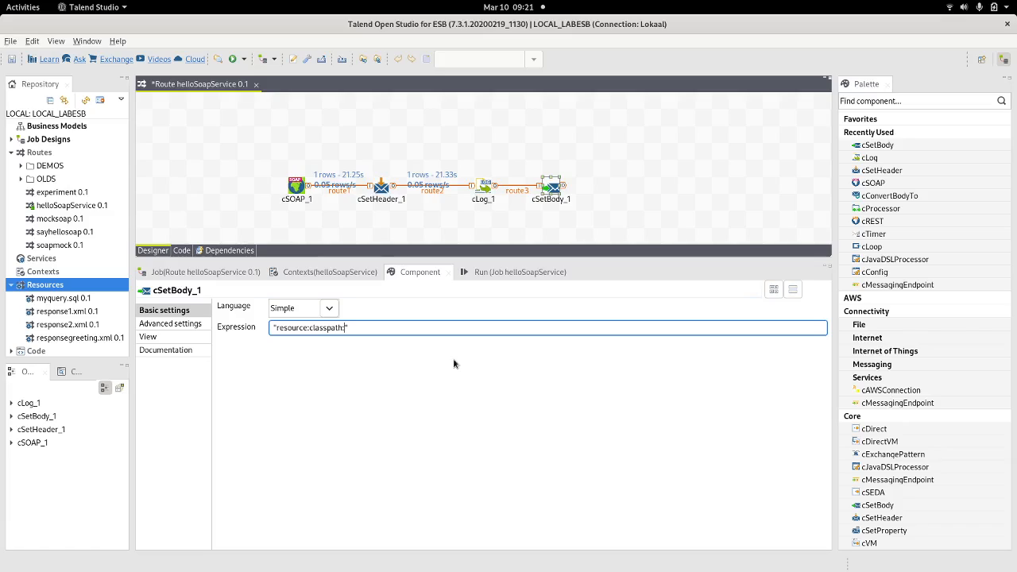
{"action": "type", "text": "responsegreeting."}
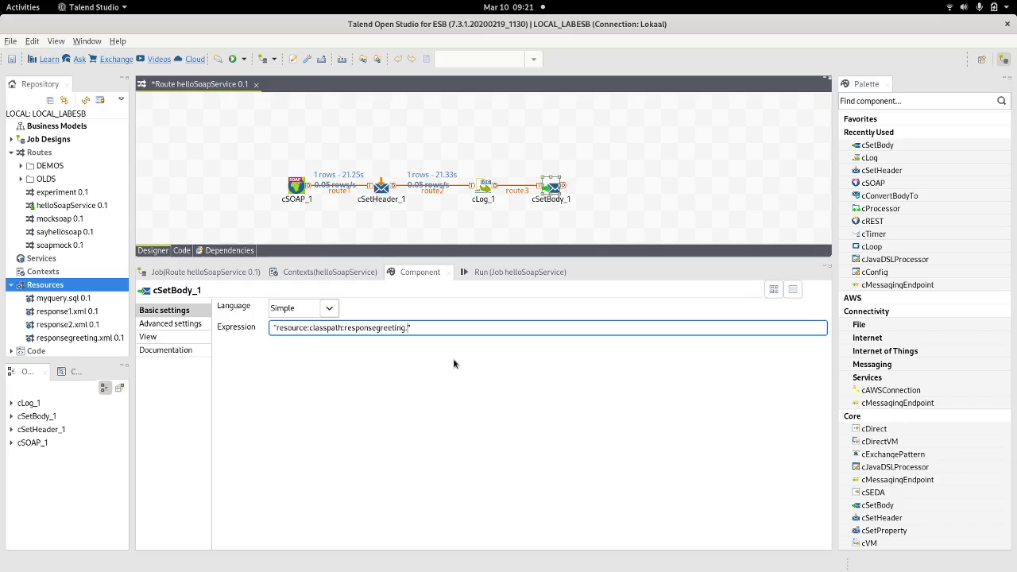
{"action": "type", "text": "xml"}
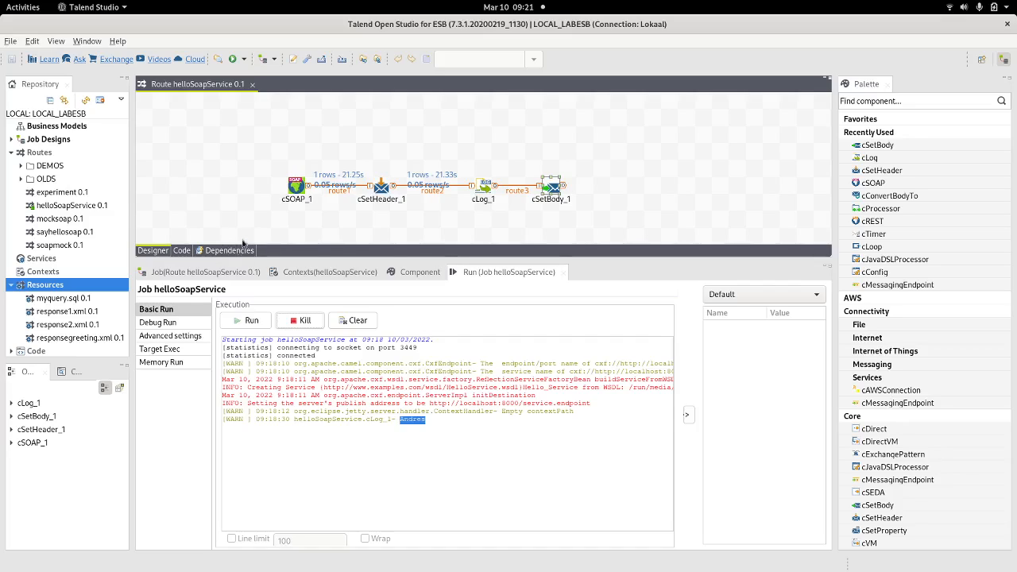
{"action": "mouse_move", "coordinate": [243, 247]}
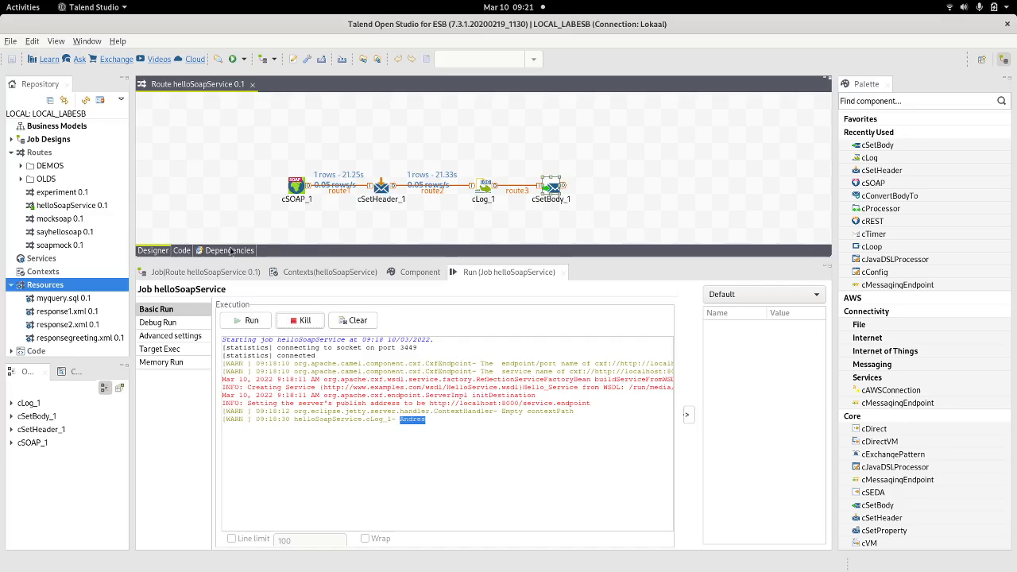
- Add responsegreeting.xml as a route resource in helloSoapService's dependencies
{"action": "left_click", "coordinate": [225, 250]}
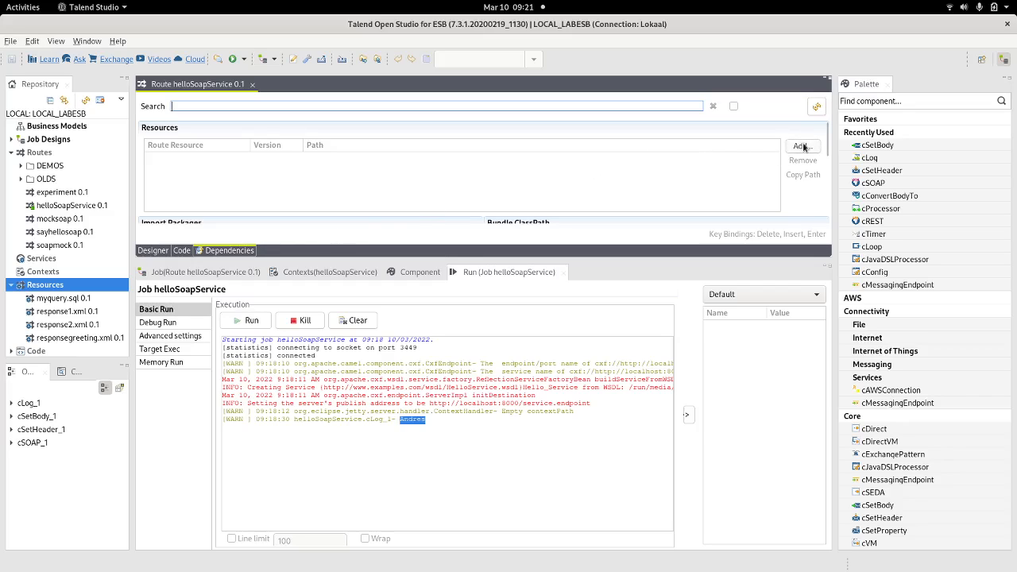
{"action": "left_click", "coordinate": [802, 146]}
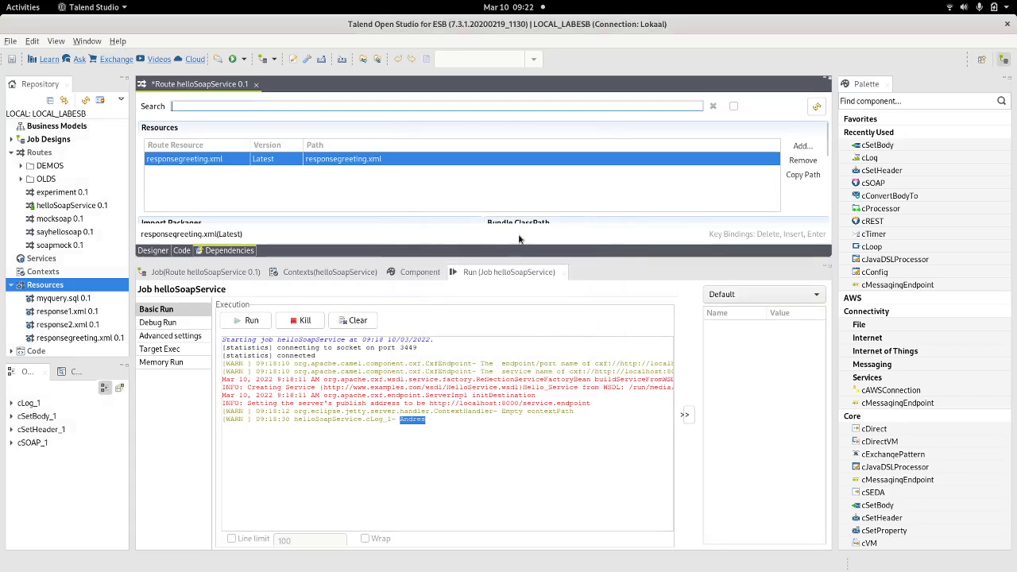
{"action": "mouse_move", "coordinate": [156, 260]}
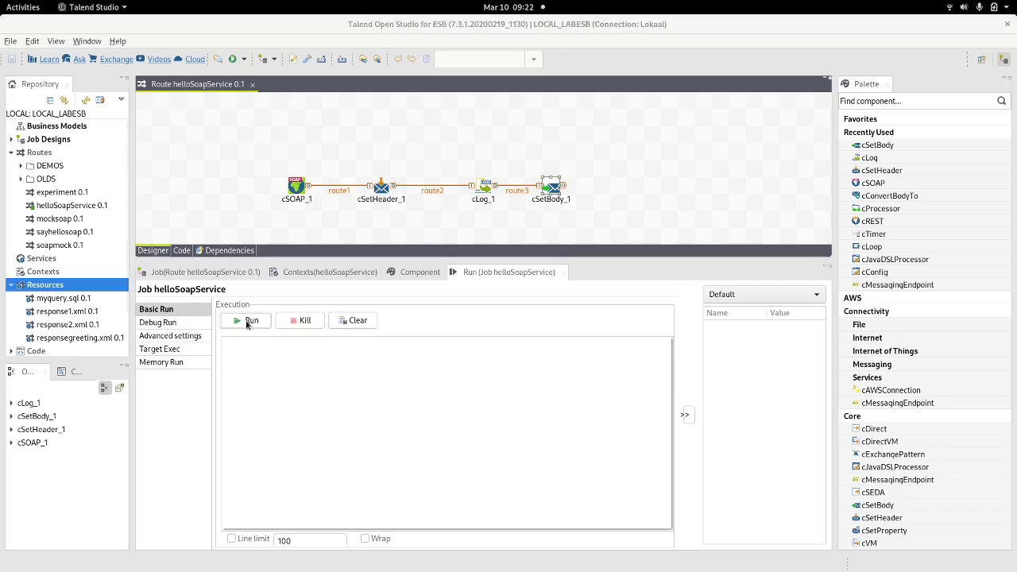
- Run the helloSoapService route to republish its endpoint on localhost:8000
{"action": "left_click", "coordinate": [245, 320]}
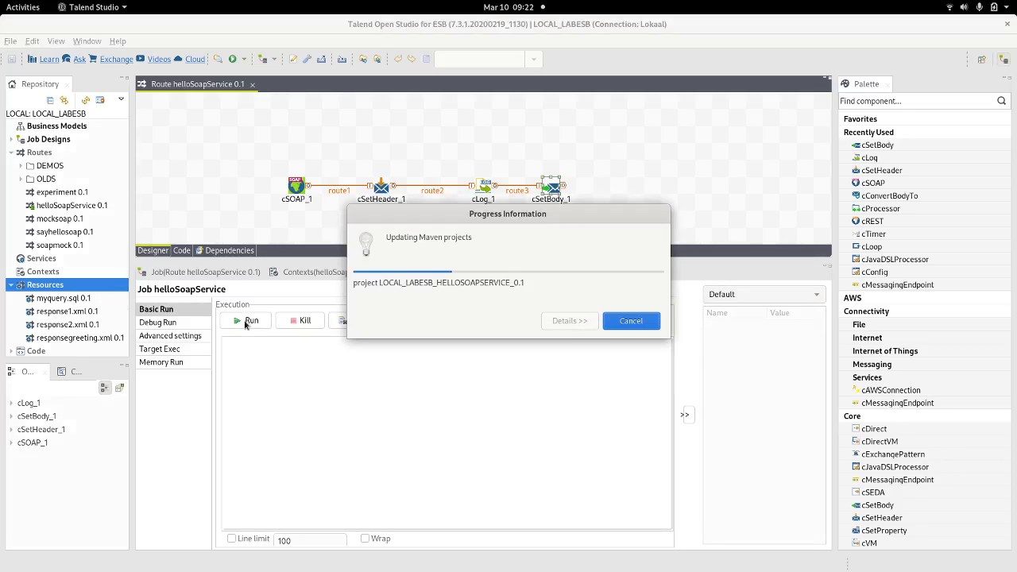
{"action": "left_click", "coordinate": [250, 320]}
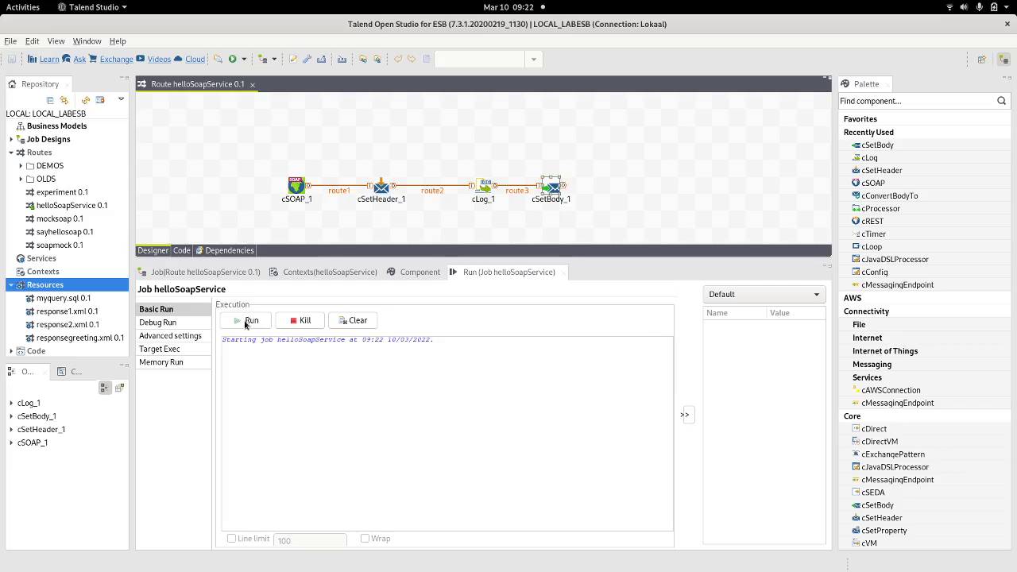
{"action": "left_click", "coordinate": [251, 320]}
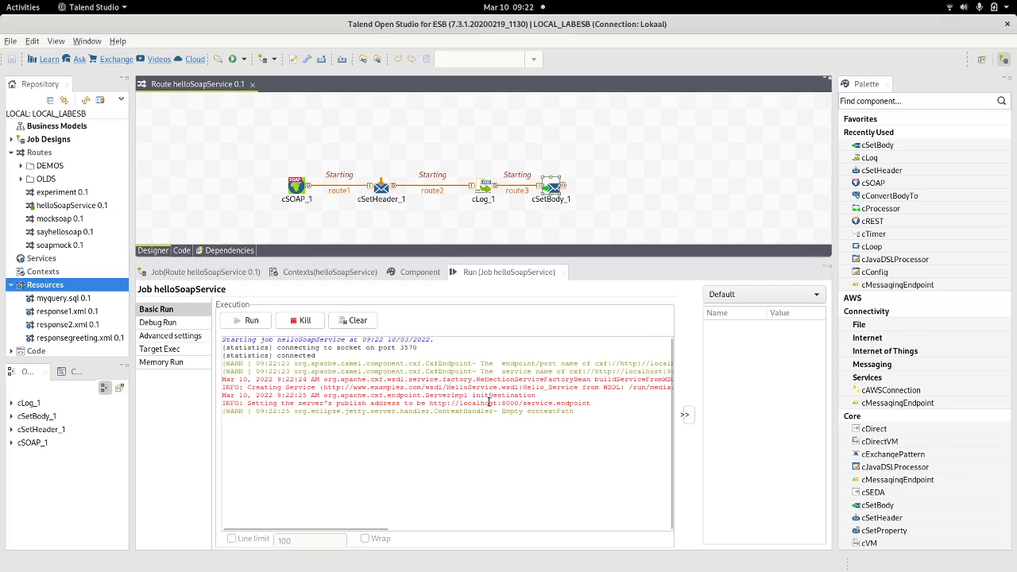
{"action": "left_click_drag", "start_coordinate": [472, 395], "coordinate": [580, 403]}
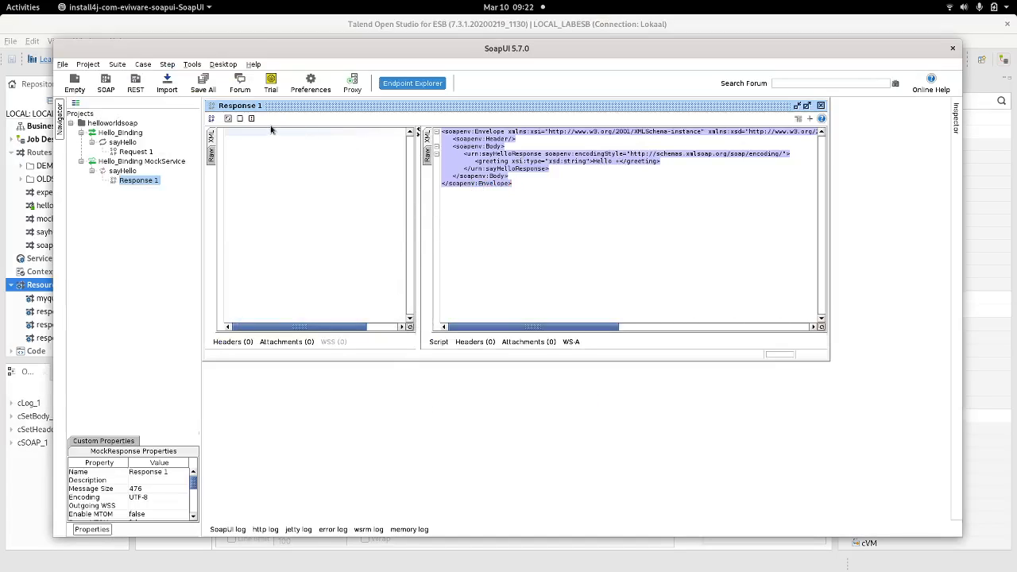
- Close the mock response and submit Request 1 with firstName Felix
{"action": "left_click", "coordinate": [821, 105]}
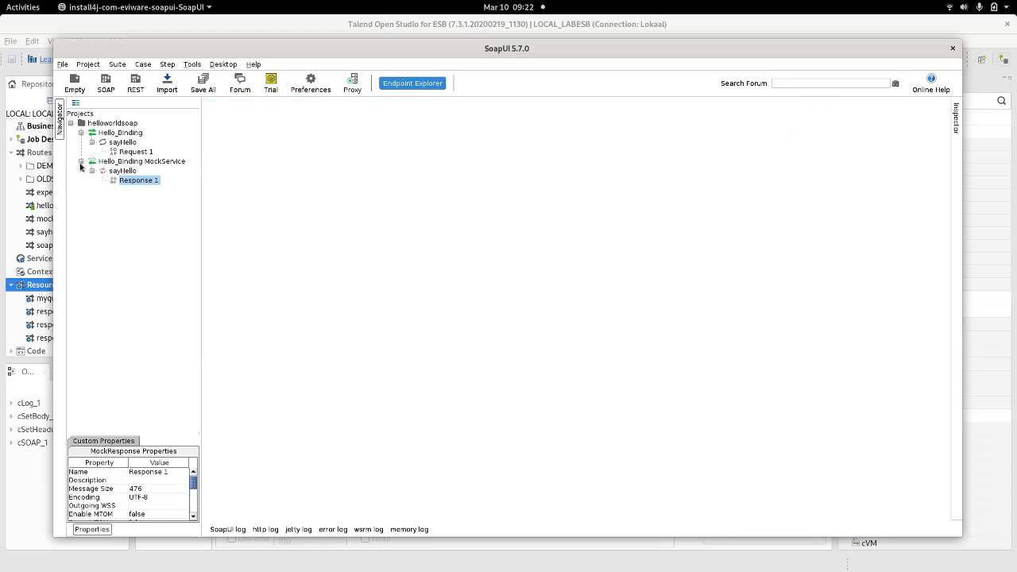
{"action": "left_click", "coordinate": [141, 160]}
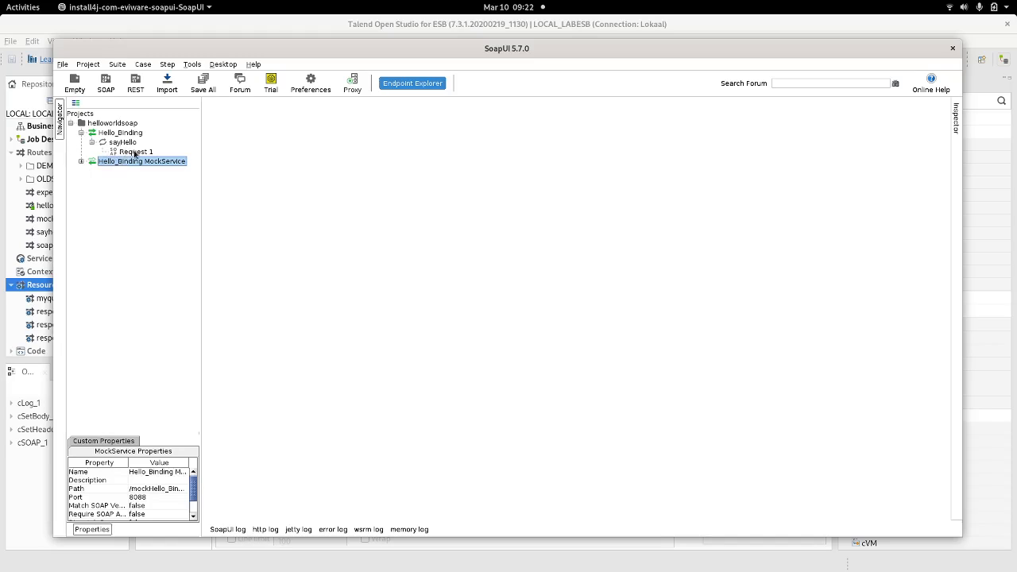
{"action": "double_click", "coordinate": [135, 151]}
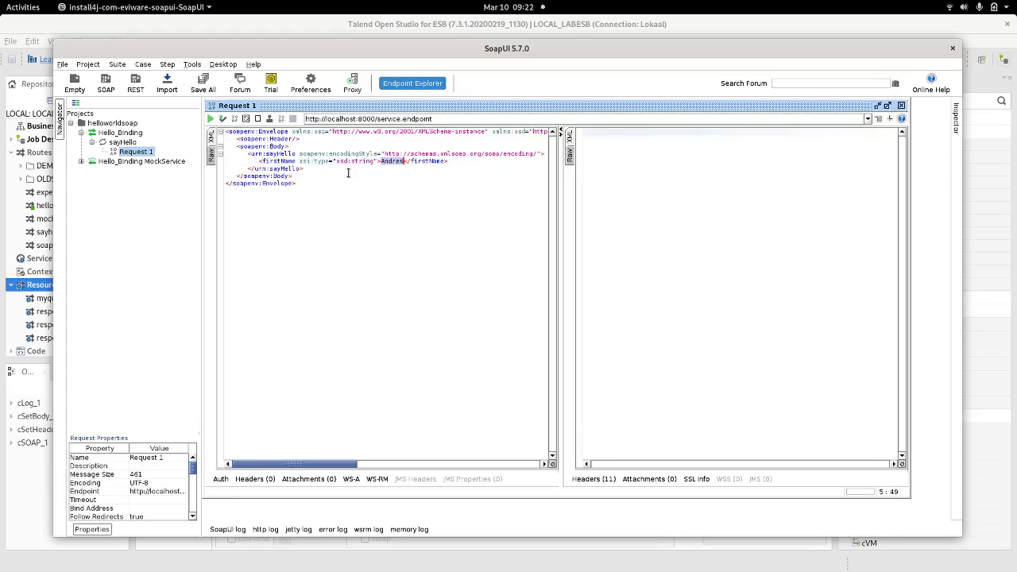
{"action": "type", "text": "Felix"}
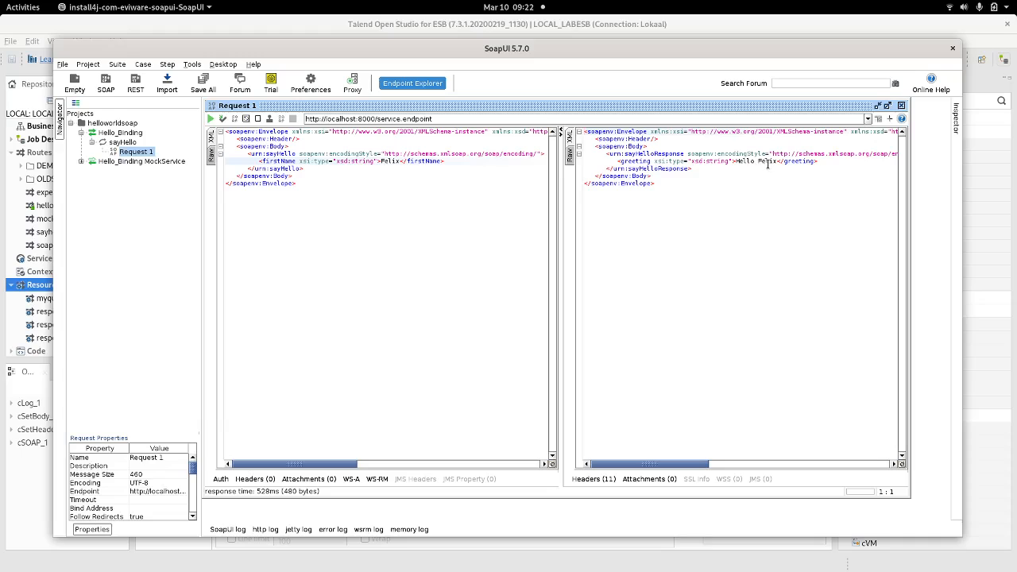
- Change the name to Mark and resend, getting 'Hello Mark' back
{"action": "double_click", "coordinate": [766, 162]}
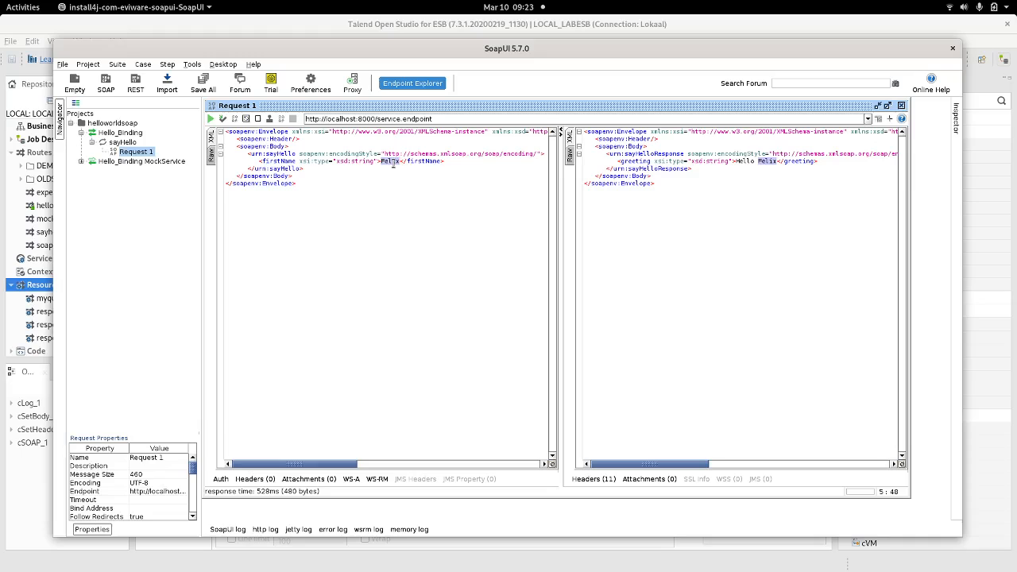
{"action": "type", "text": "Mark"}
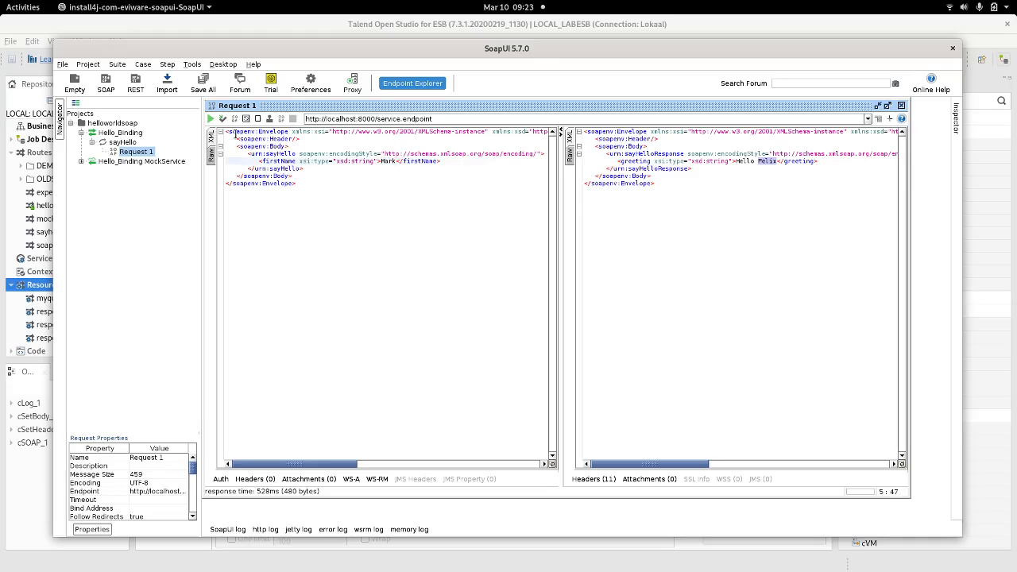
{"action": "left_click", "coordinate": [211, 118]}
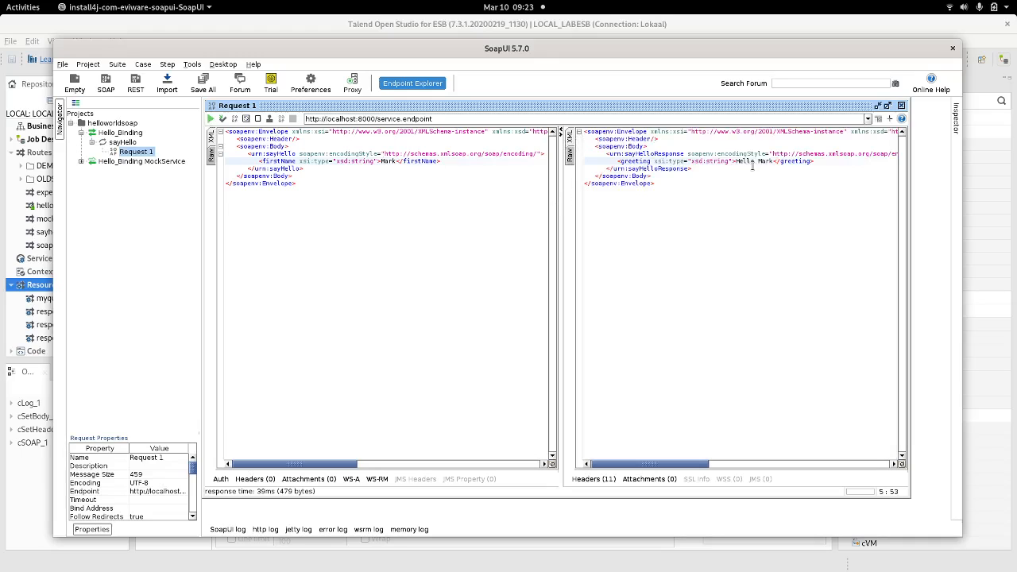
{"action": "key", "text": "alt+Tab"}
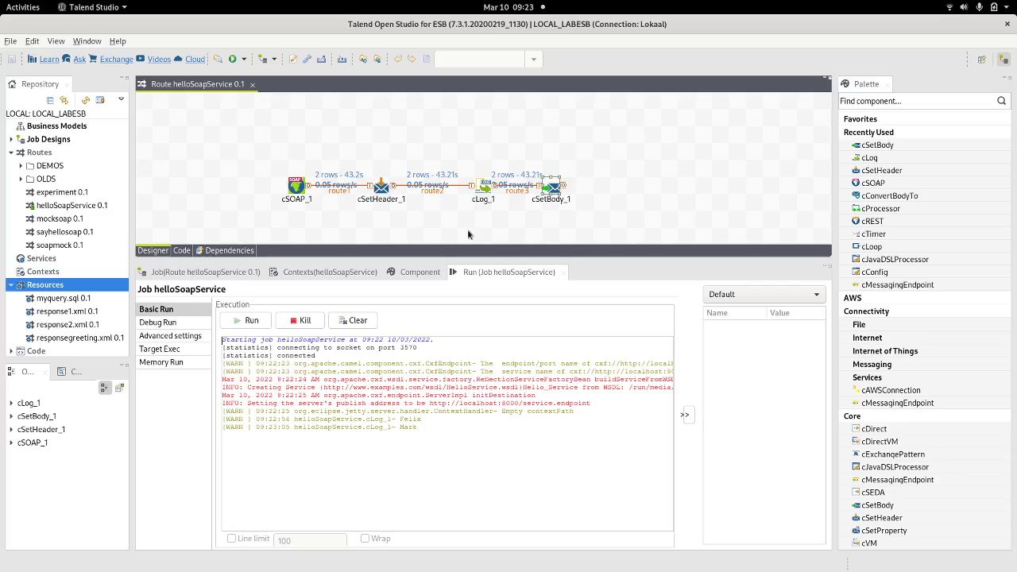
{"action": "mouse_move", "coordinate": [447, 219]}
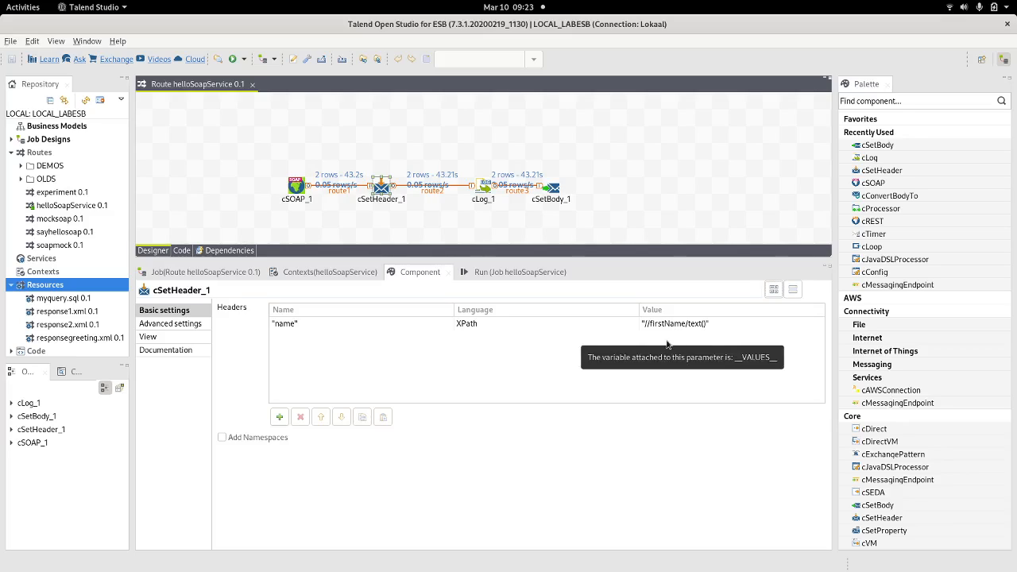
{"action": "mouse_move", "coordinate": [671, 348]}
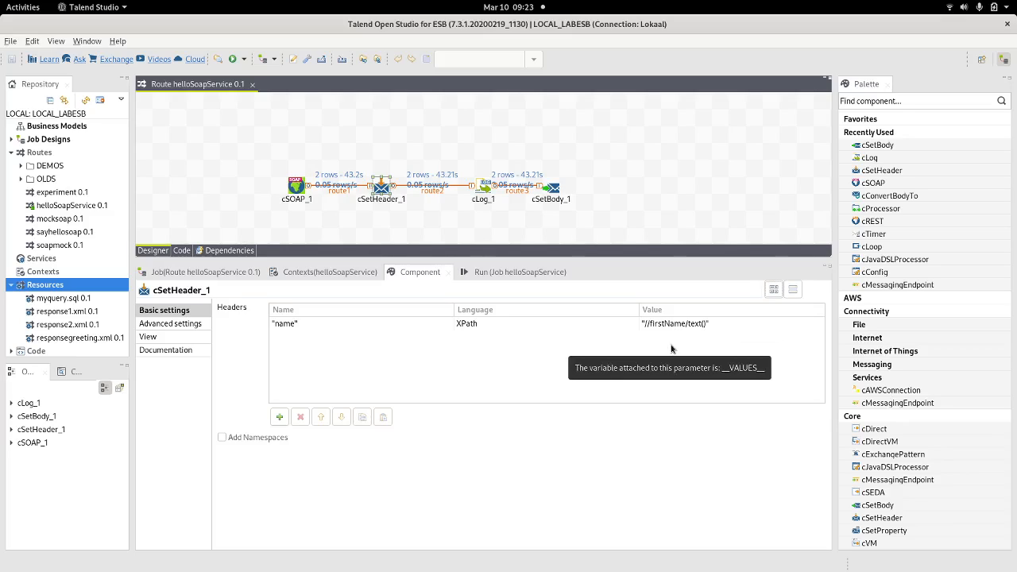
{"action": "mouse_move", "coordinate": [335, 215]}
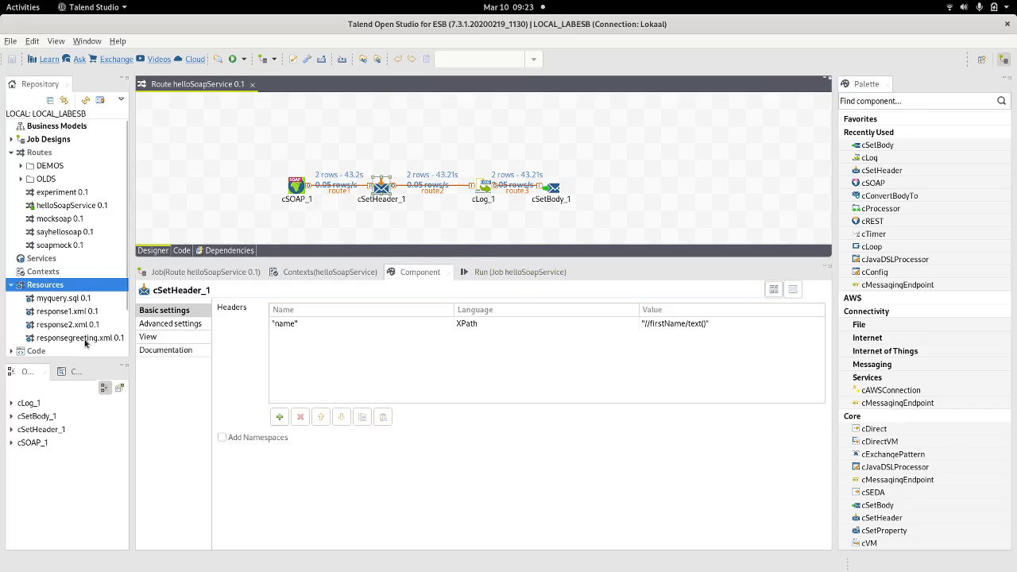
- View the Hello ${header.name} template in responsegreeting.xml, then return to the route
{"action": "double_click", "coordinate": [81, 338]}
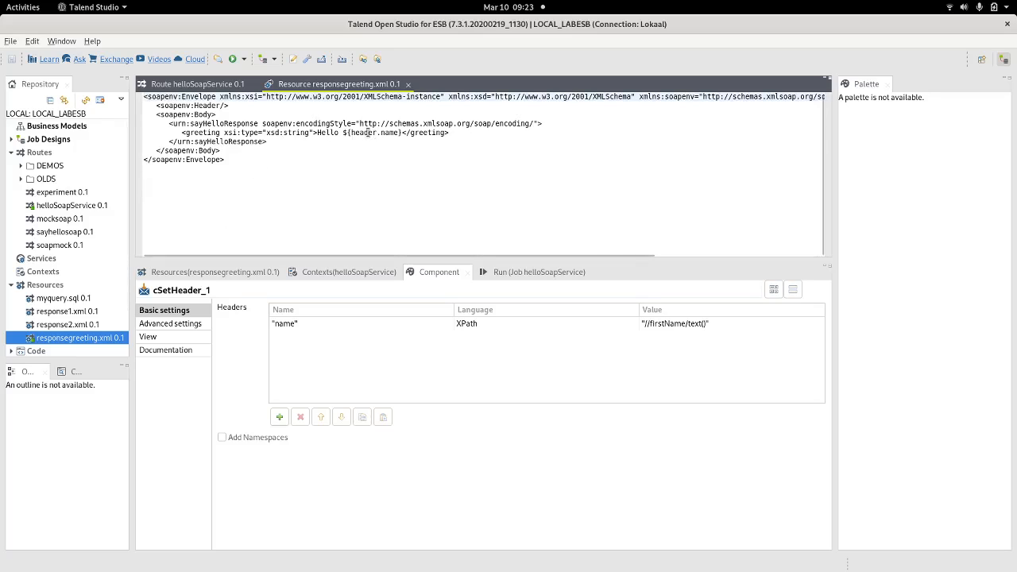
{"action": "left_click", "coordinate": [197, 84]}
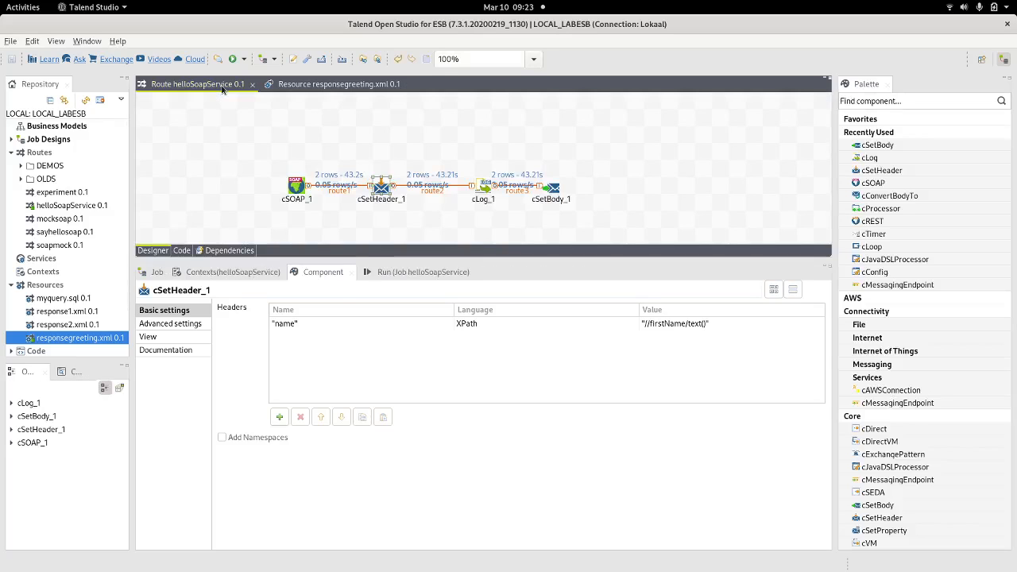